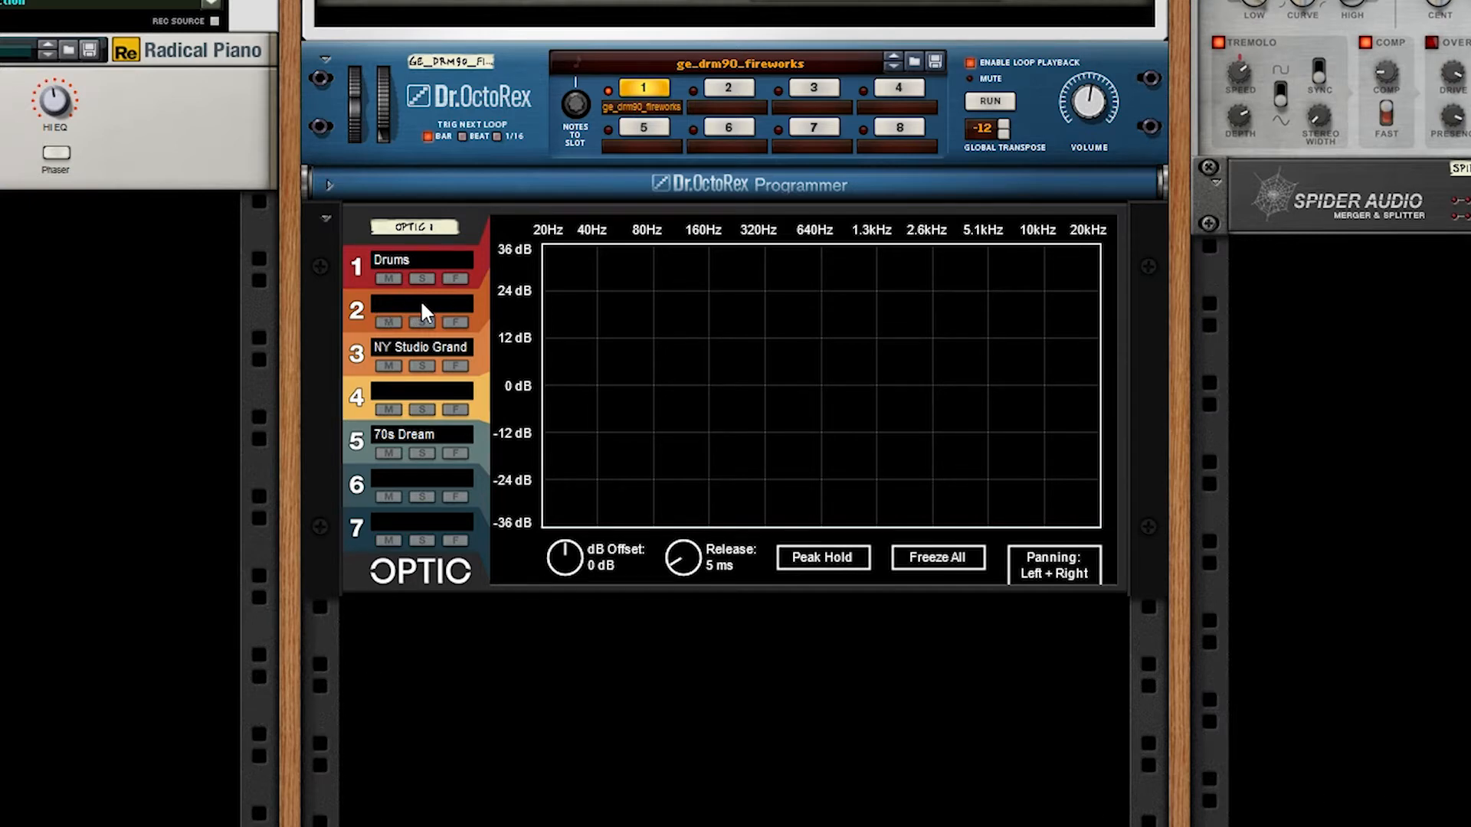
mouse_move(350, 359)
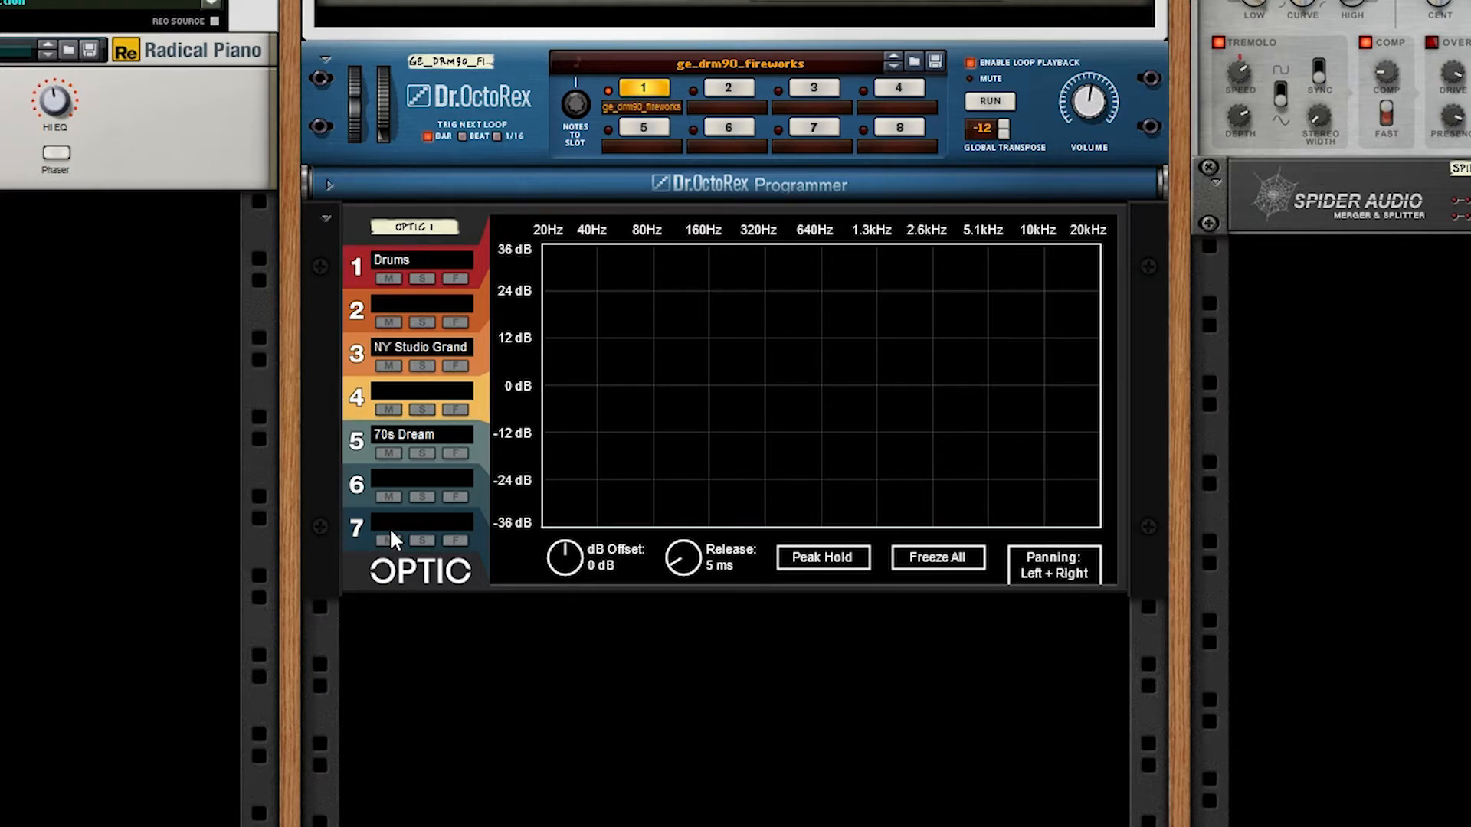
- Run the Dr.OctoRex loop and briefly solo the Drums channel on Optic channel 1
key("Tab")
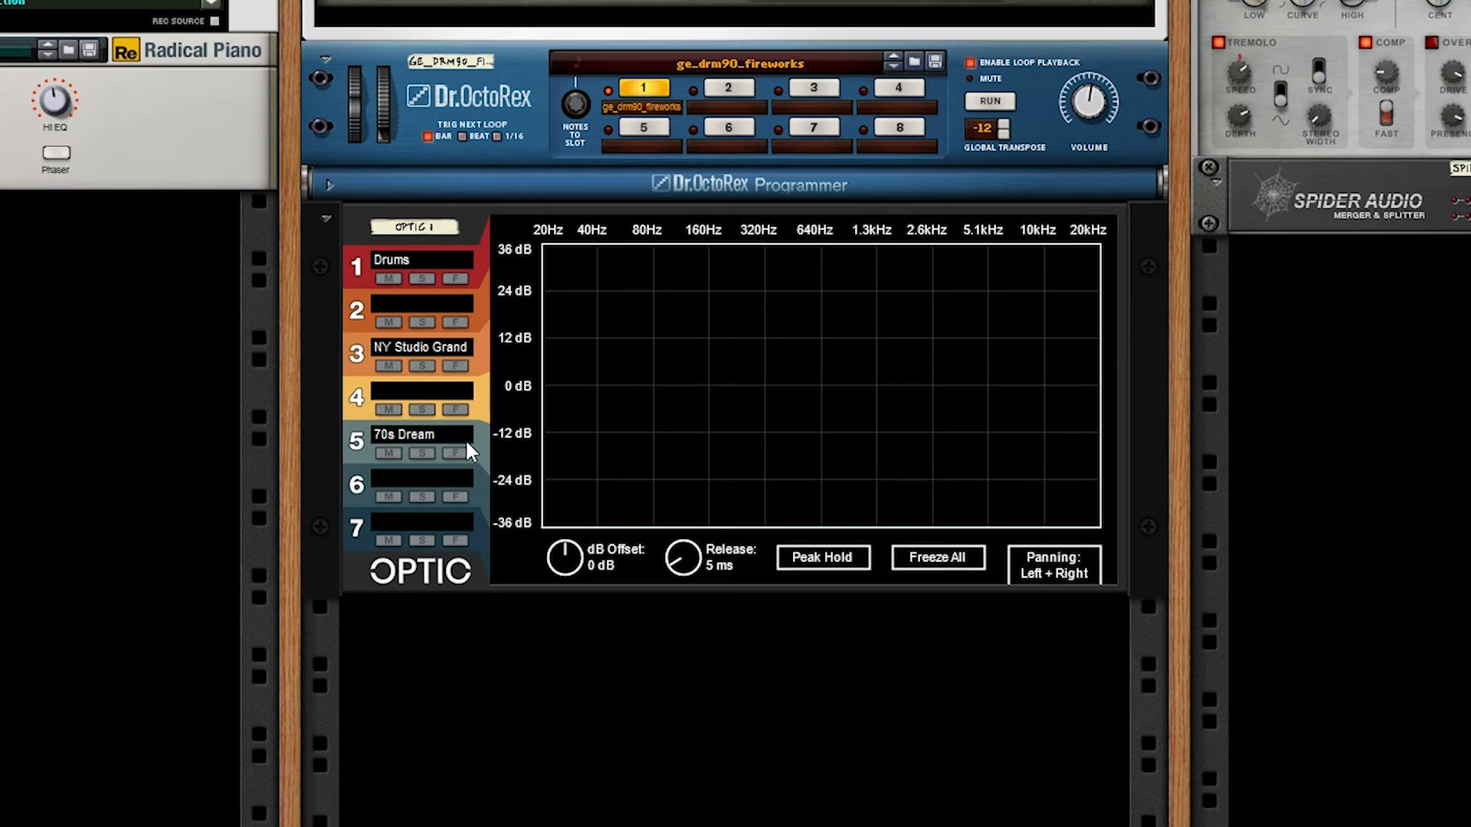
double_click(421, 259)
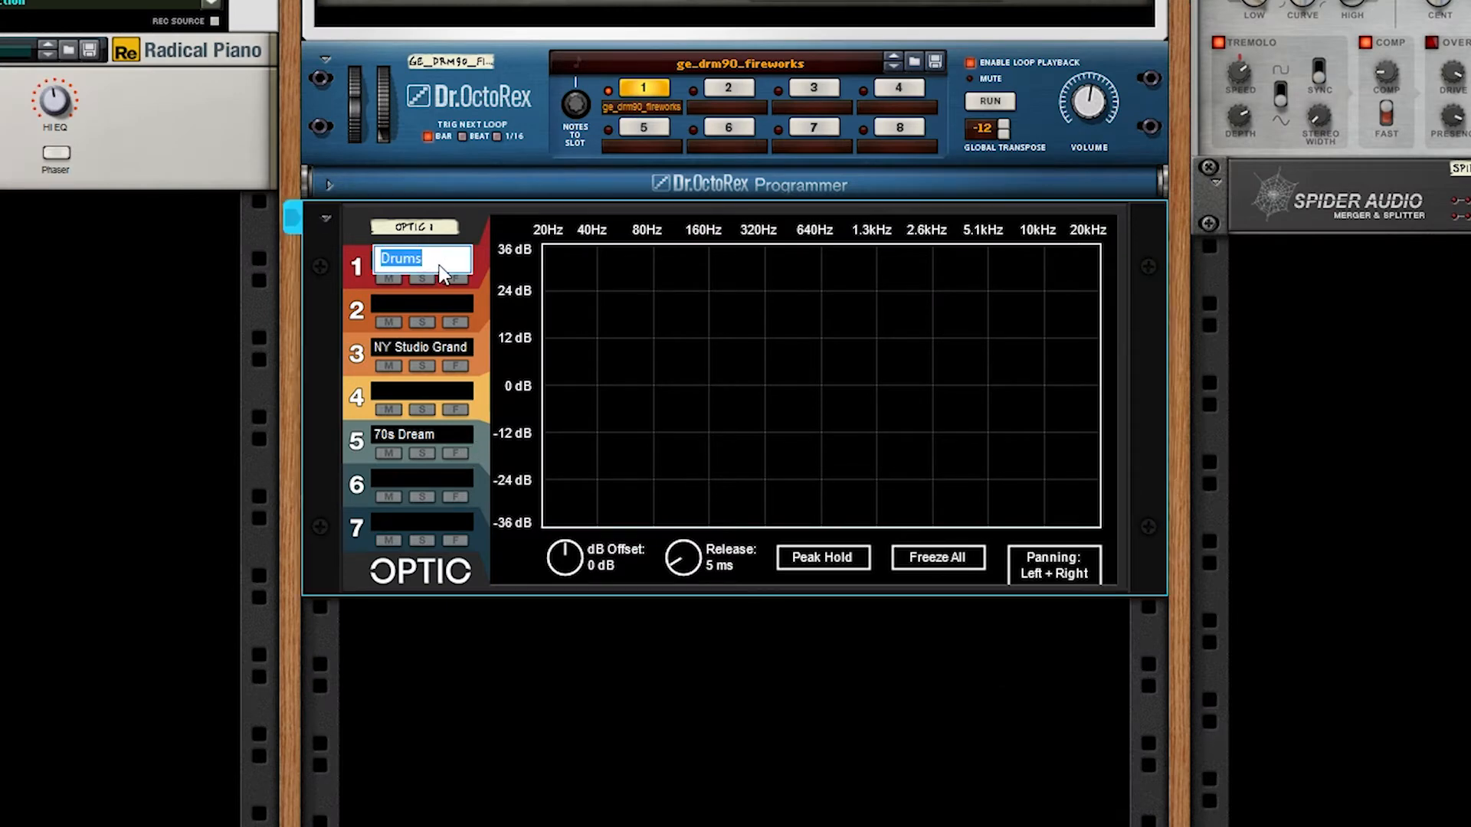
mouse_move(442, 300)
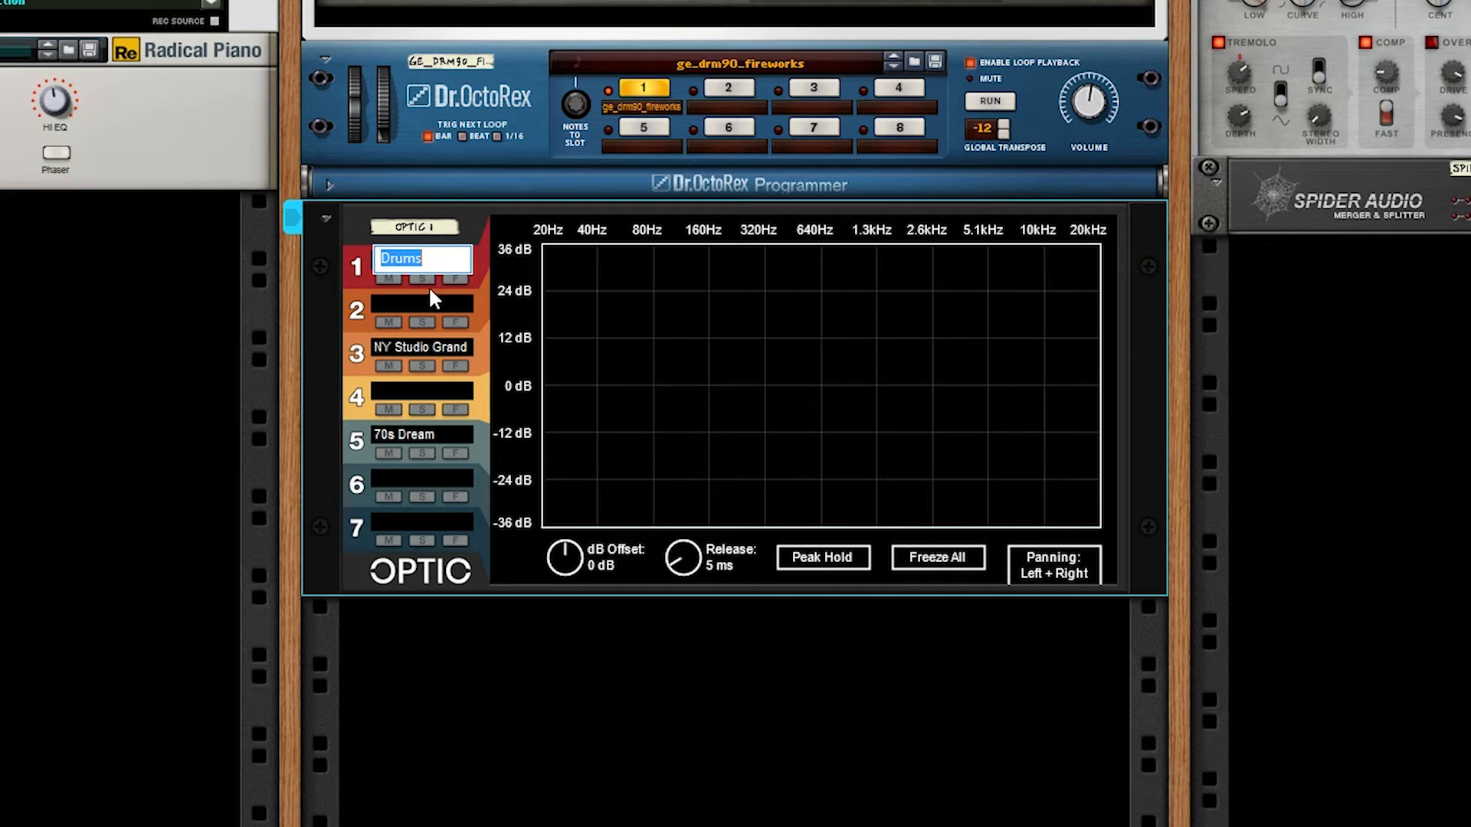
mouse_move(421, 322)
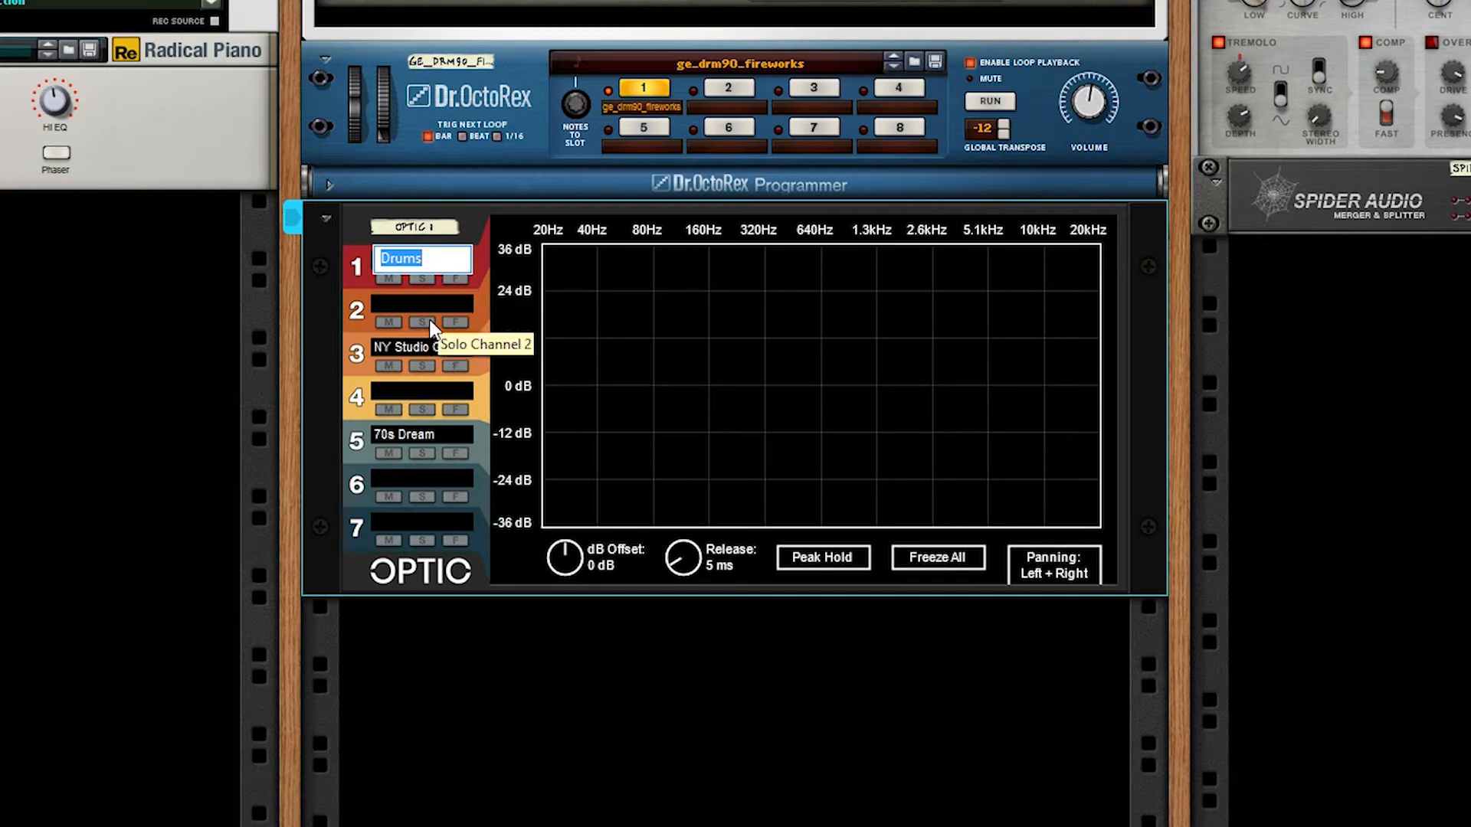
mouse_move(433, 298)
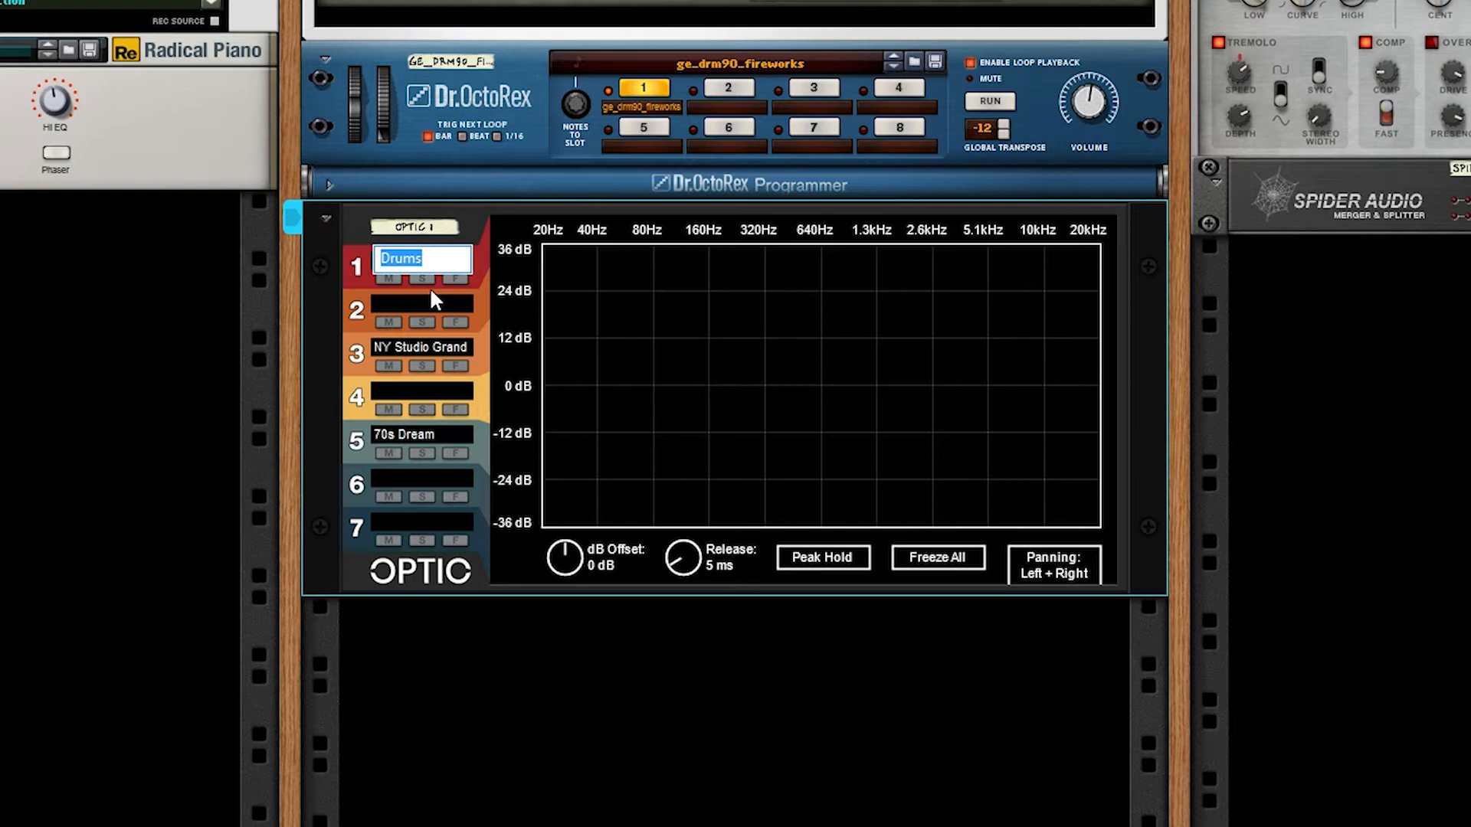
mouse_move(489, 652)
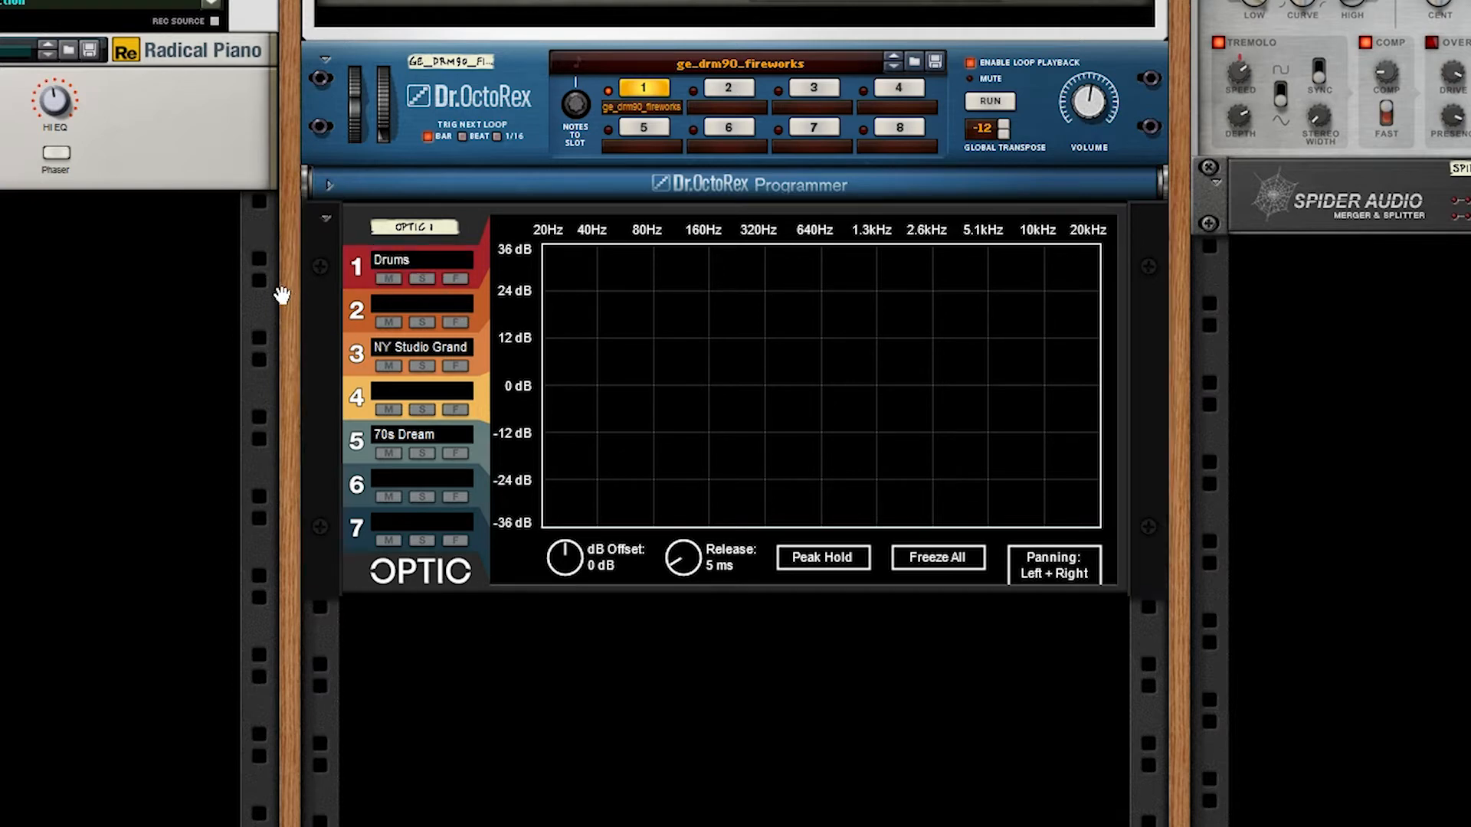
mouse_move(433, 263)
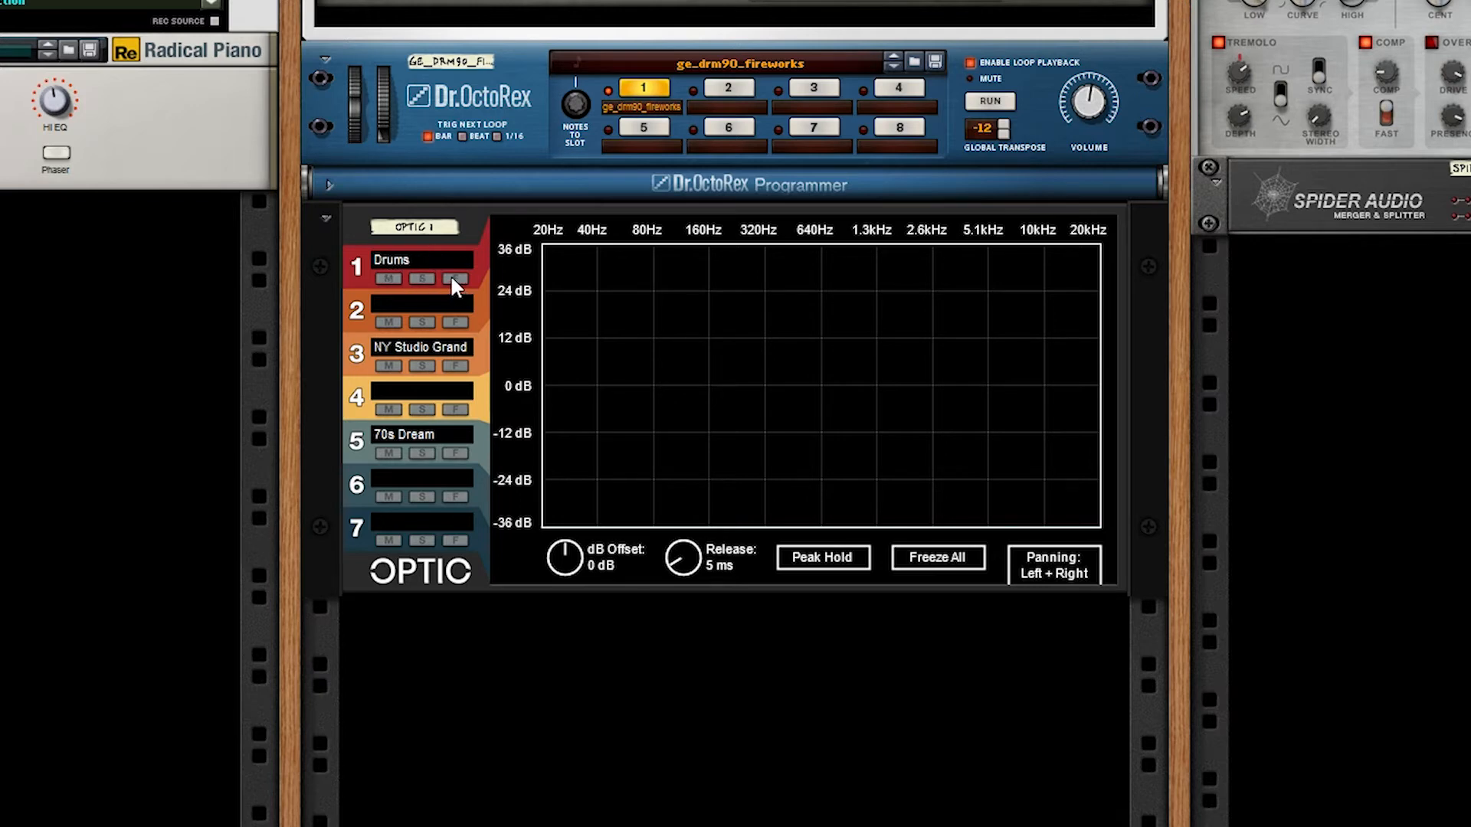
left_click(988, 101)
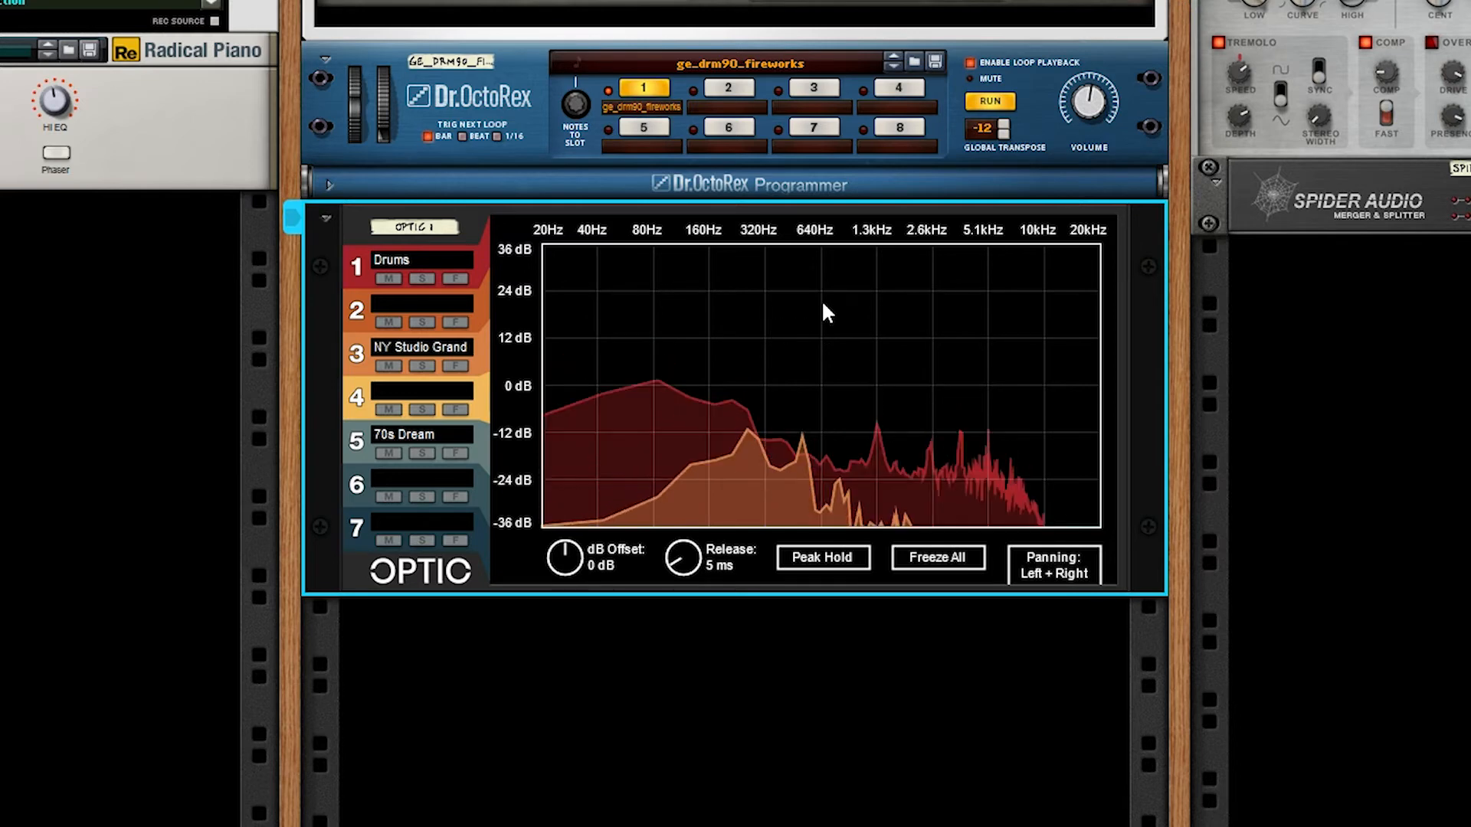
mouse_move(617, 317)
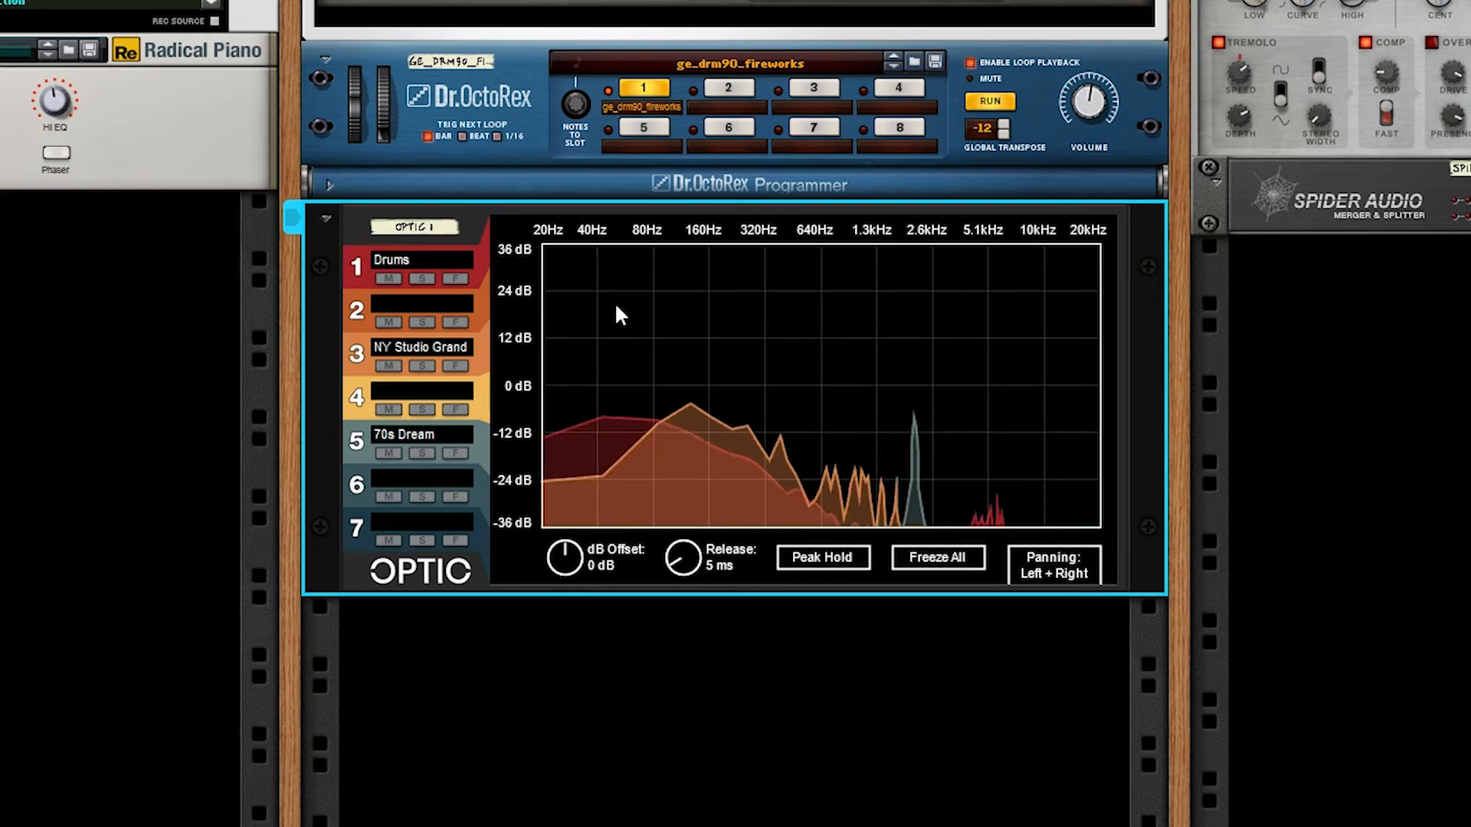
left_click(419, 279)
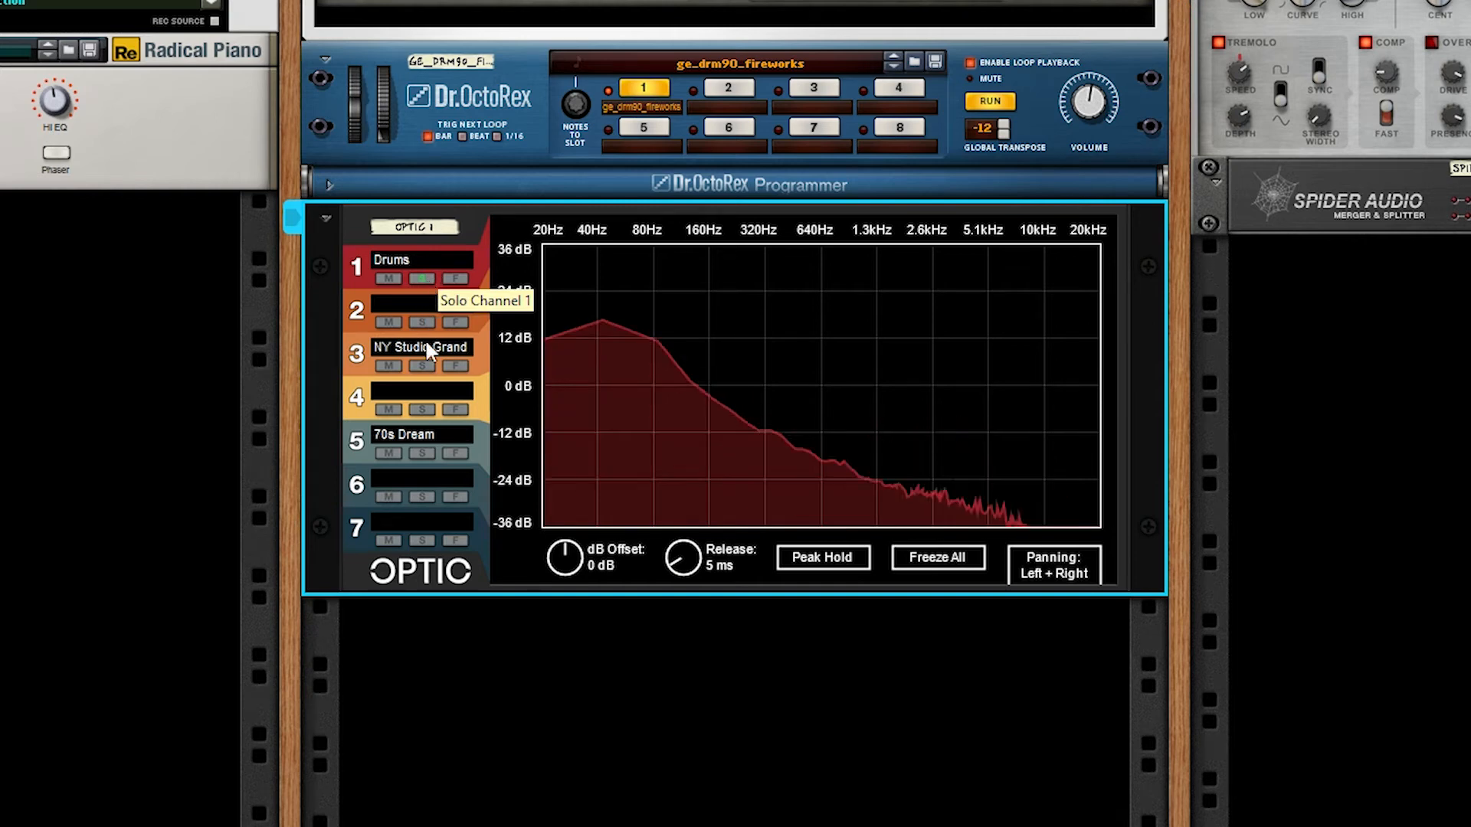
left_click(419, 367)
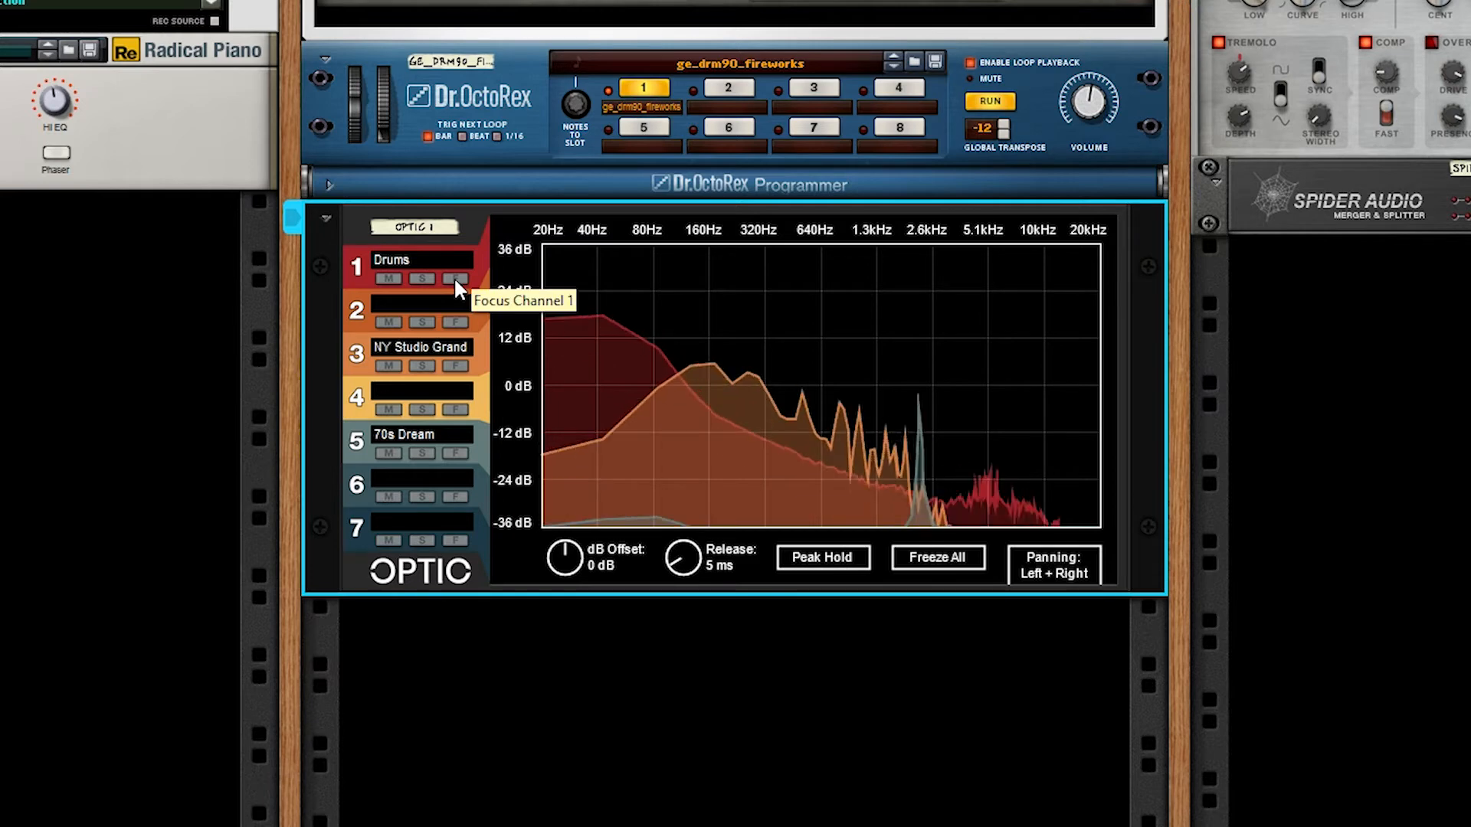
- Use Optic channel 1's F button to focus the Drums spectrum in white
left_click(456, 277)
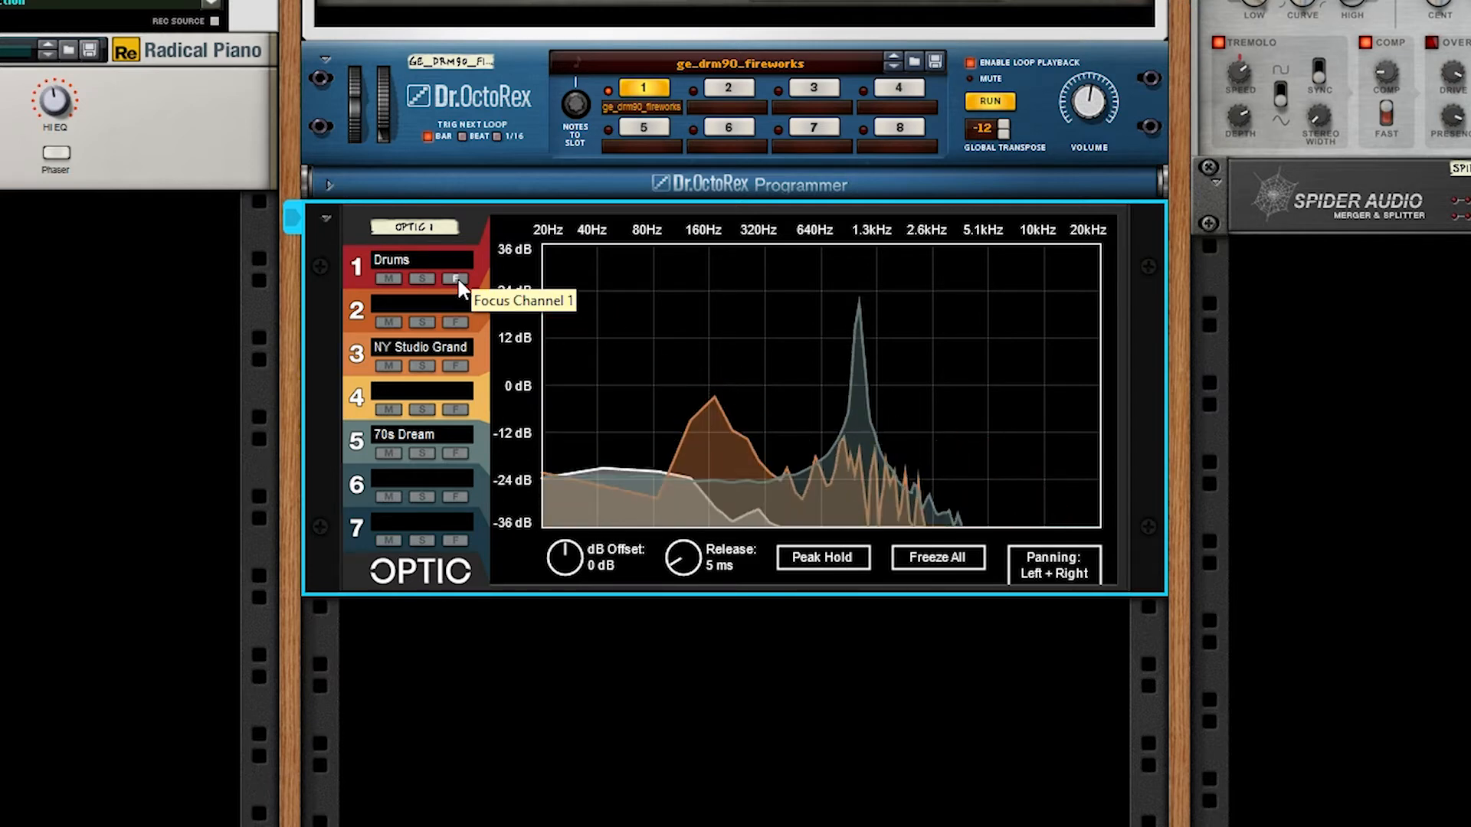
left_click(456, 278)
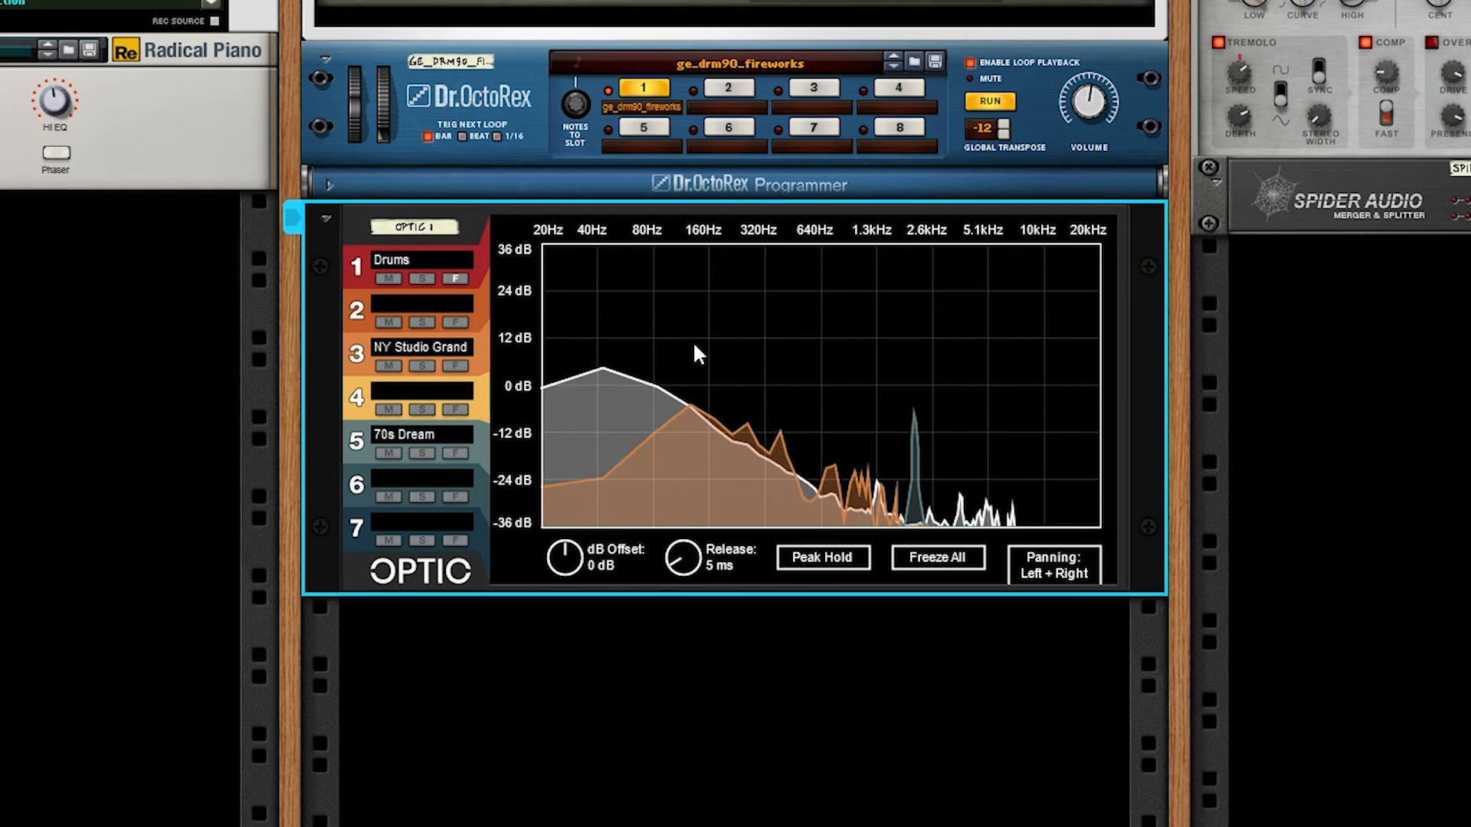
mouse_move(573, 331)
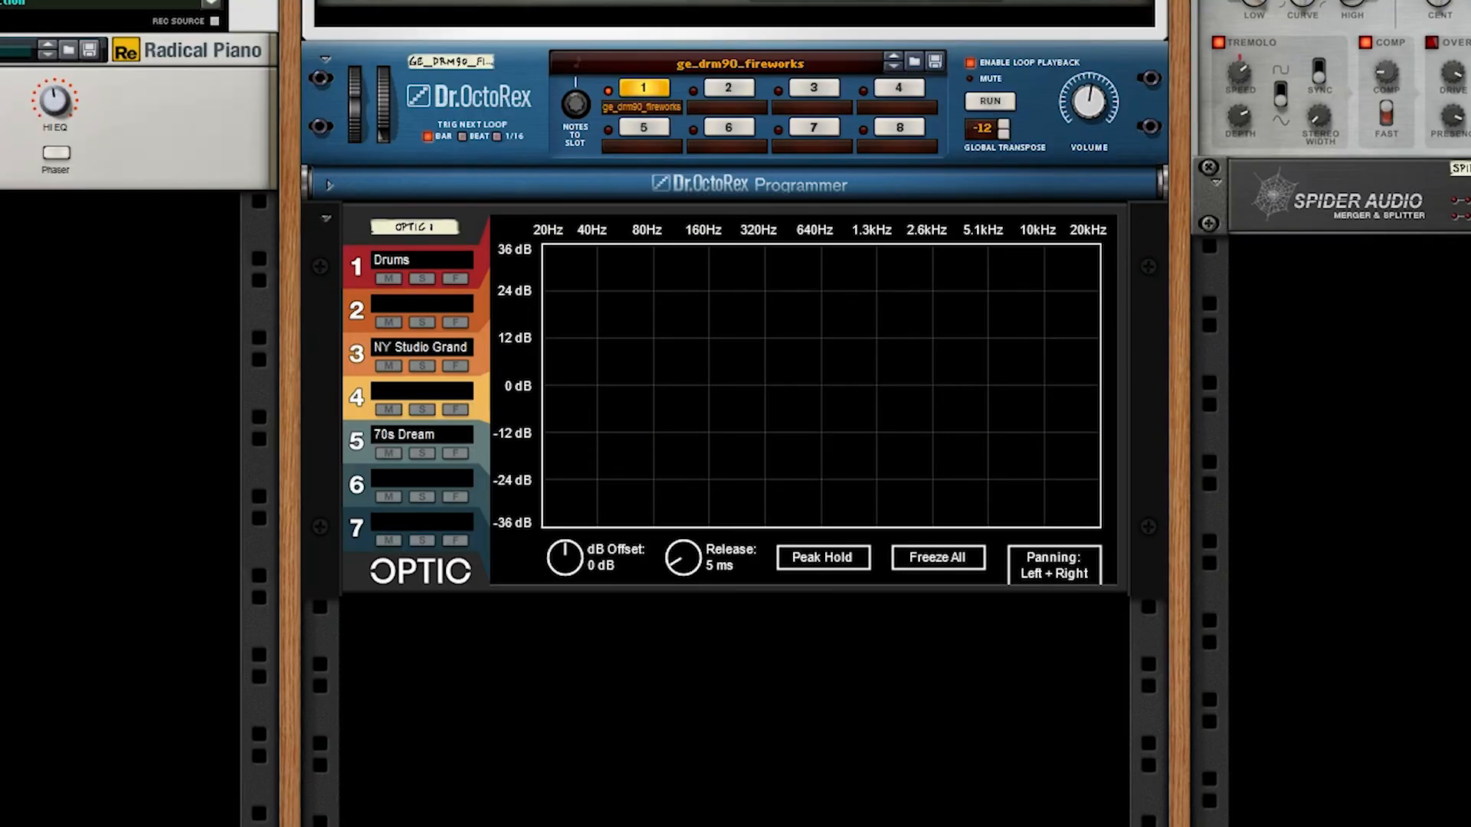
mouse_move(583, 623)
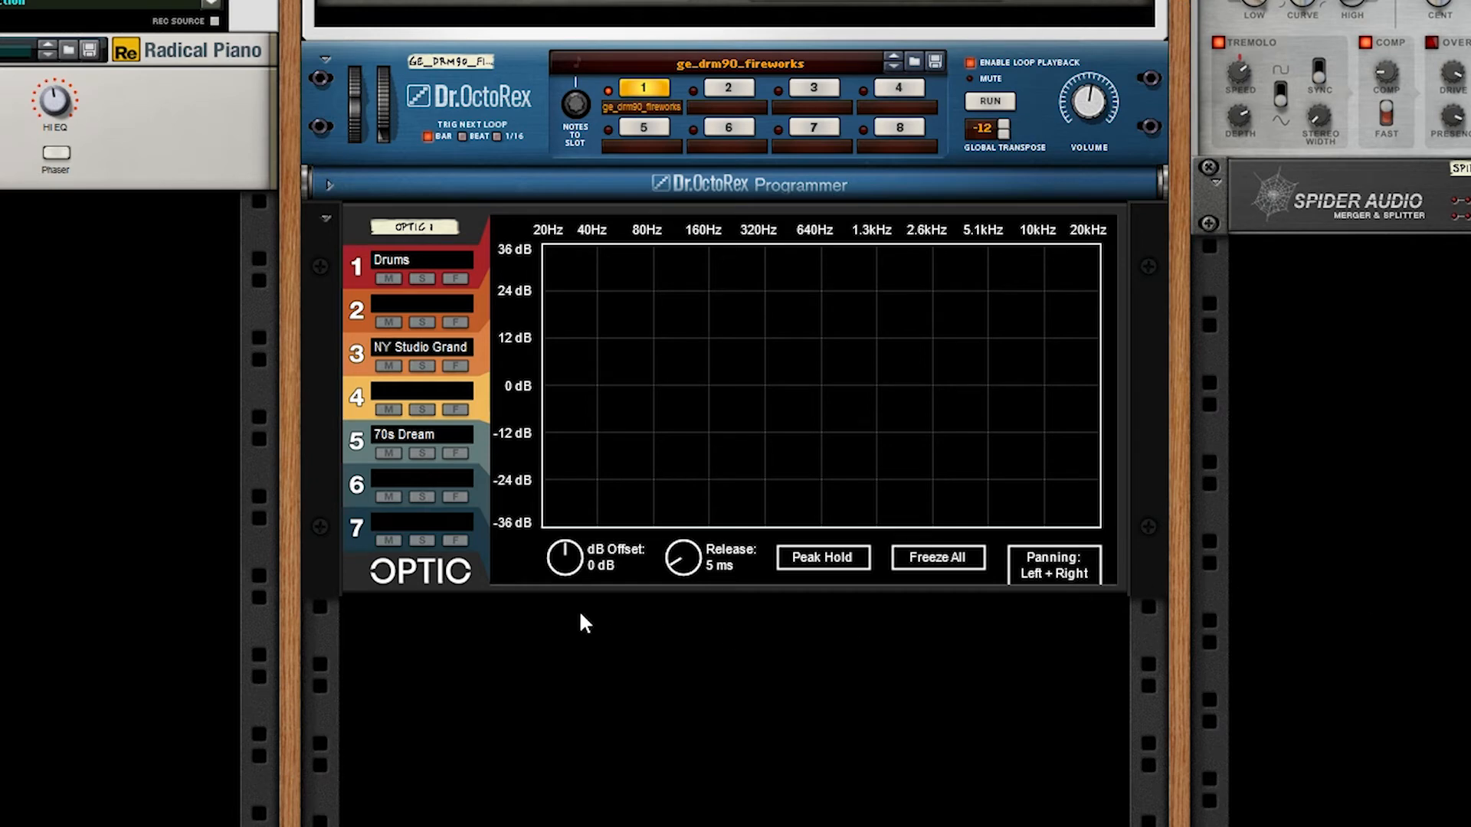
mouse_move(518, 576)
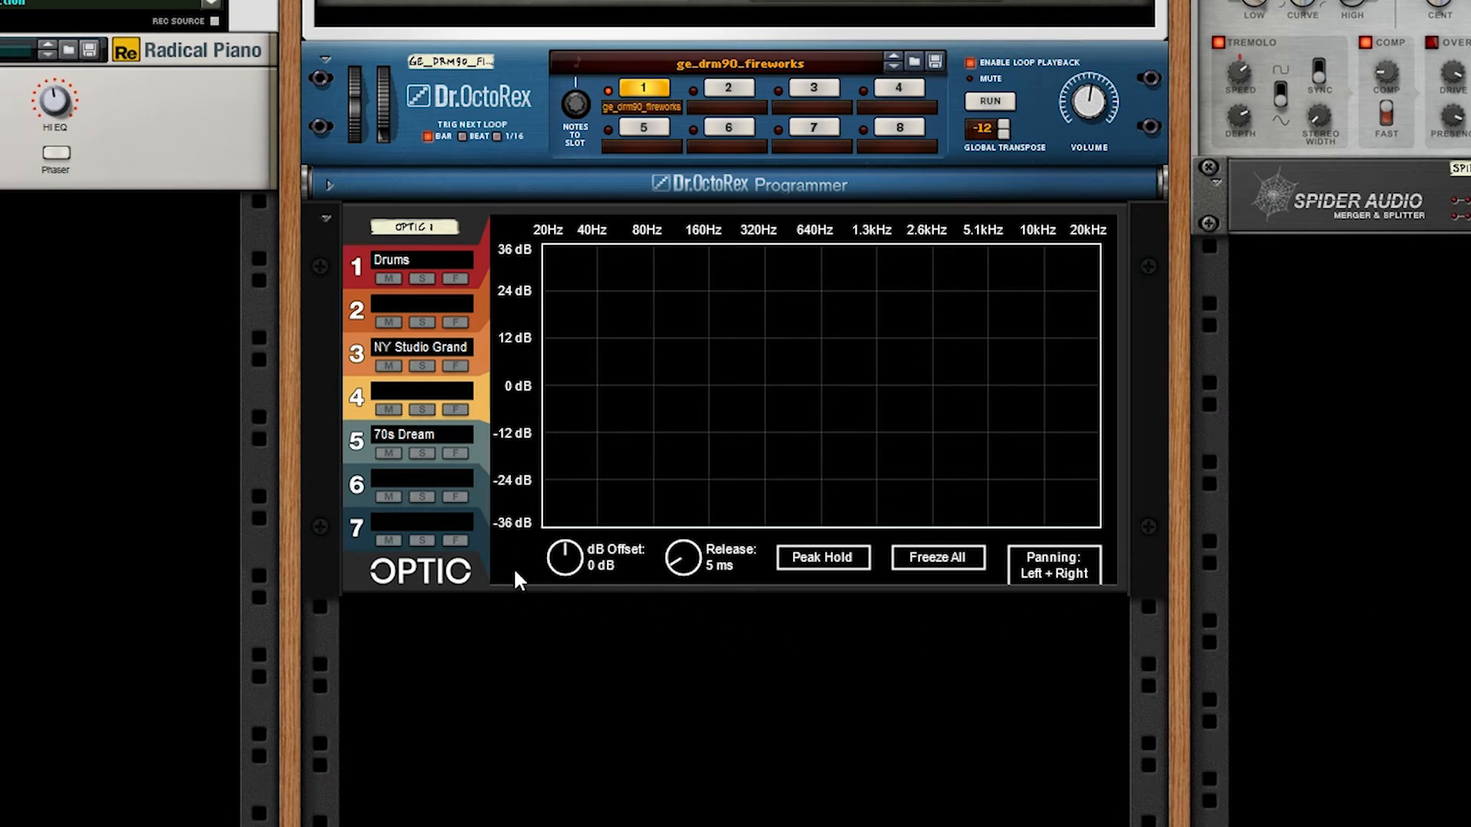
mouse_move(354, 527)
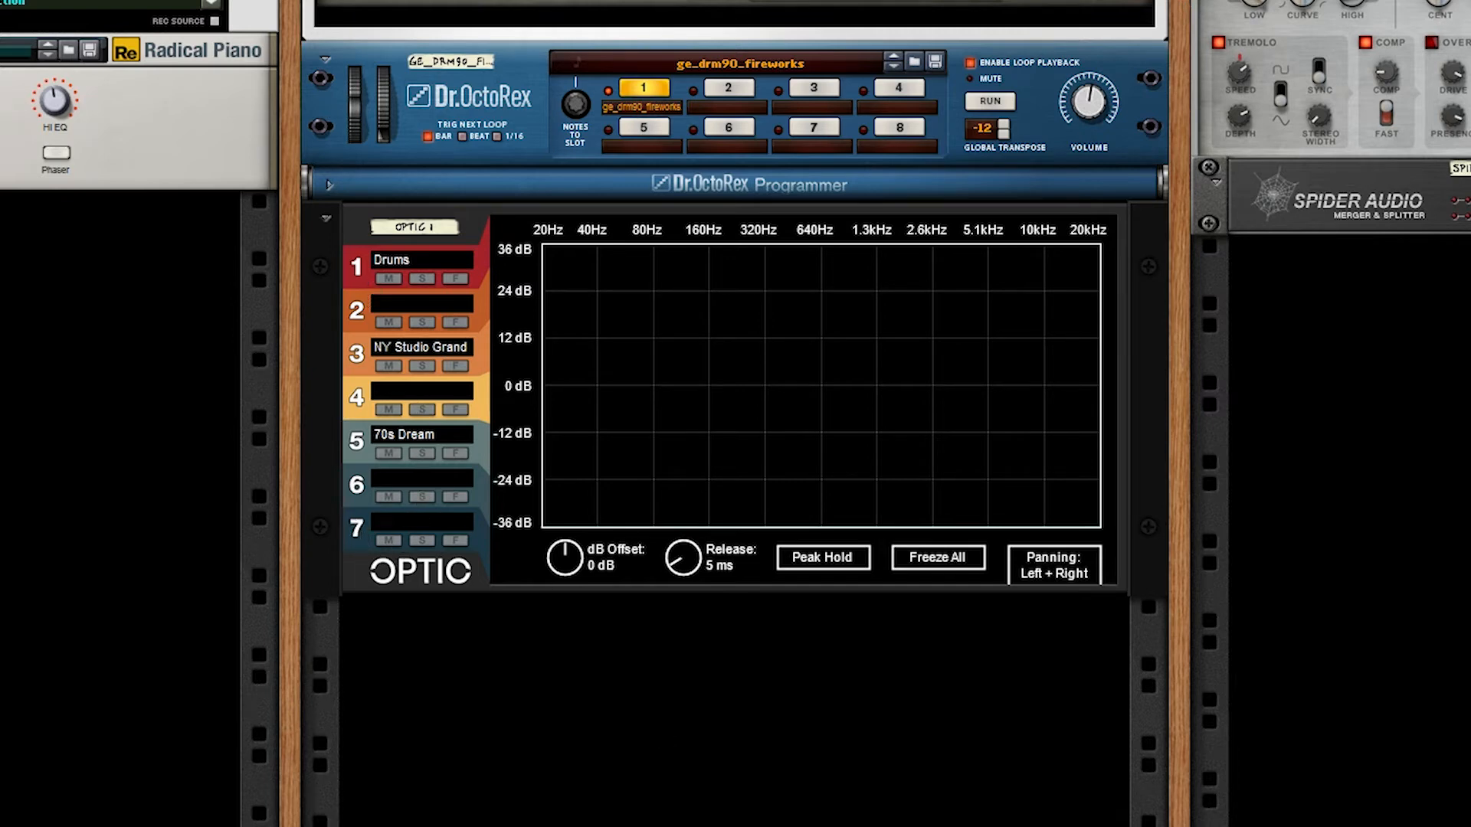
left_click(988, 102)
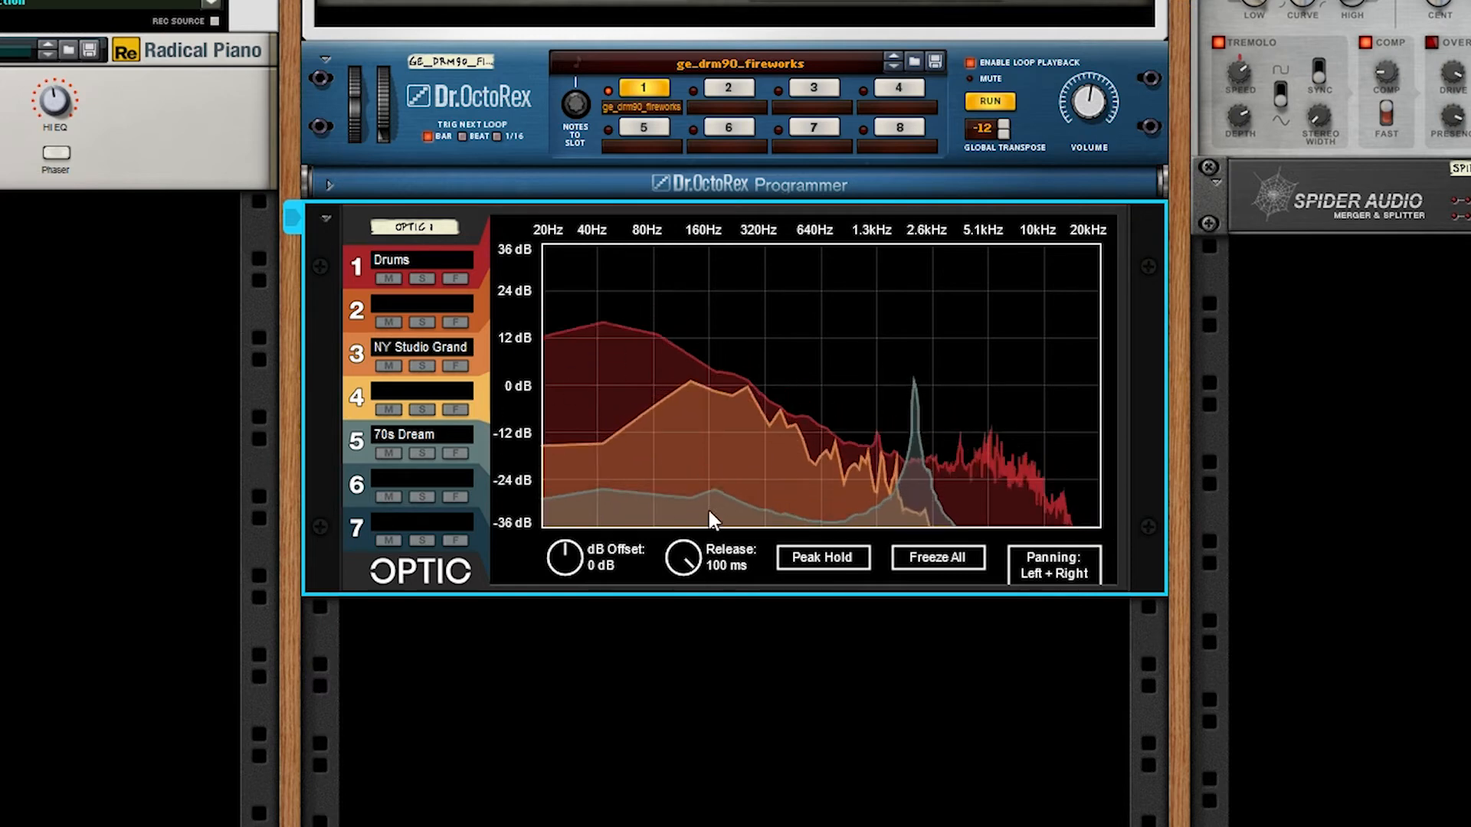
mouse_move(1027, 492)
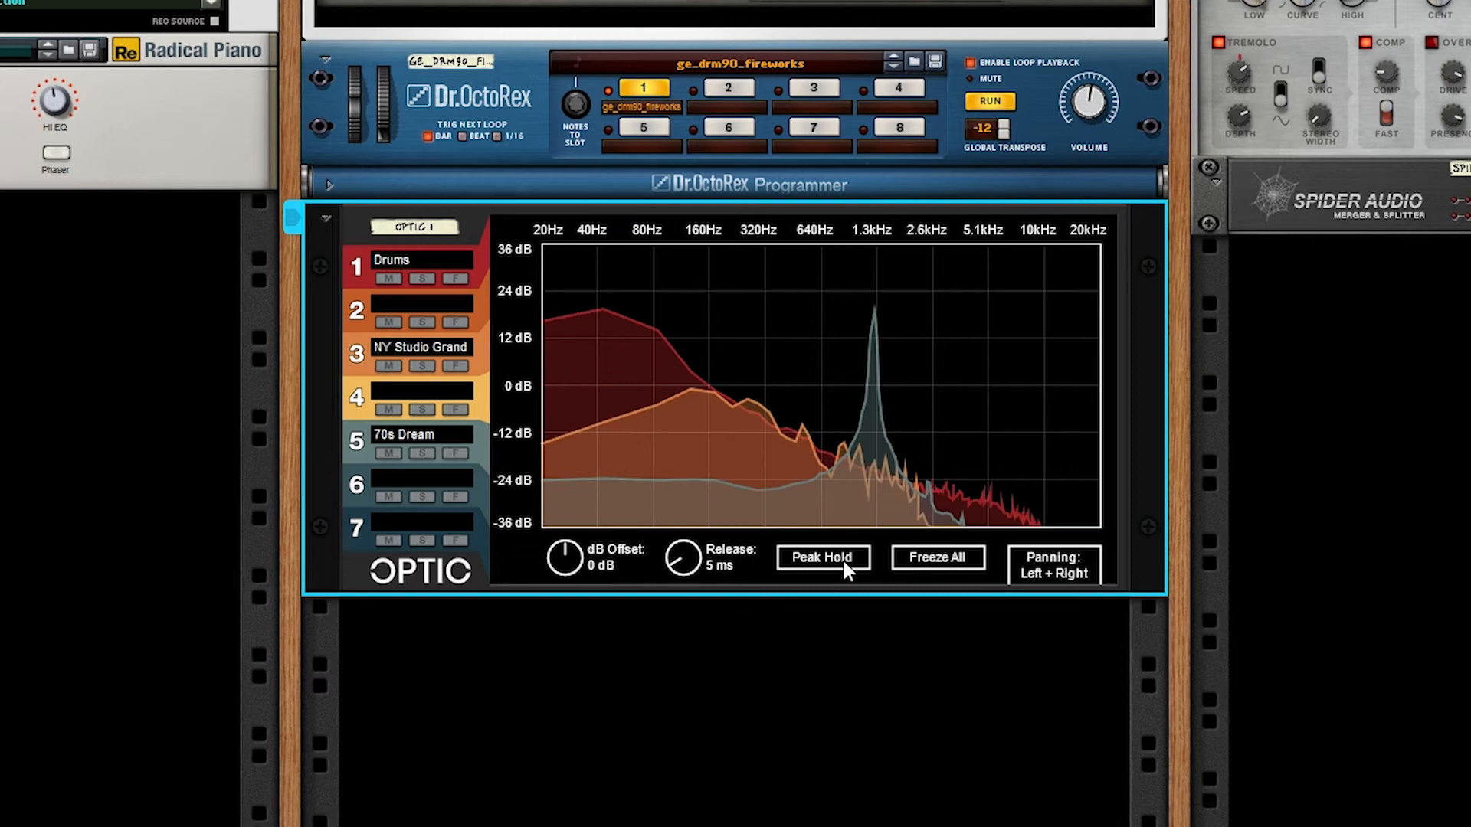
- Turn on Optic Peak Hold to capture spectral peaks, then switch it off
left_click(823, 557)
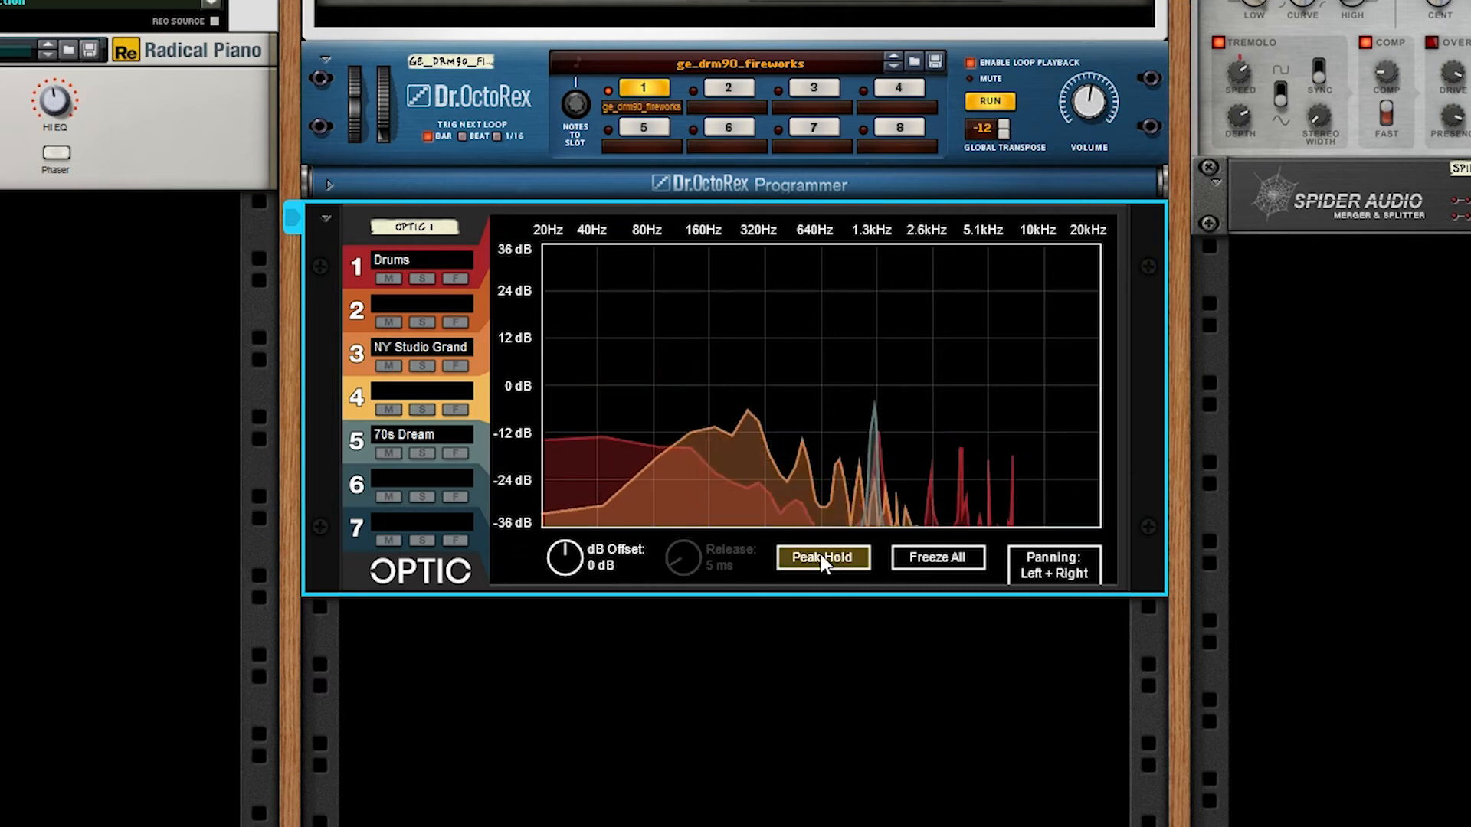
left_click(823, 556)
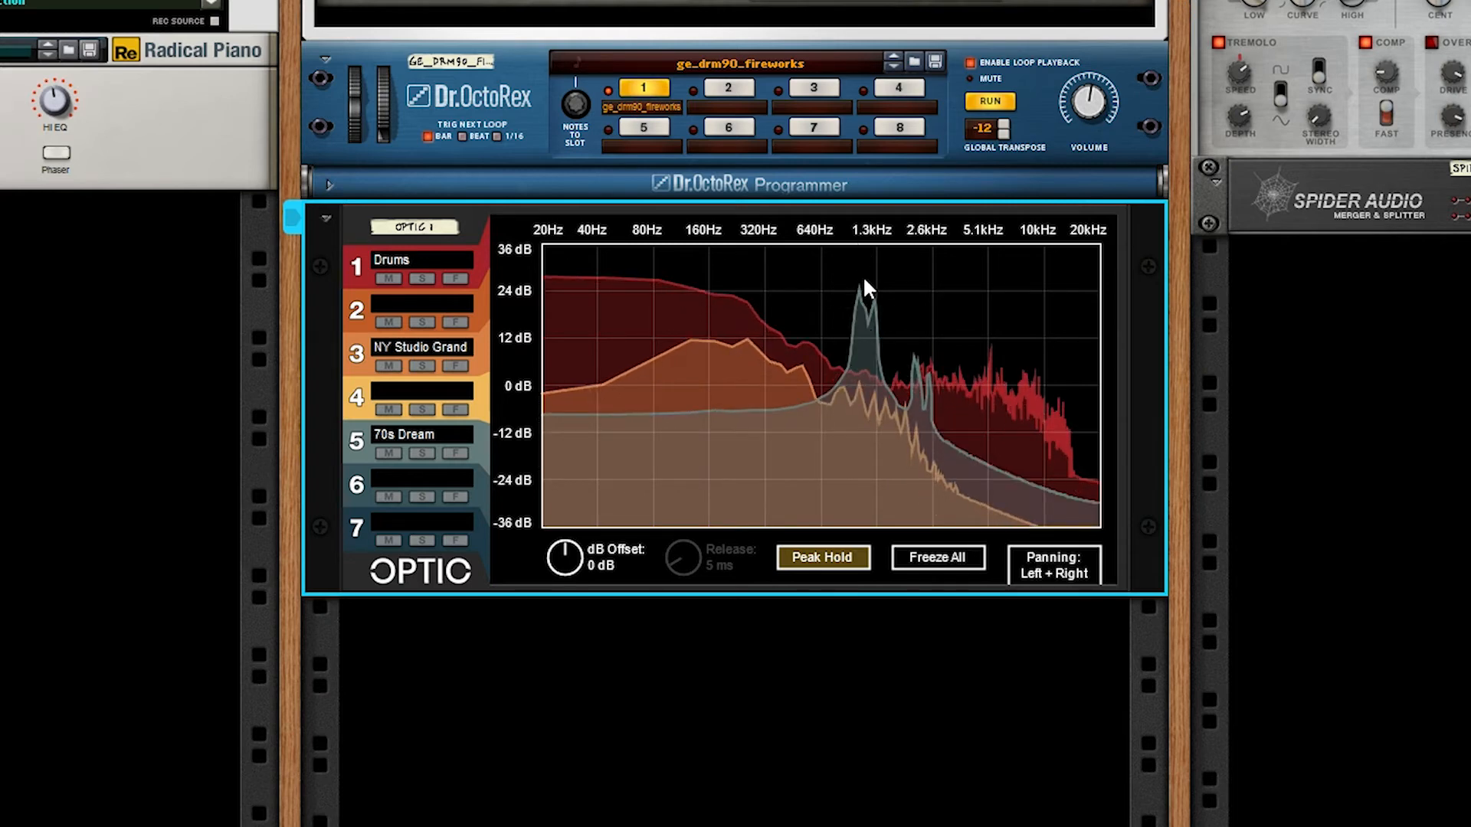
mouse_move(691, 500)
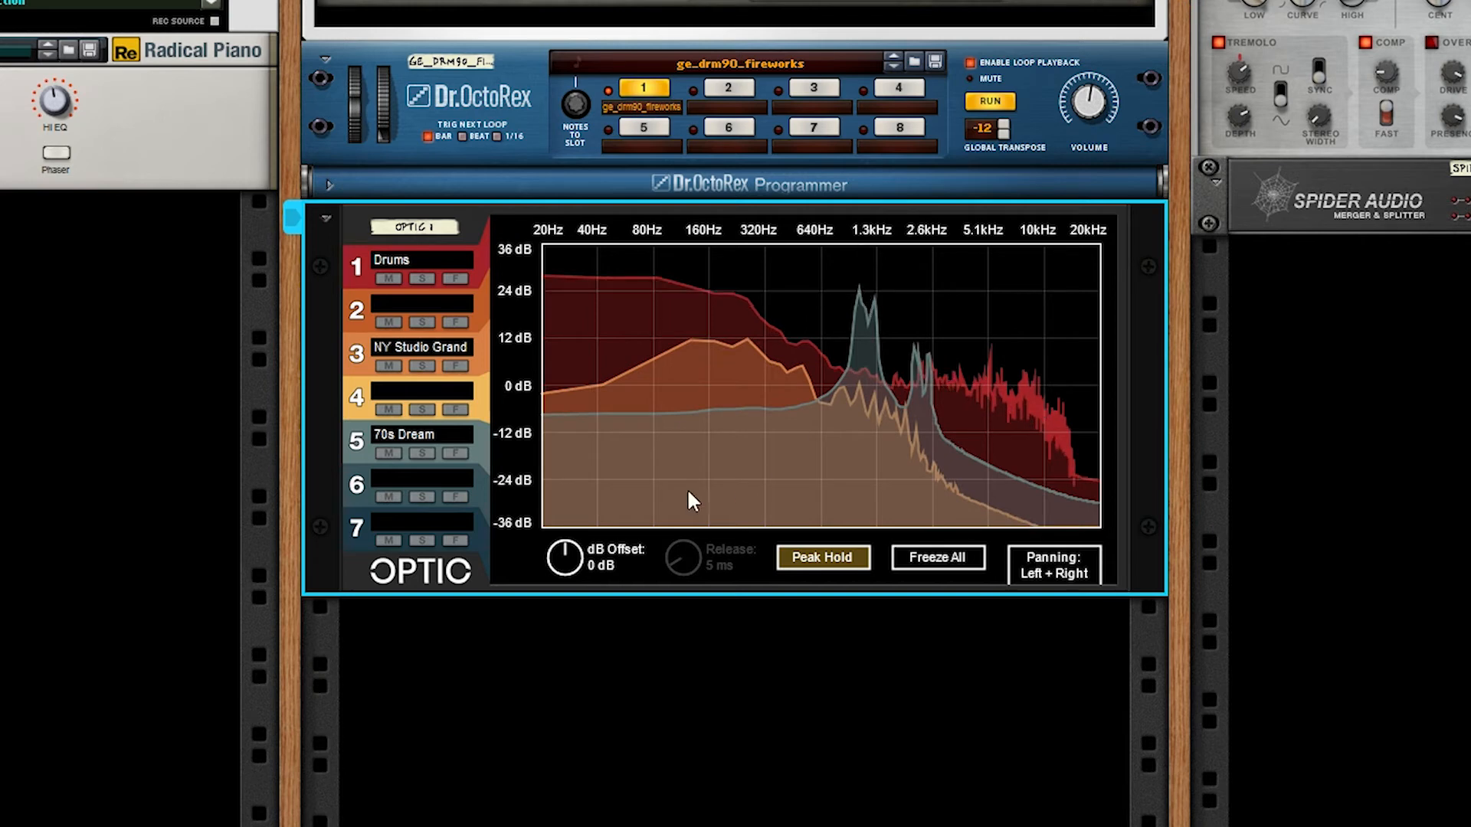
mouse_move(854, 363)
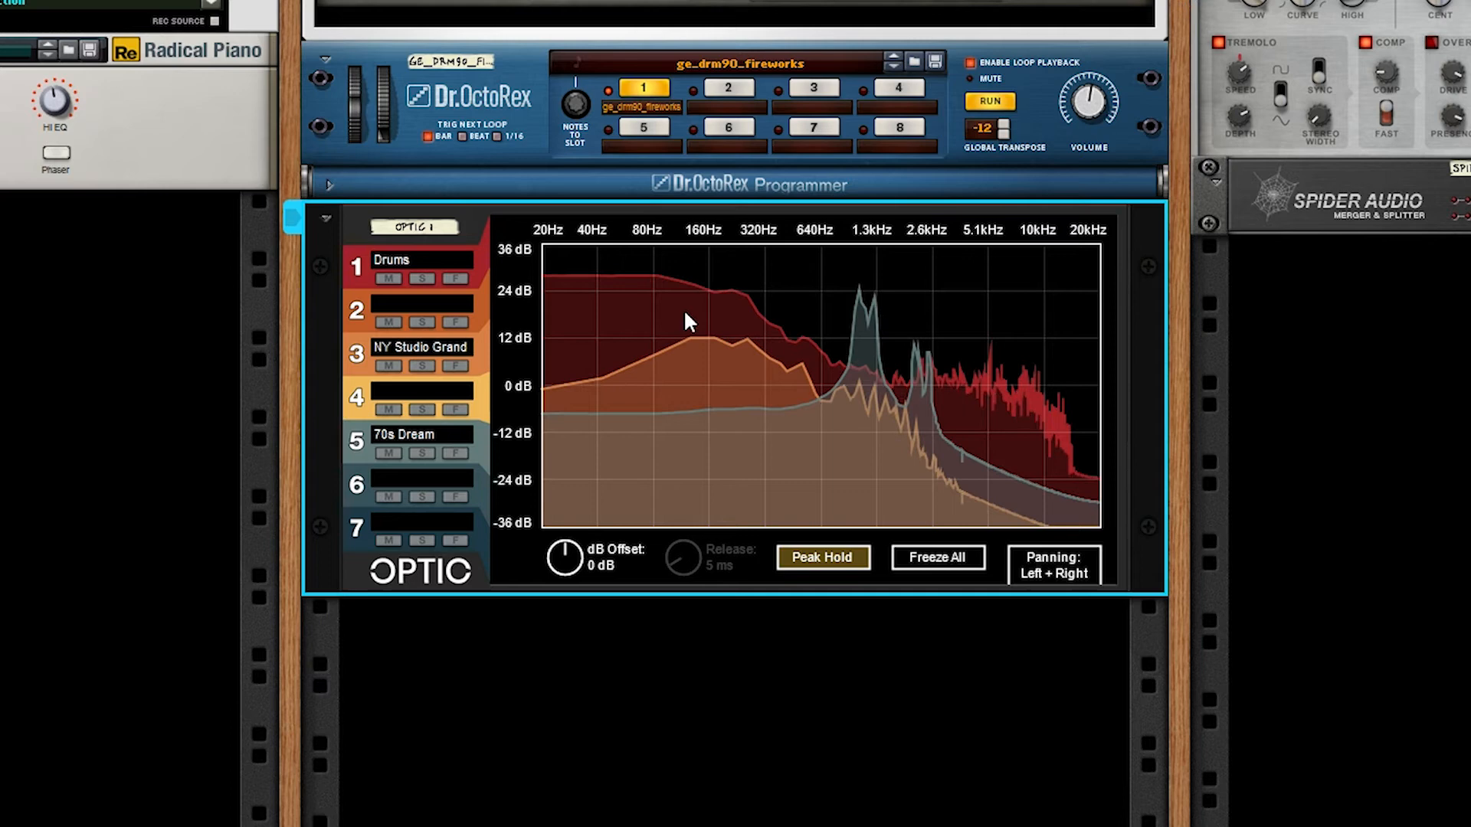
mouse_move(705, 427)
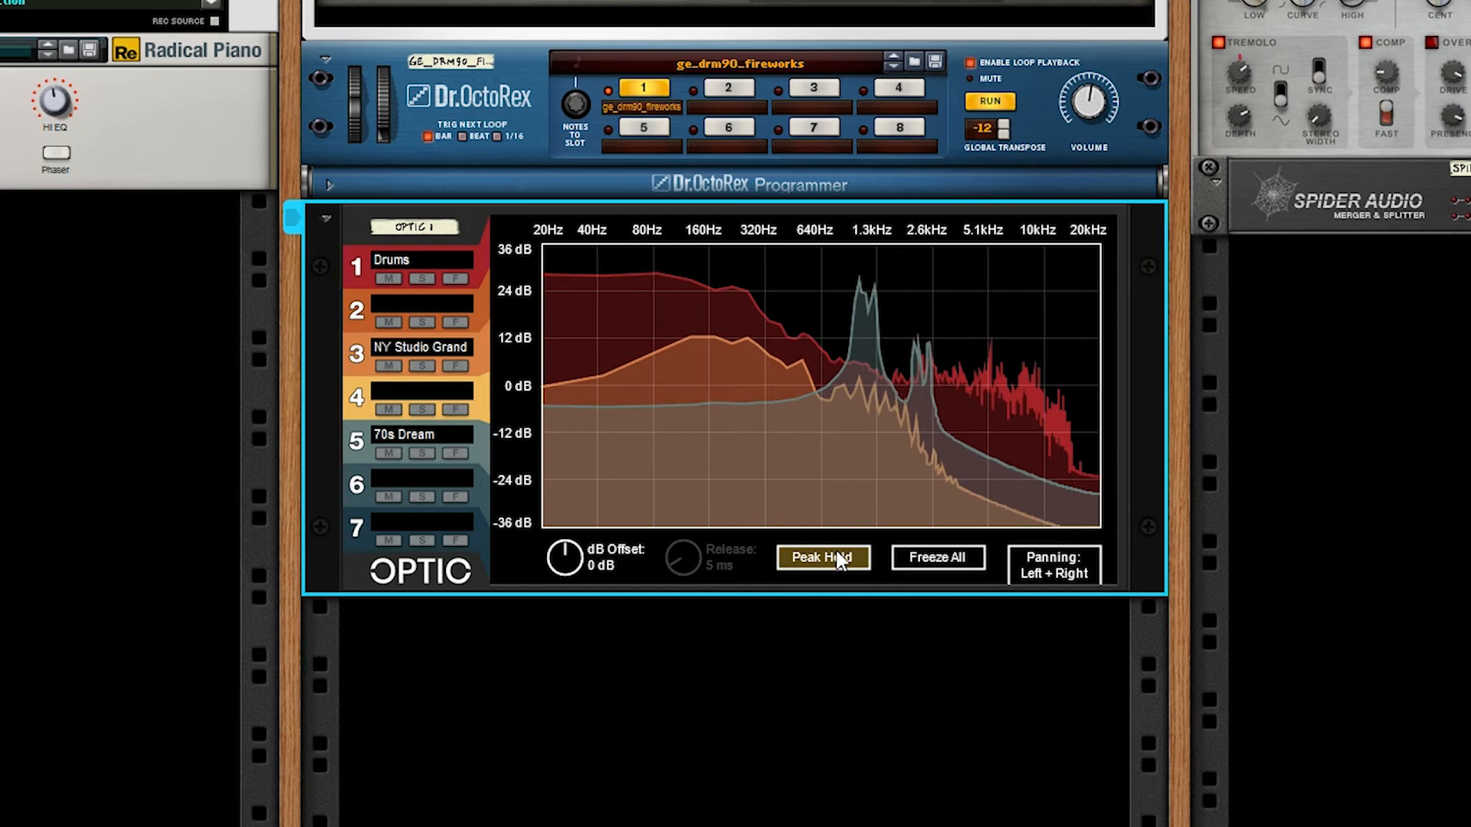
left_click(935, 557)
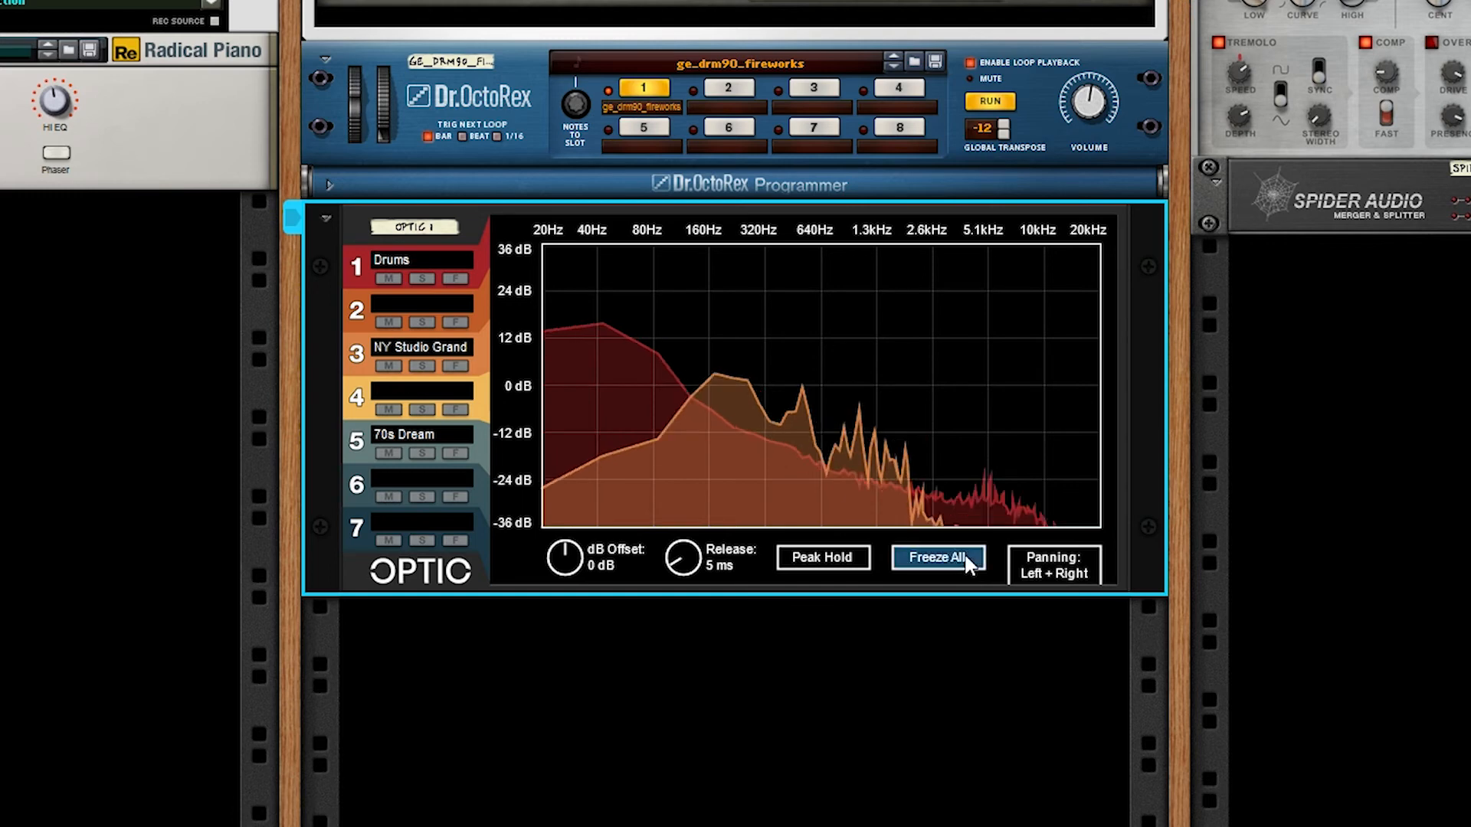
- Disable Peak Hold and freeze the Optic display with Freeze All
left_click(936, 556)
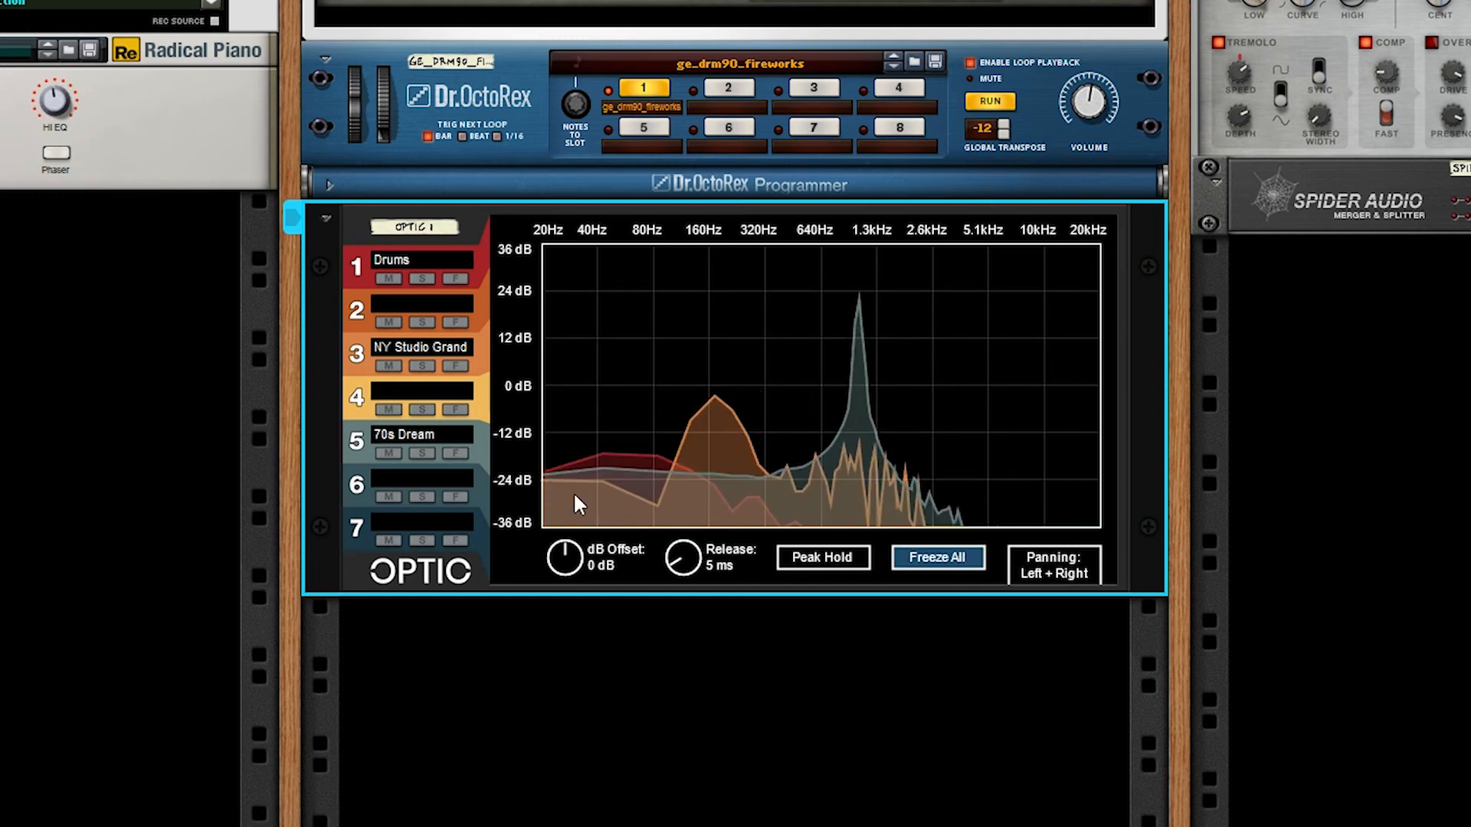
mouse_move(381, 294)
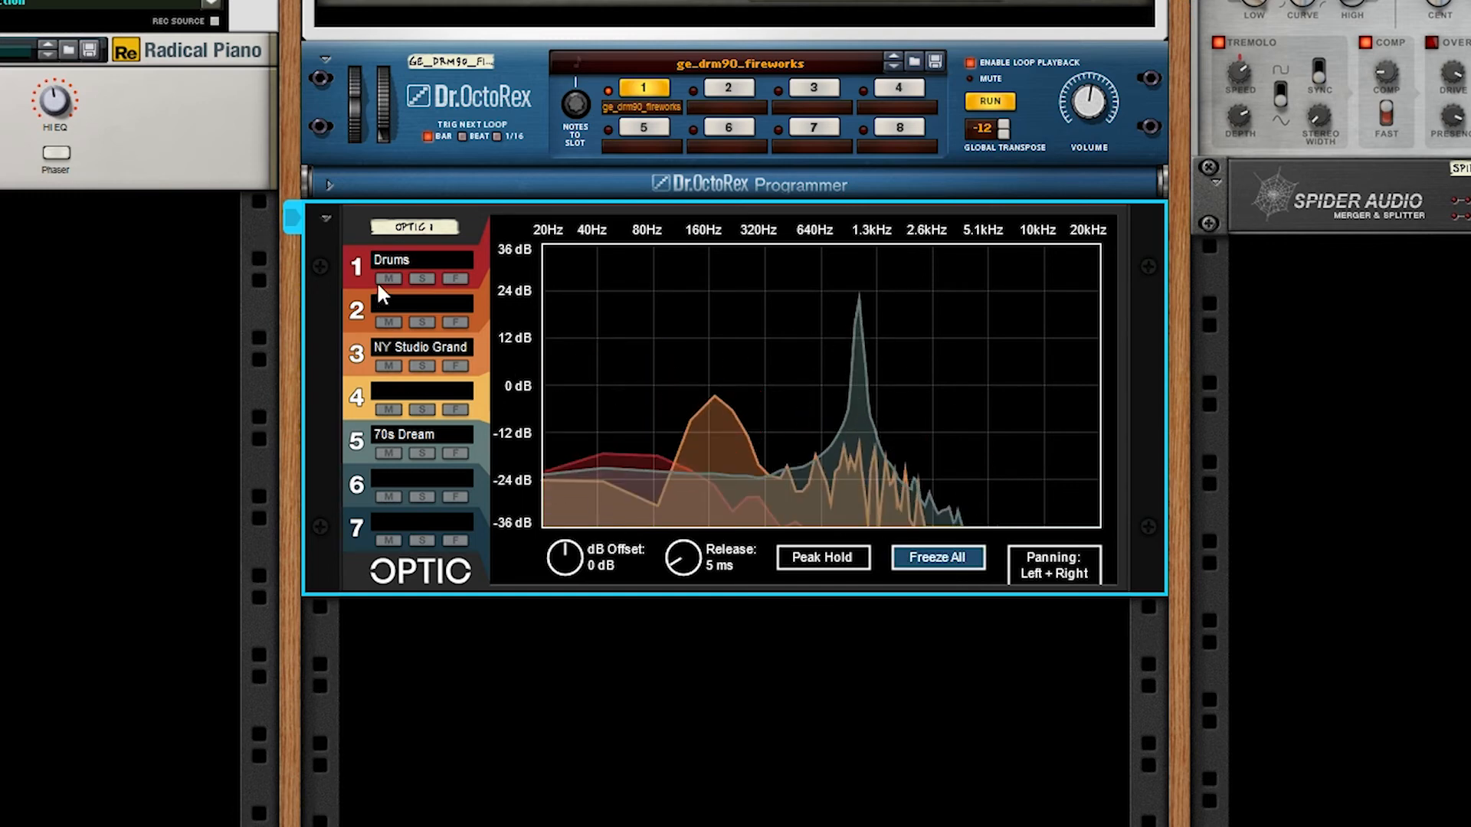
left_click(422, 279)
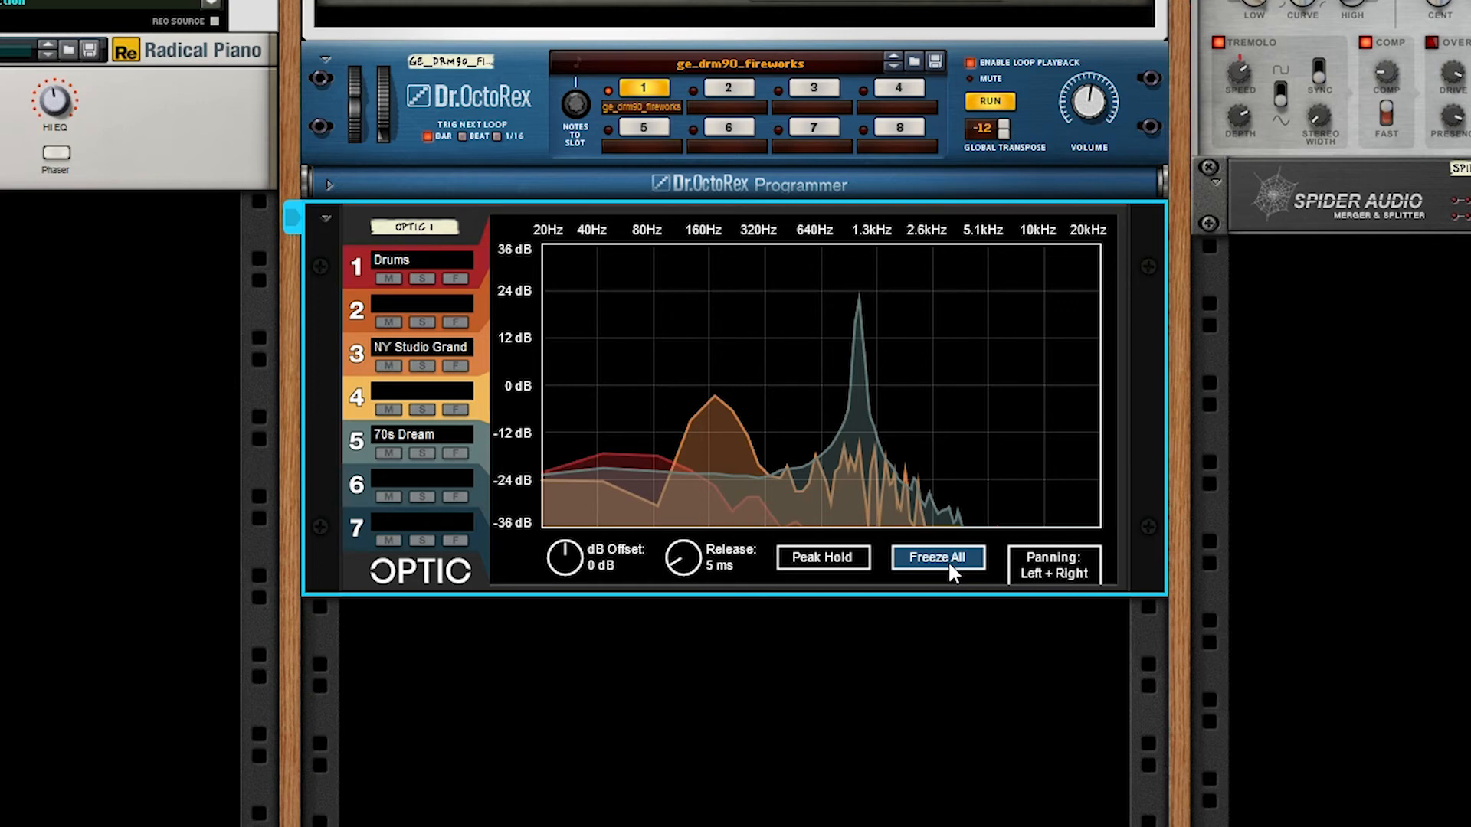
- Release Freeze All for live spectra and open Panning, leaving Left + Right
left_click(936, 556)
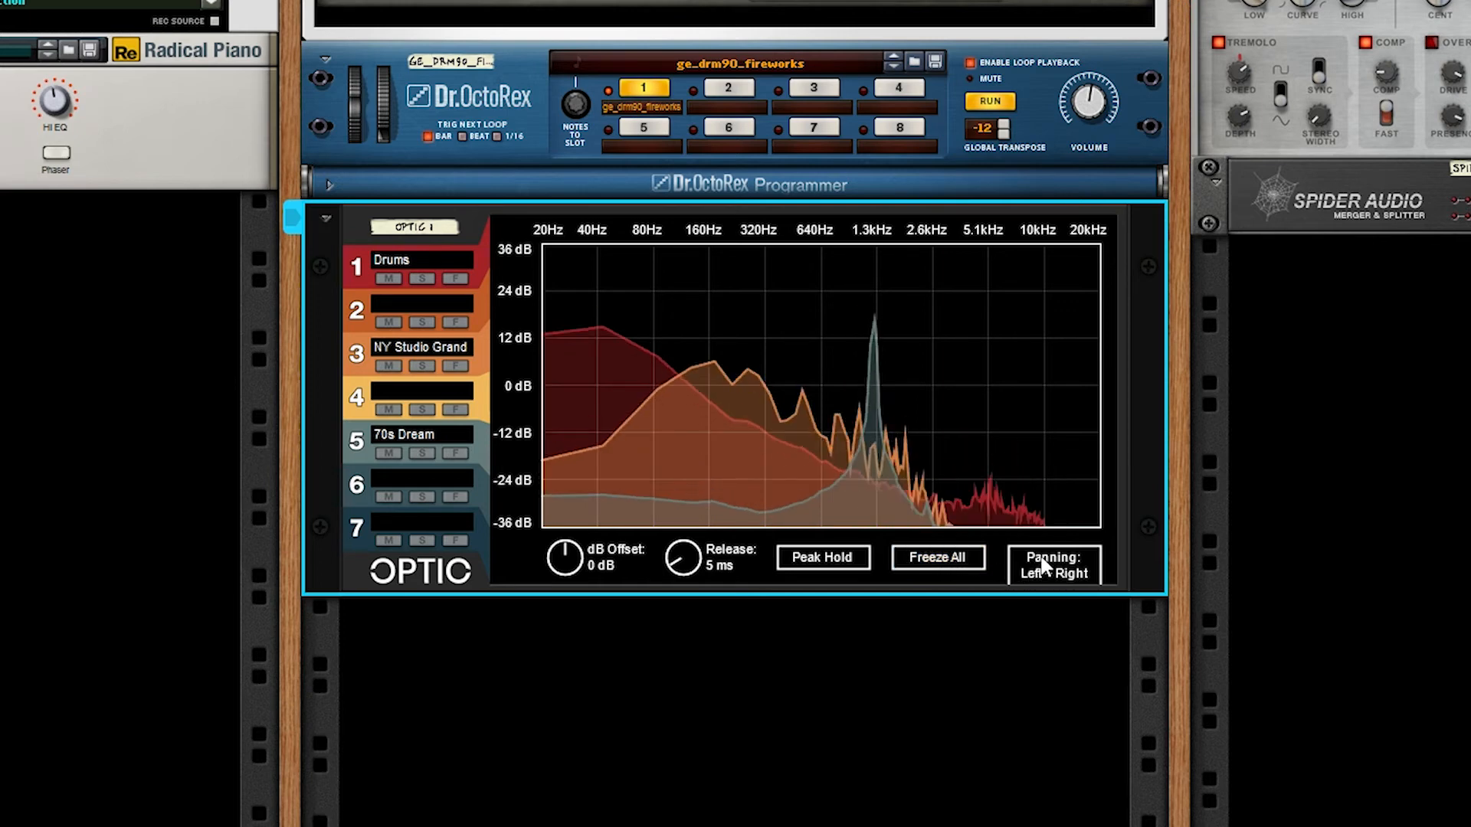
left_click(1053, 564)
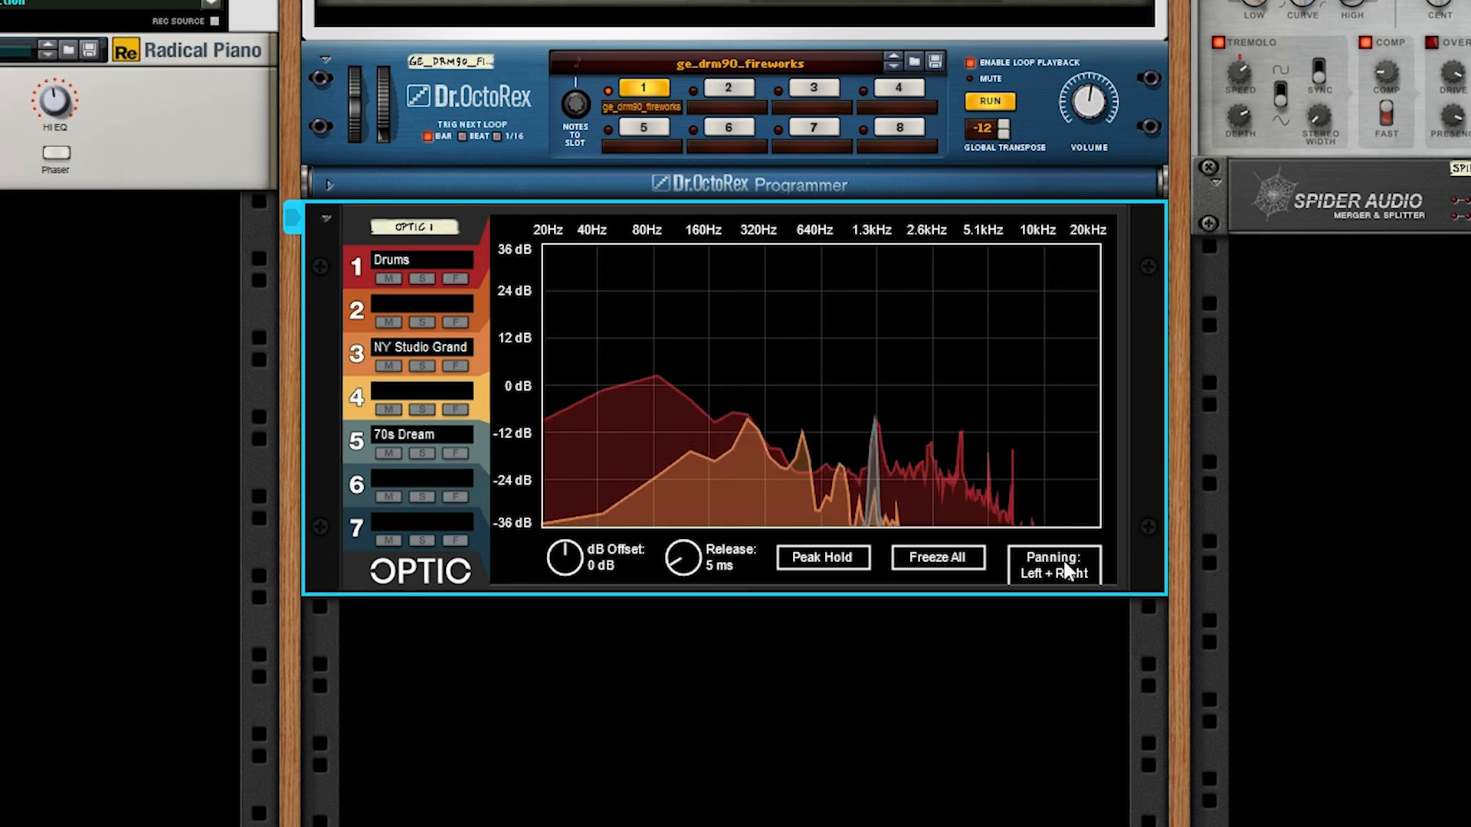
left_click(1052, 564)
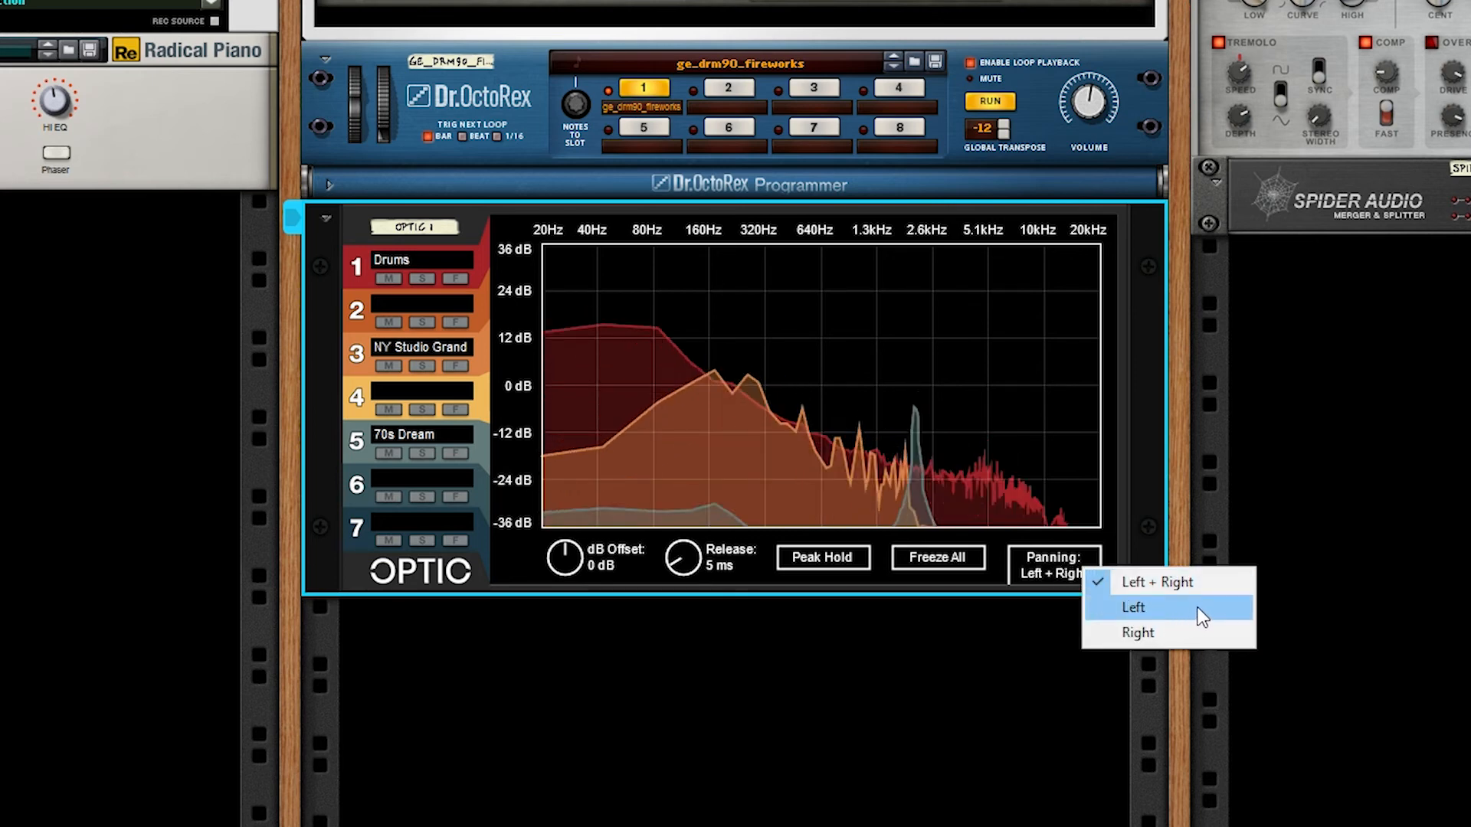
mouse_move(1186, 640)
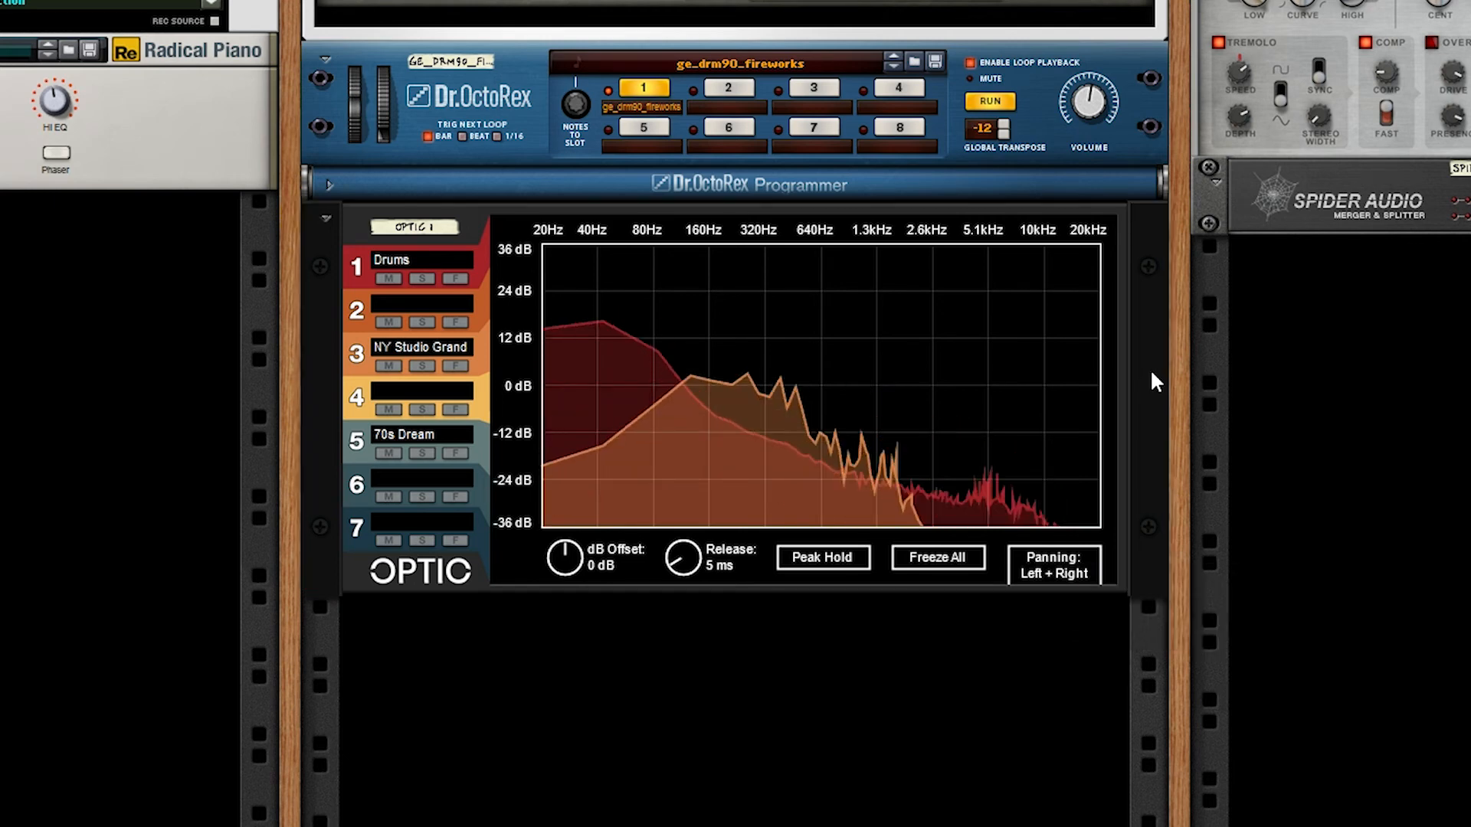
mouse_move(1164, 380)
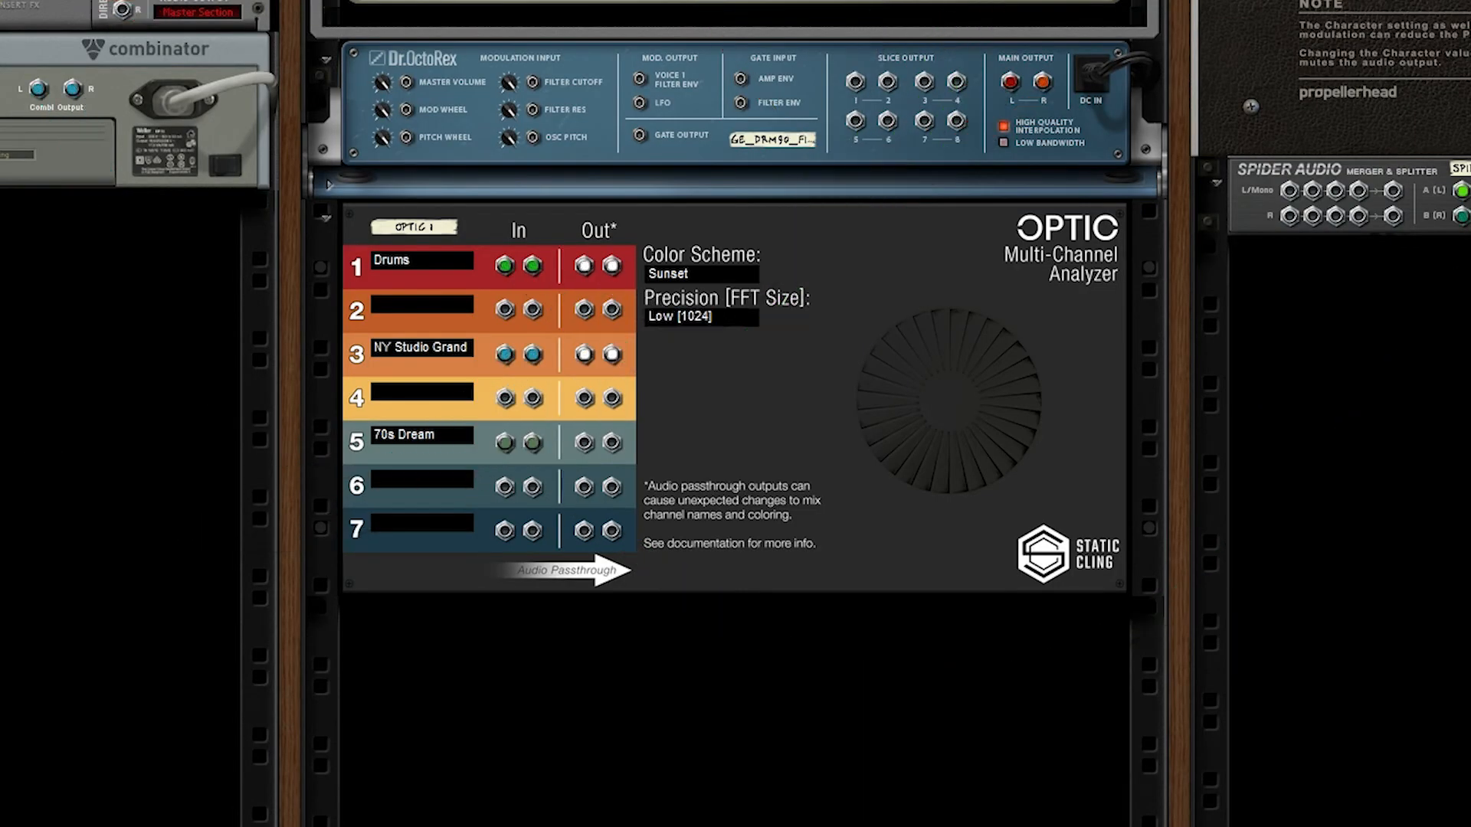
mouse_move(985, 392)
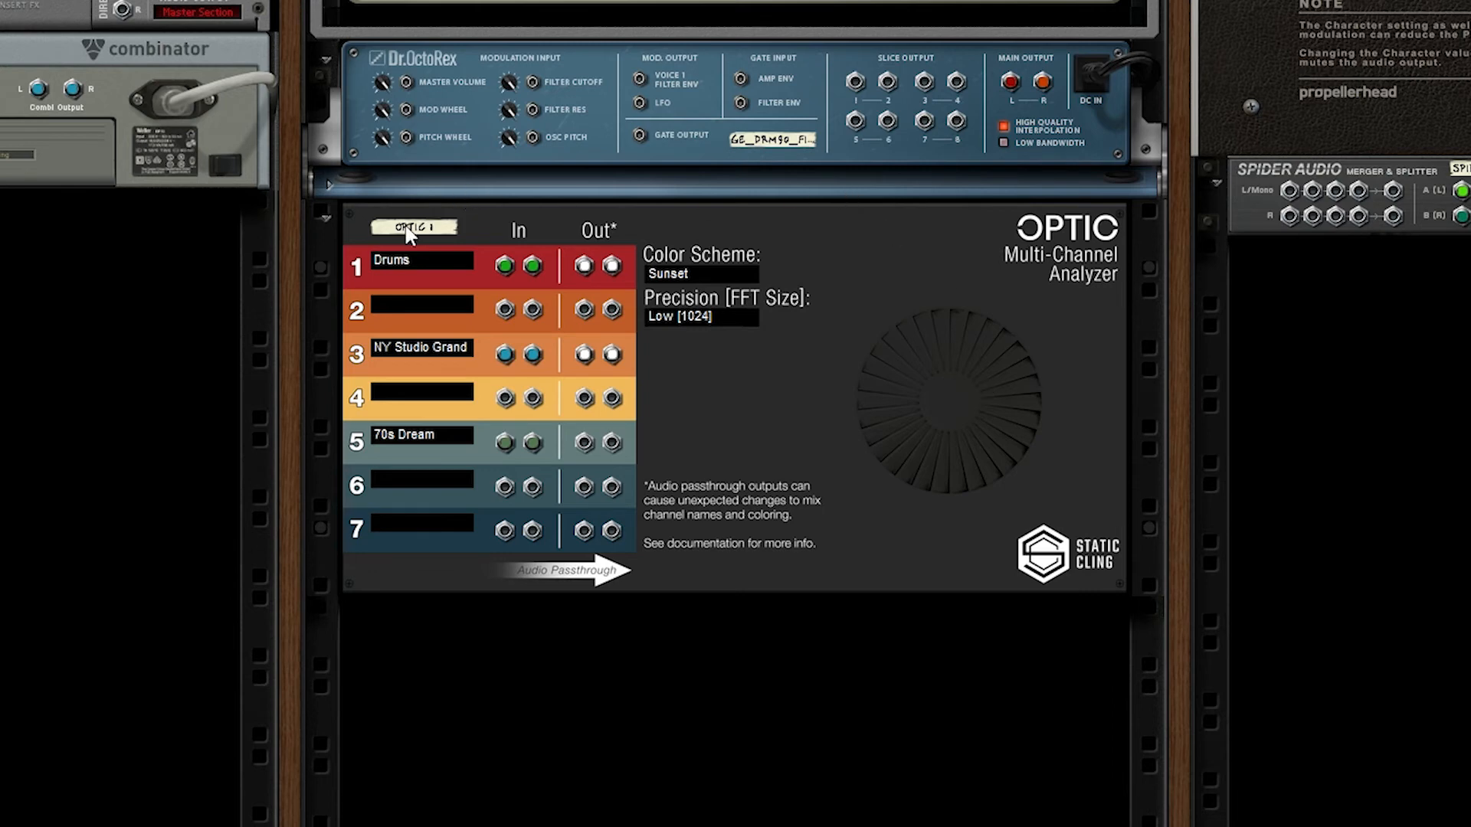
mouse_move(493, 281)
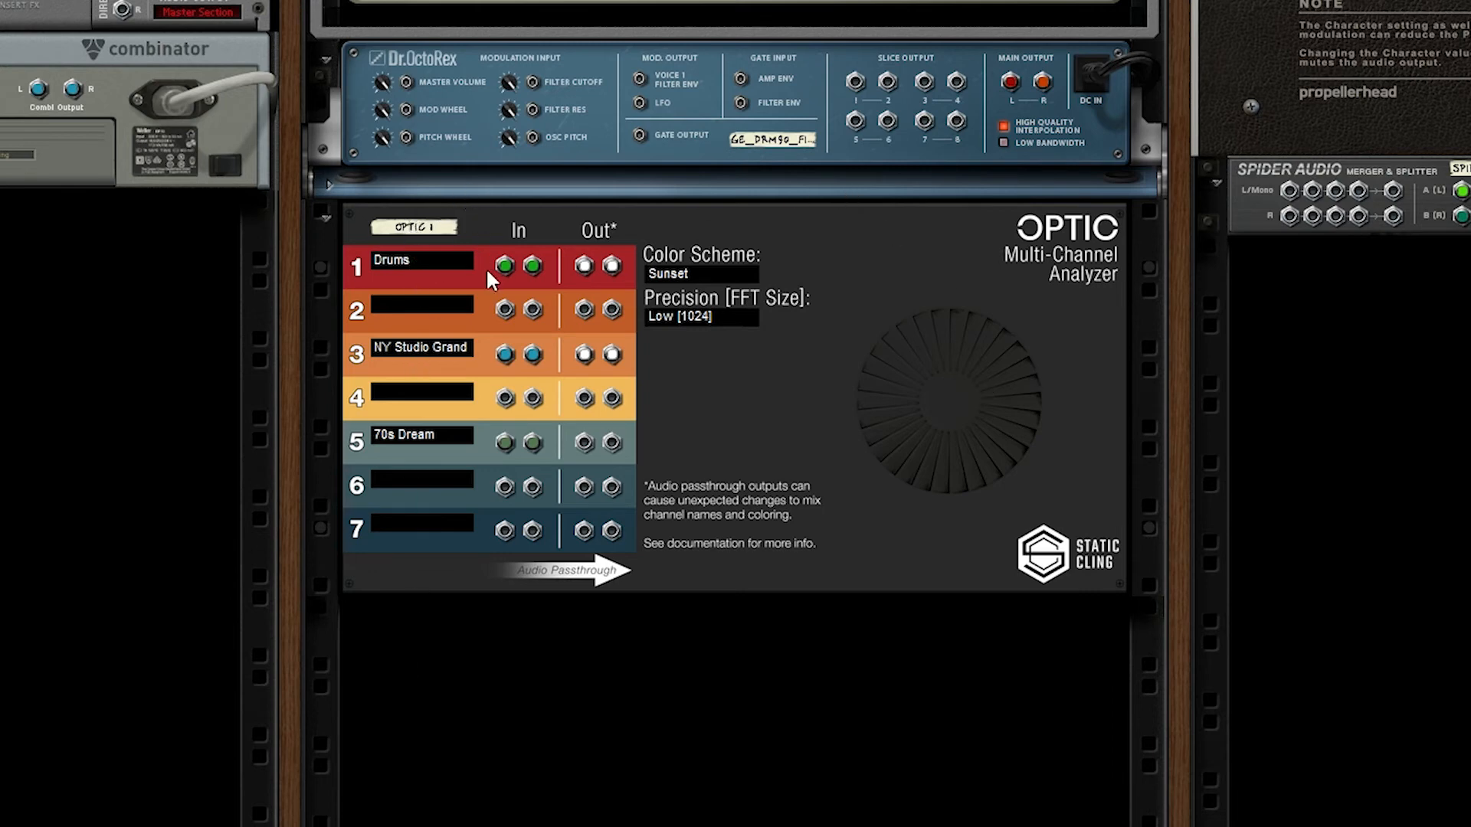
mouse_move(493, 251)
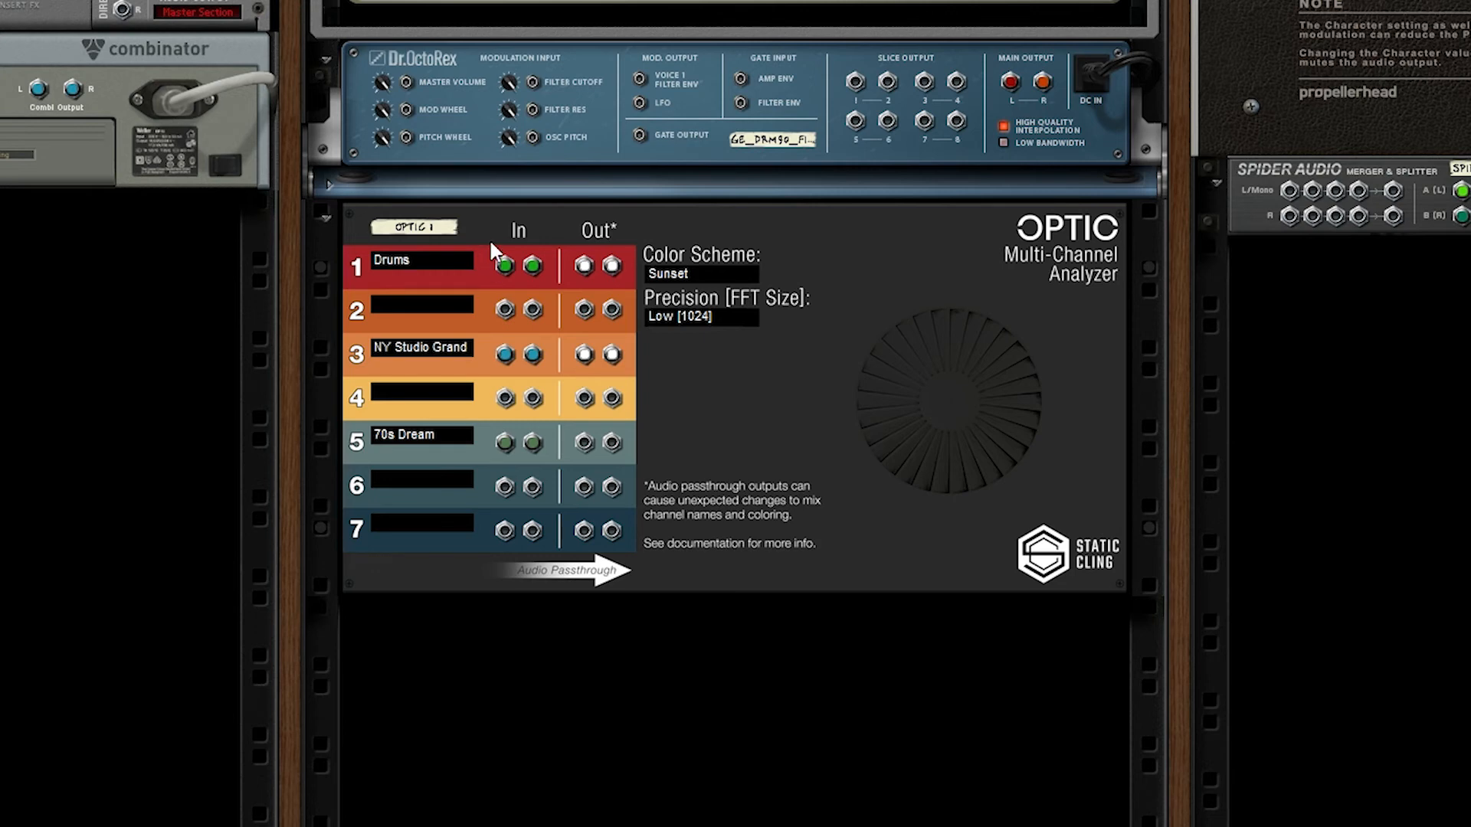
mouse_move(495, 573)
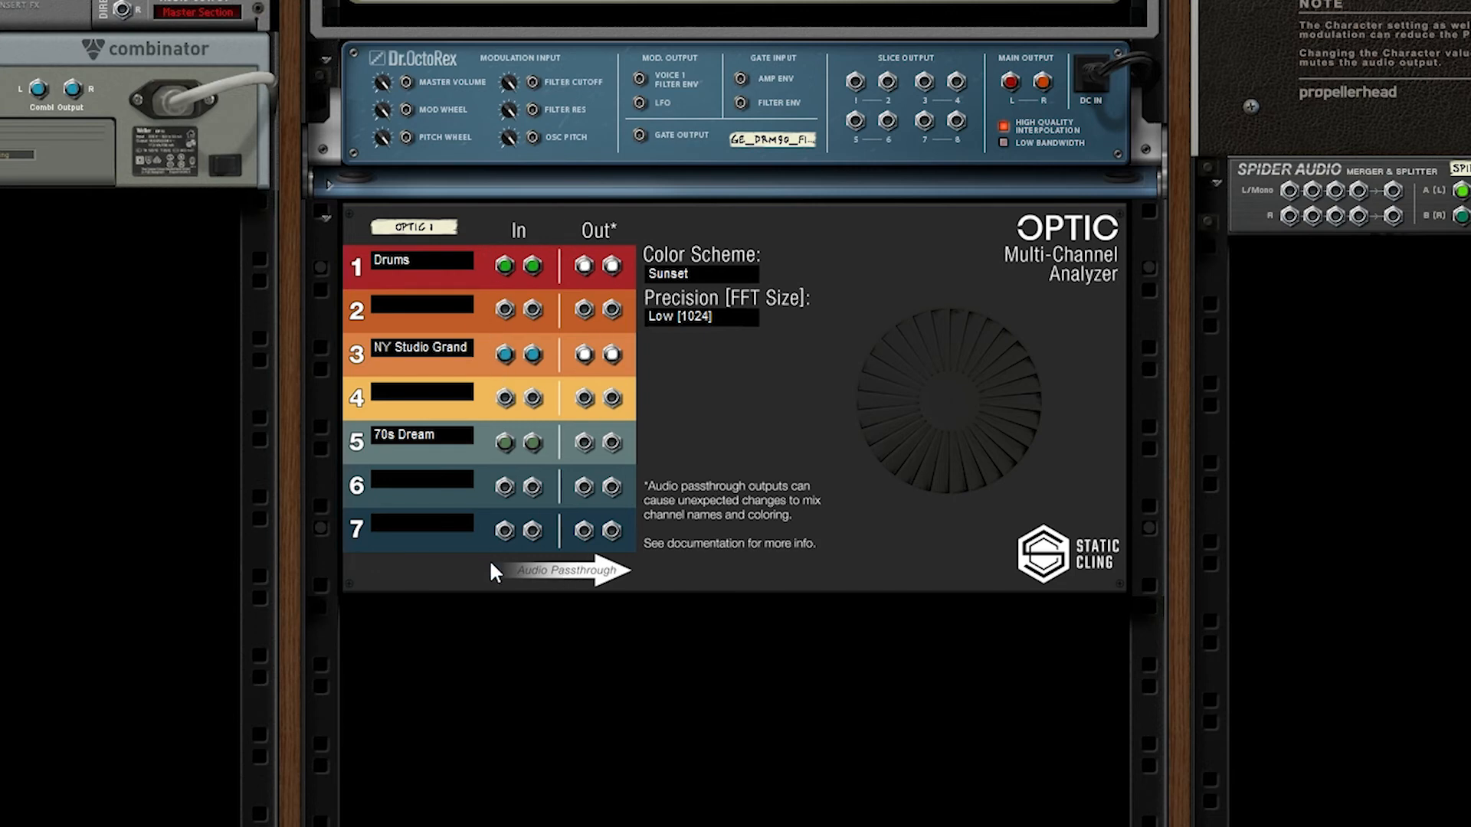
mouse_move(614, 402)
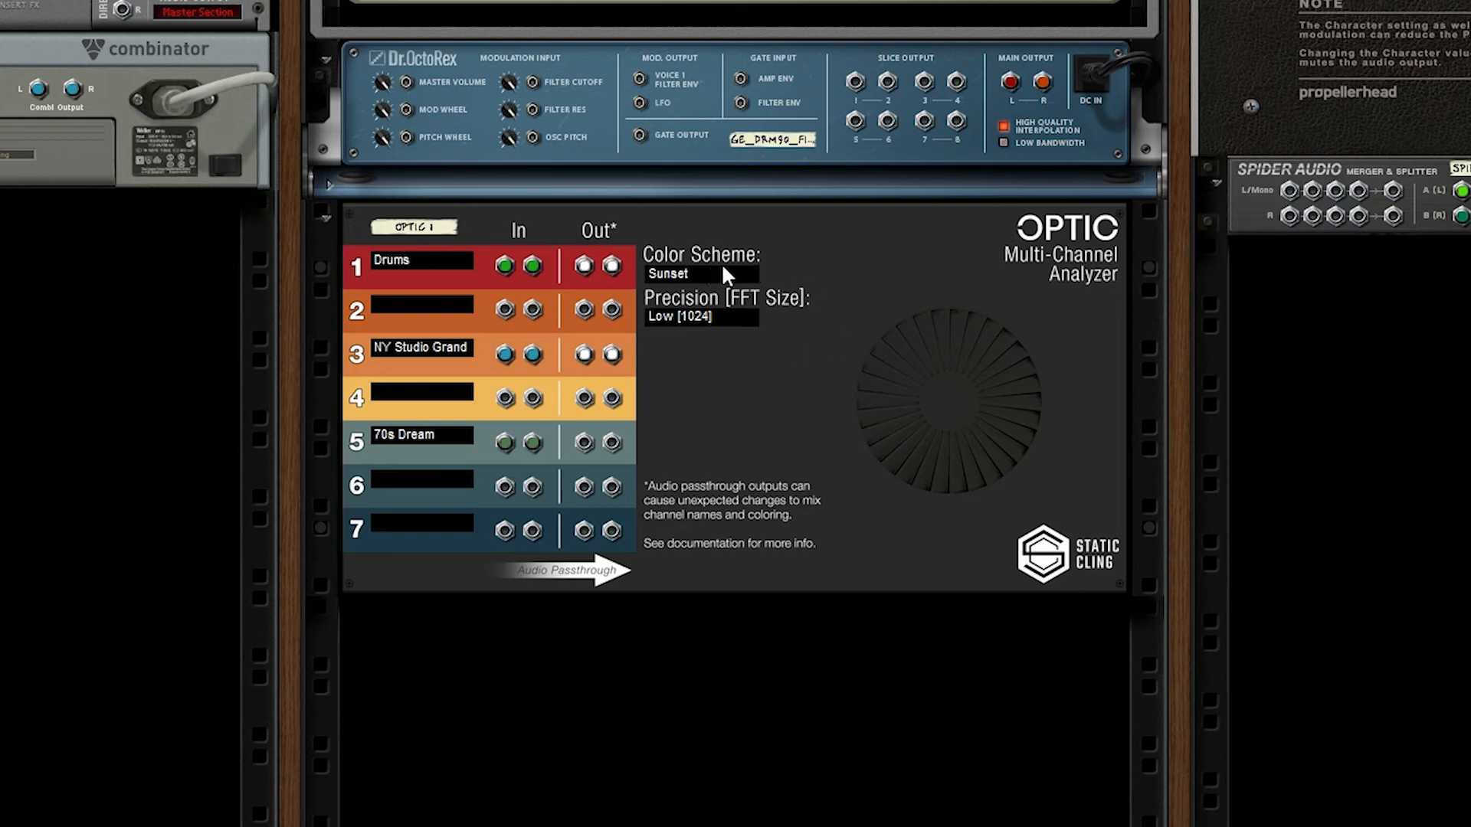
mouse_move(714, 298)
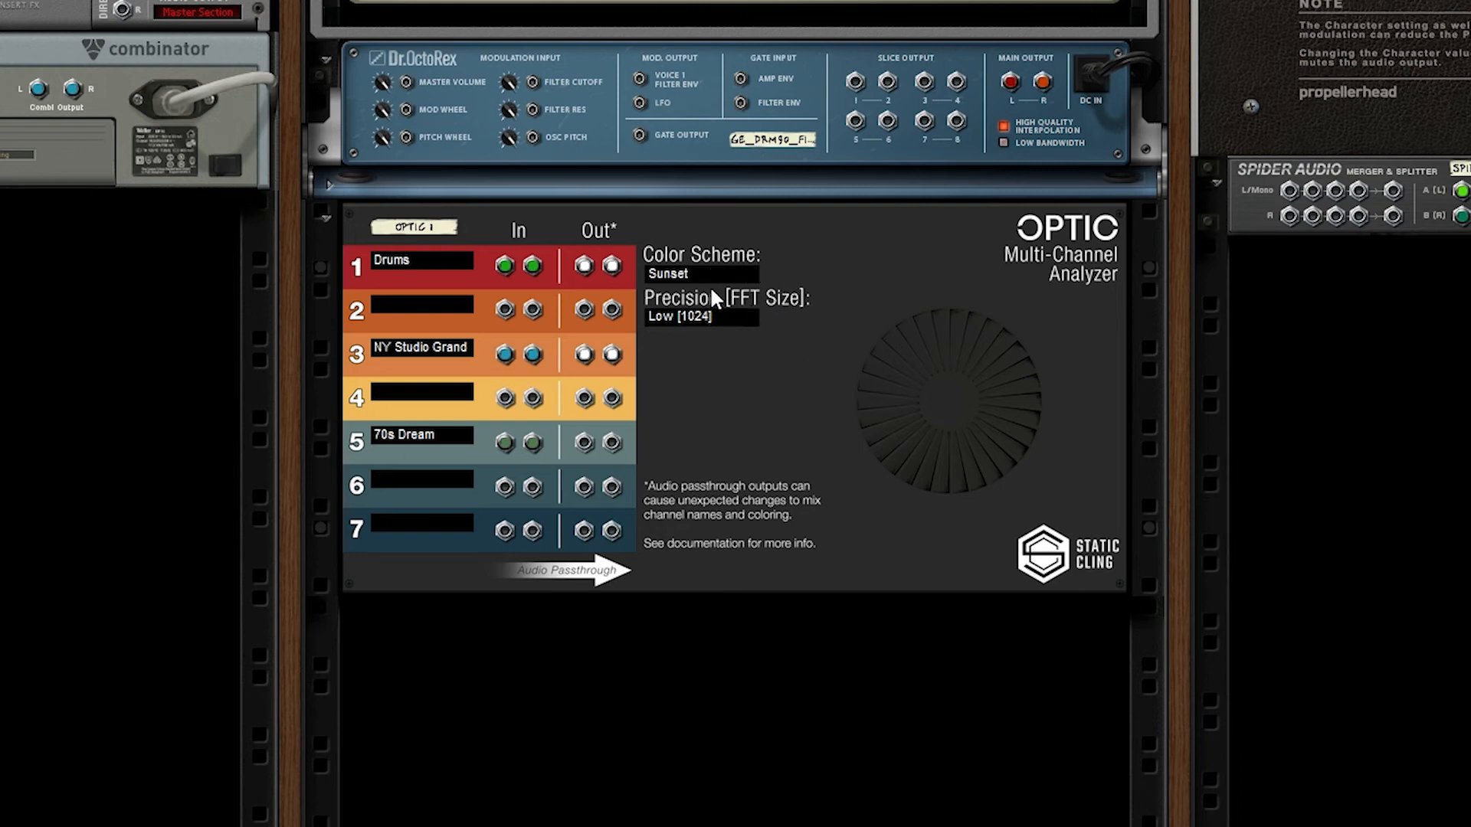
left_click(699, 273)
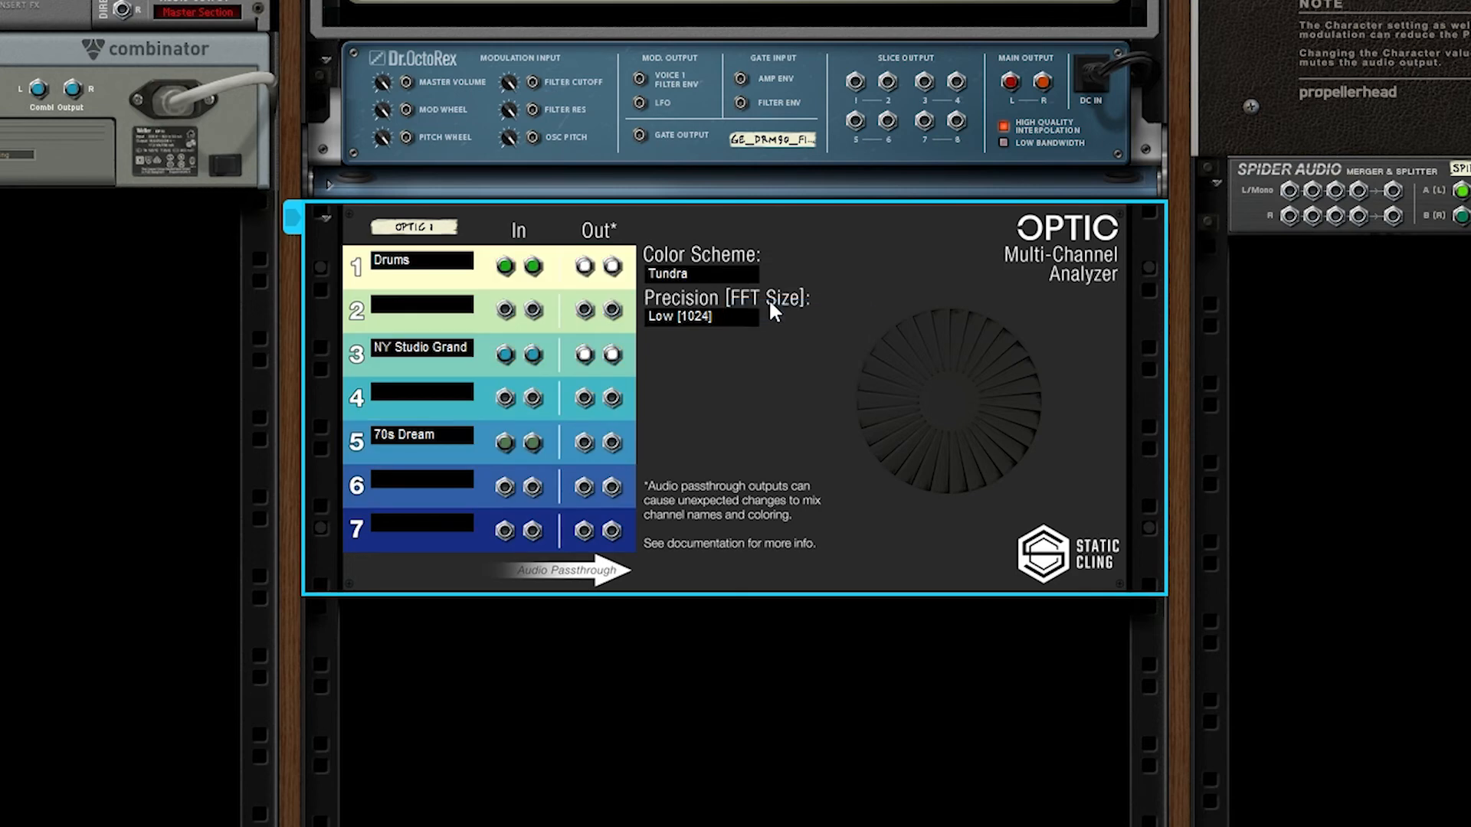
left_click(700, 273)
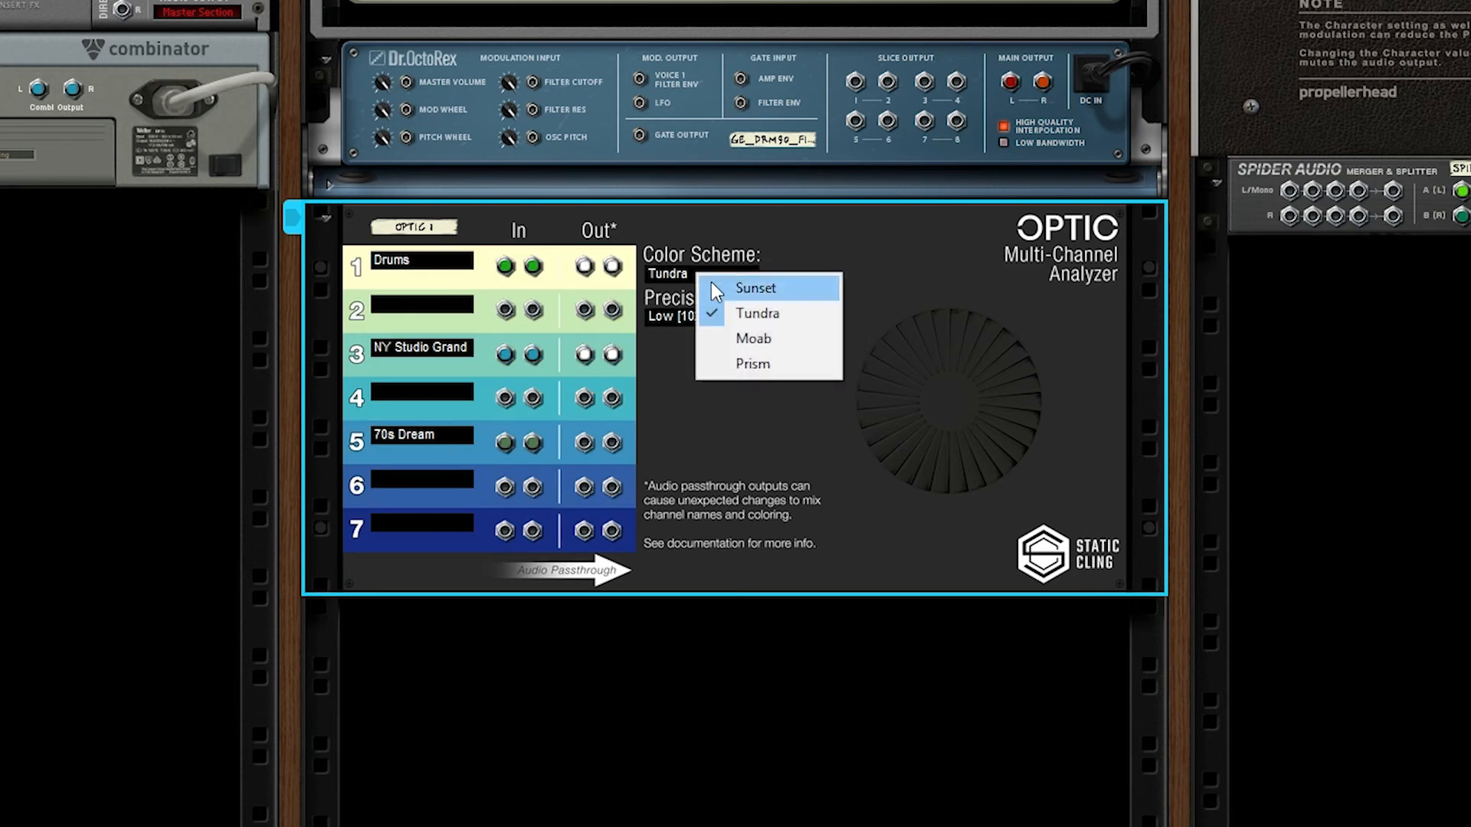
left_click(756, 338)
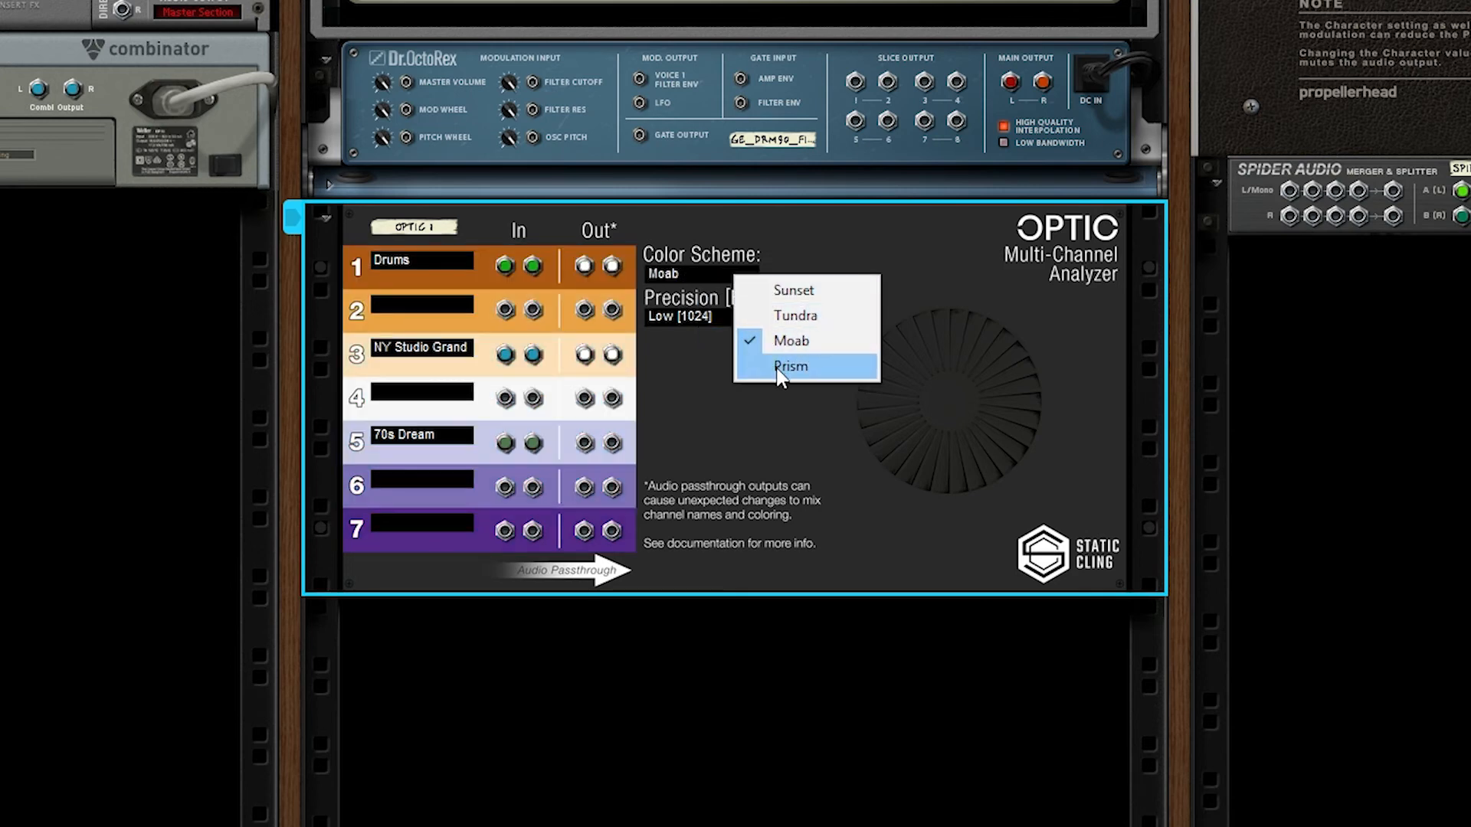
left_click(793, 291)
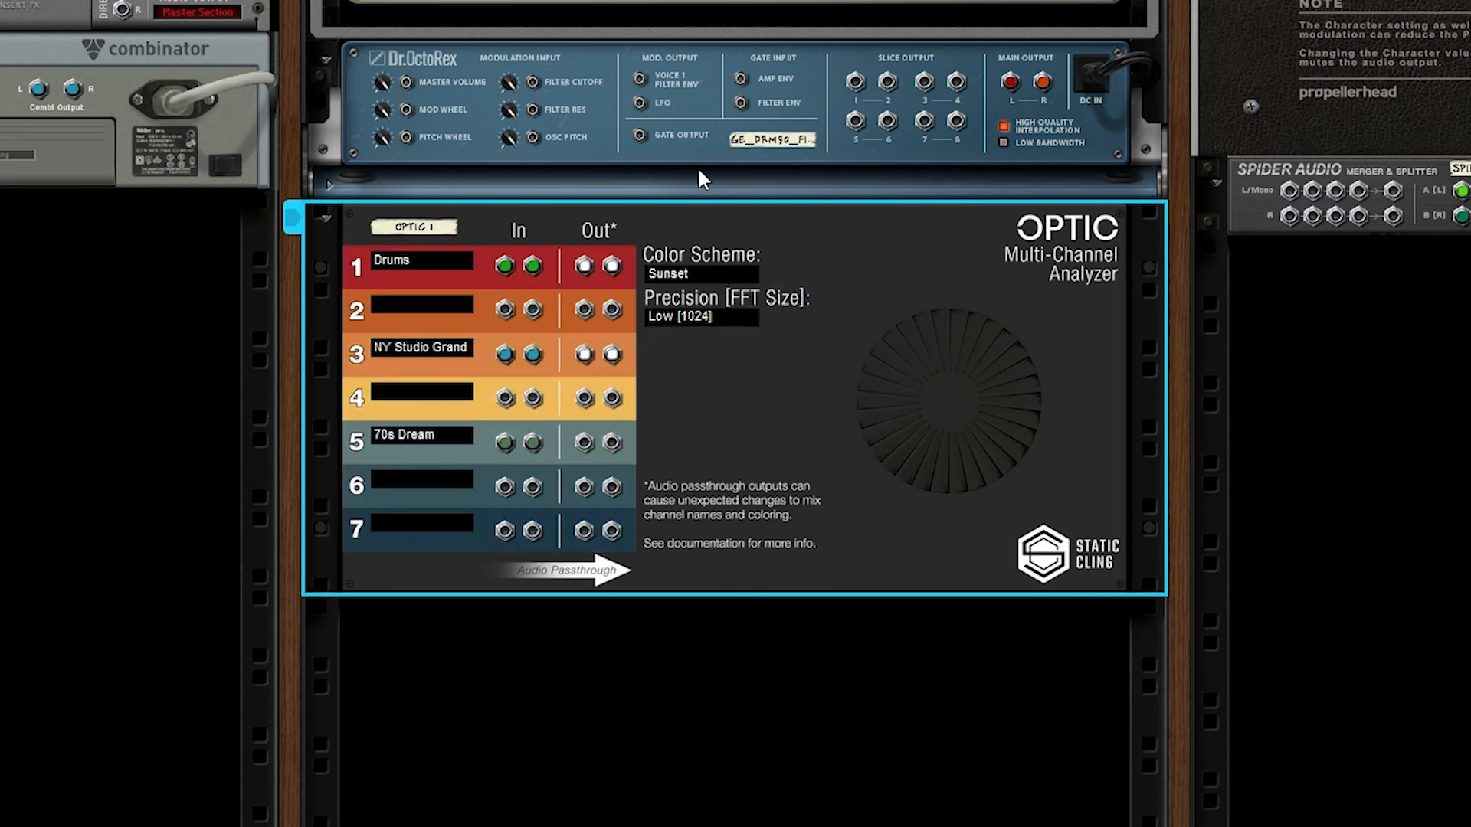
mouse_move(713, 285)
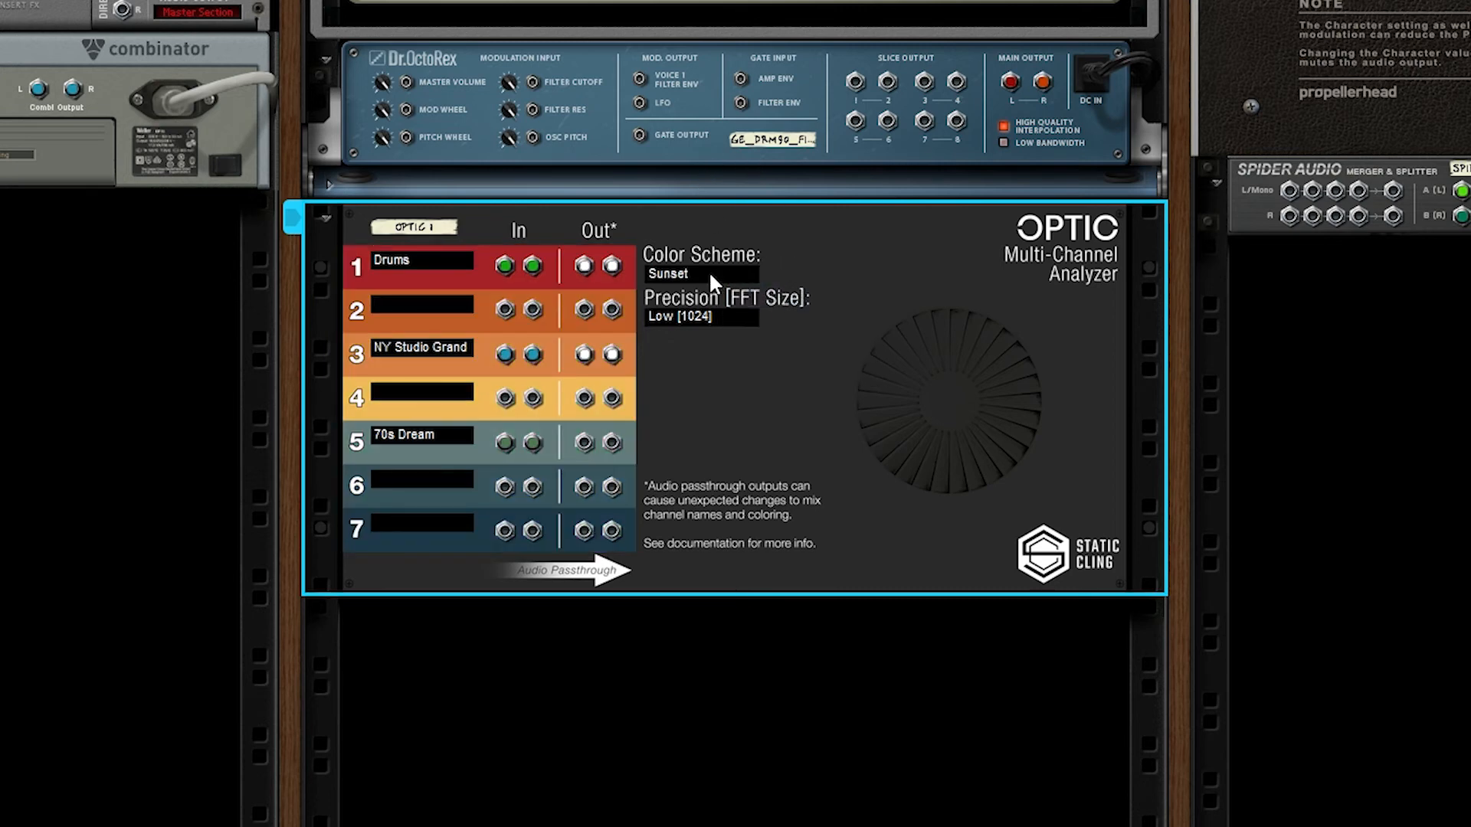
mouse_move(719, 278)
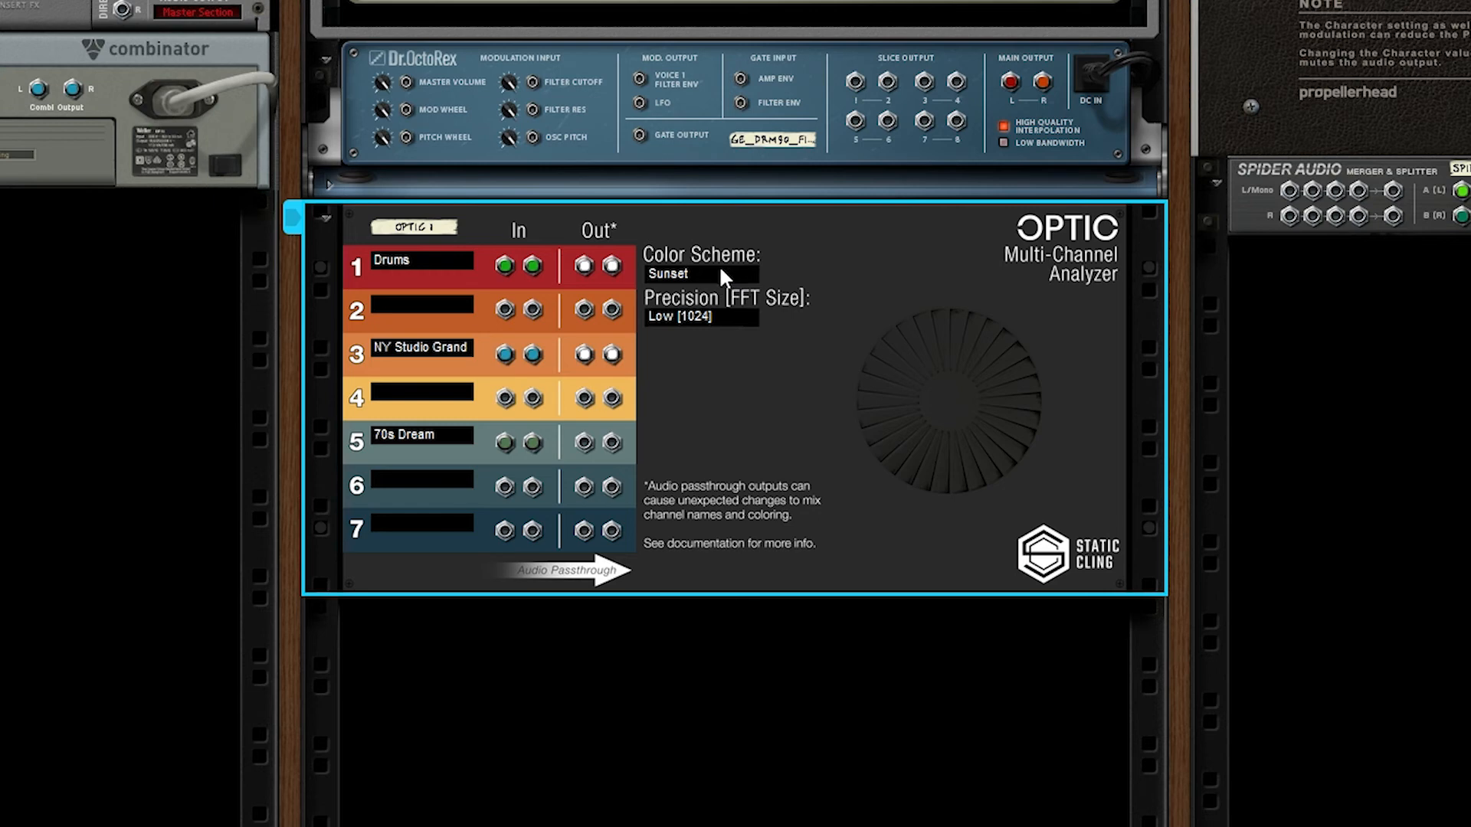
mouse_move(719, 286)
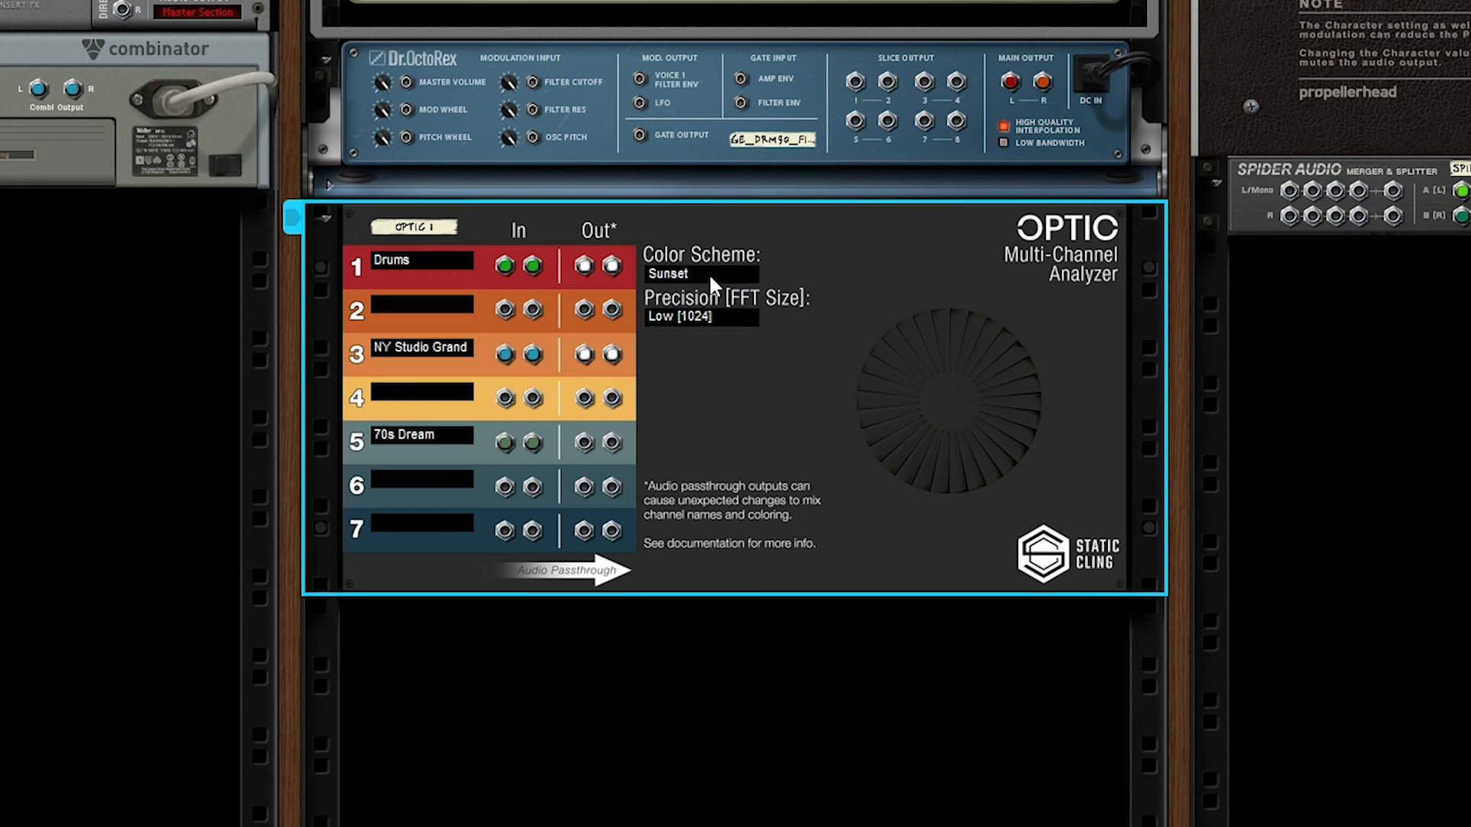
mouse_move(786, 271)
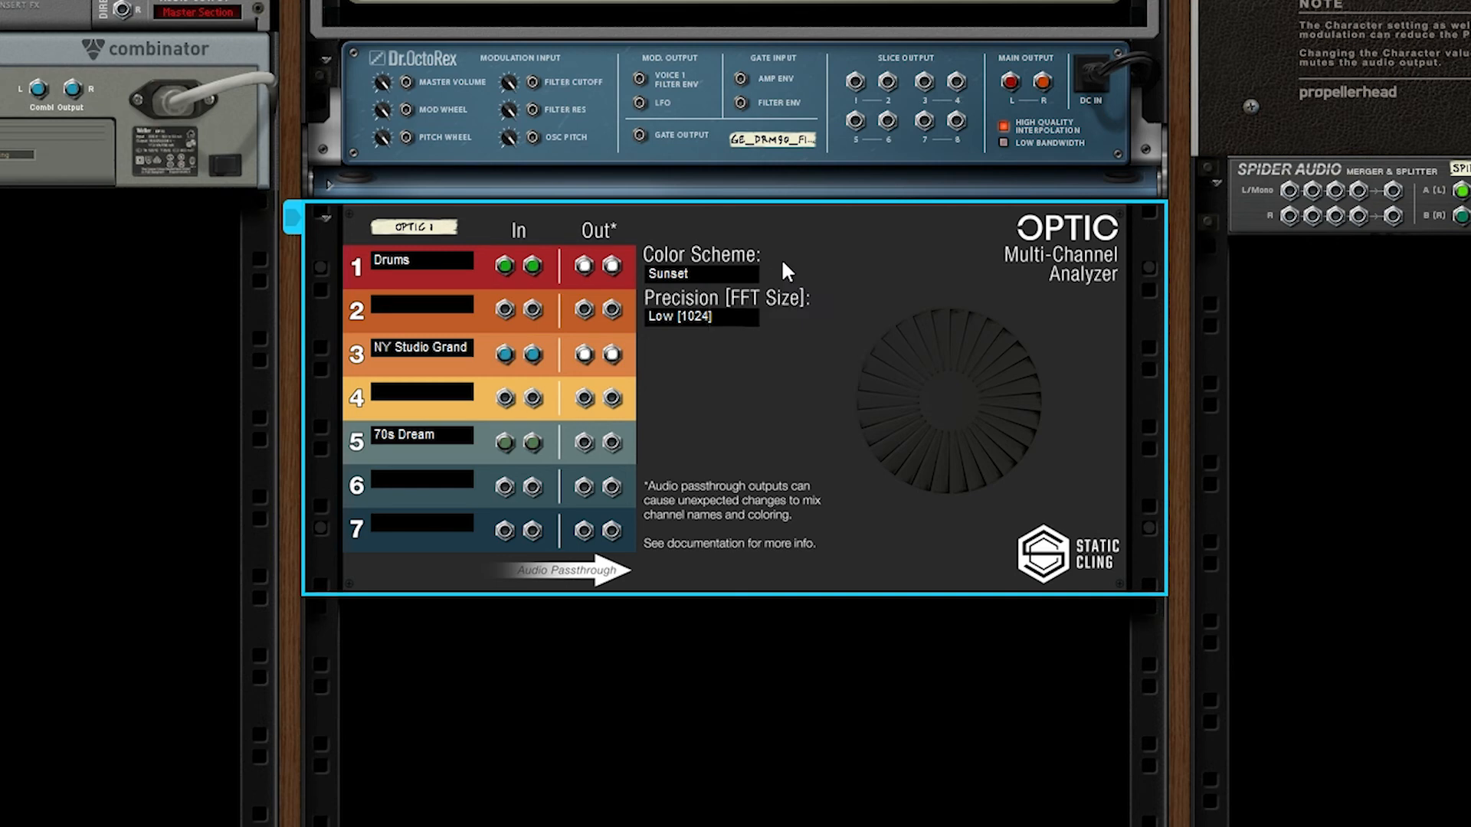
mouse_move(741, 245)
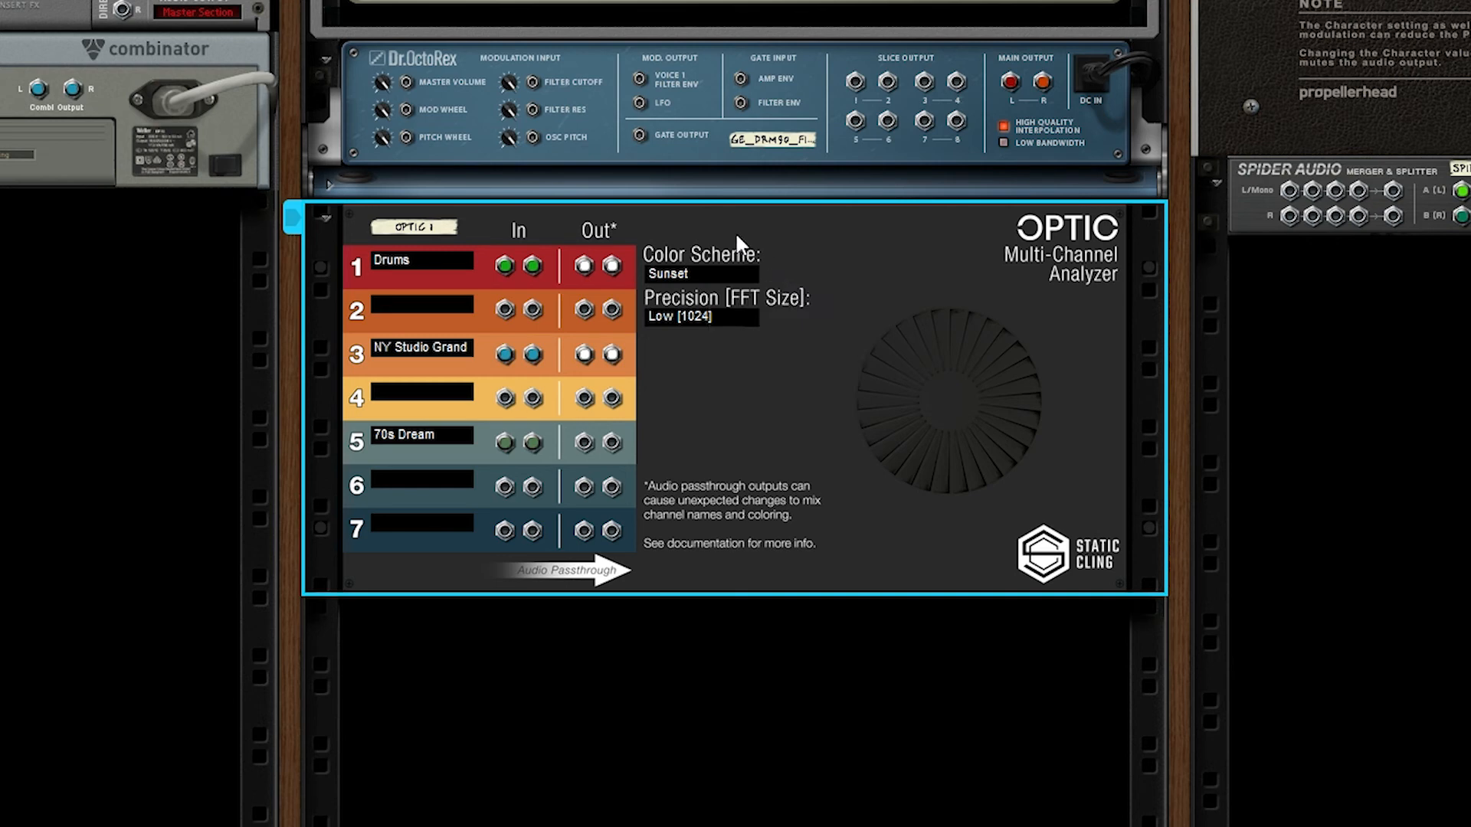
mouse_move(751, 275)
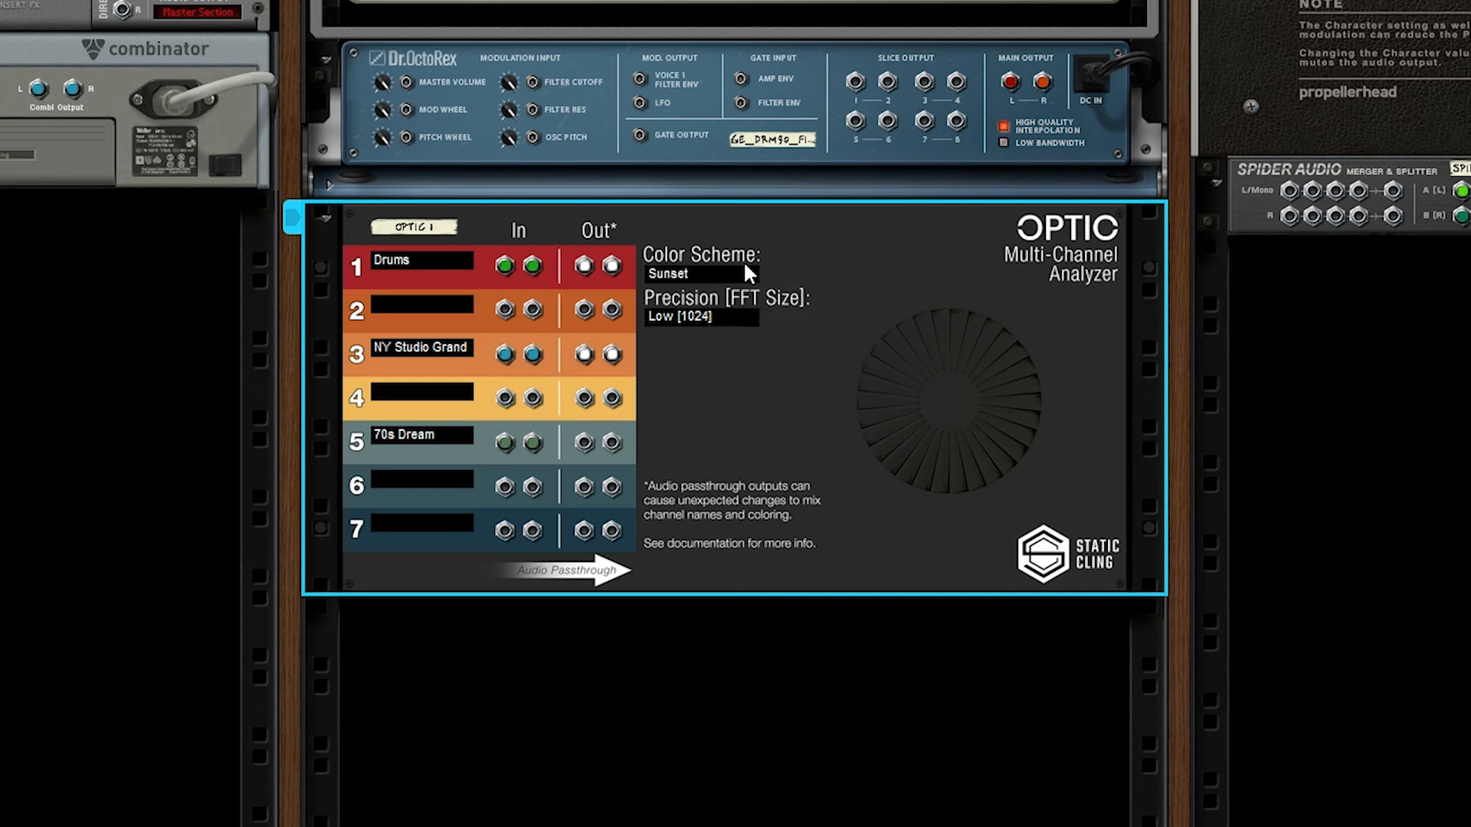
mouse_move(743, 378)
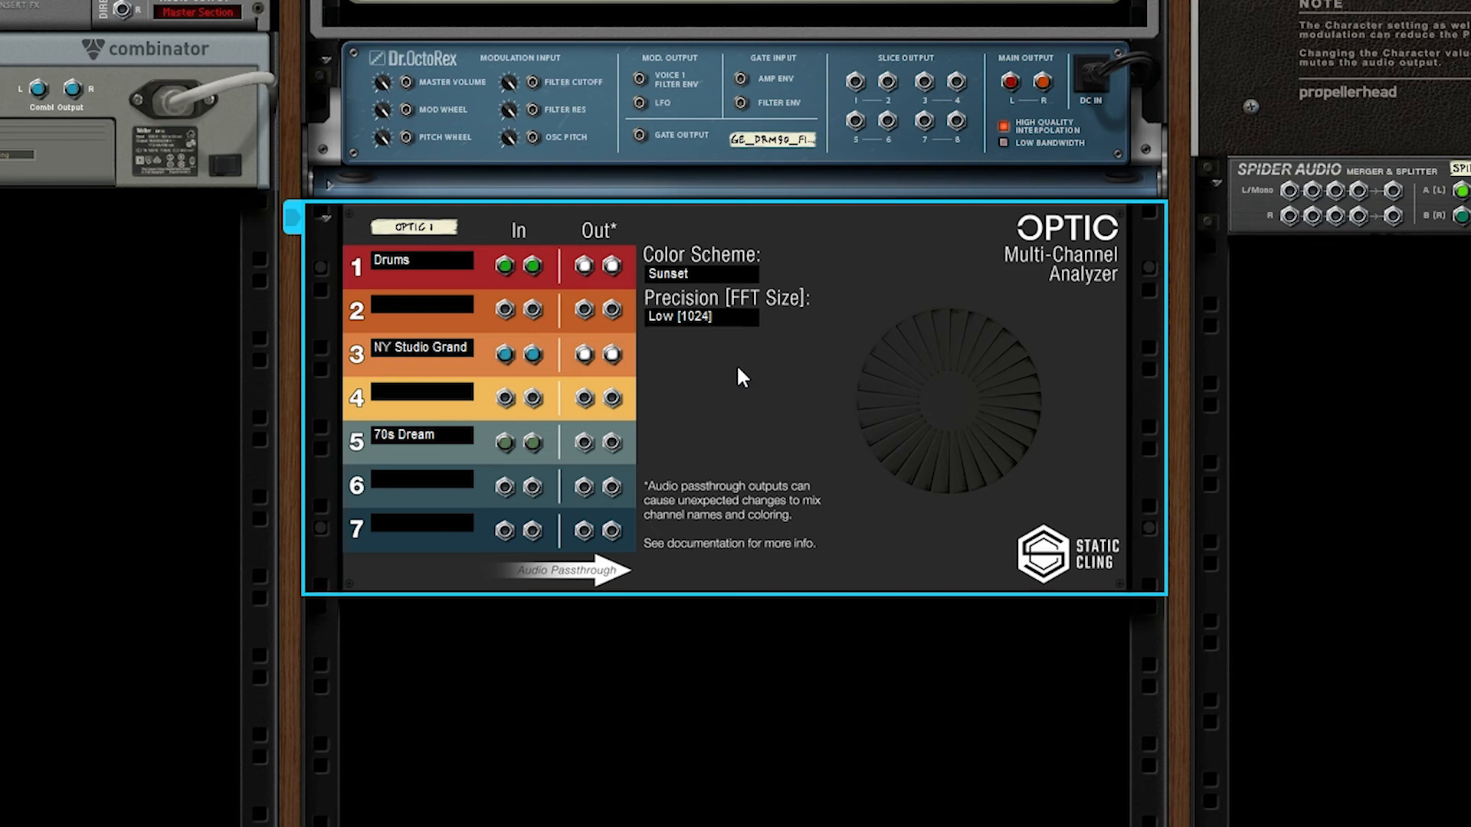
mouse_move(737, 366)
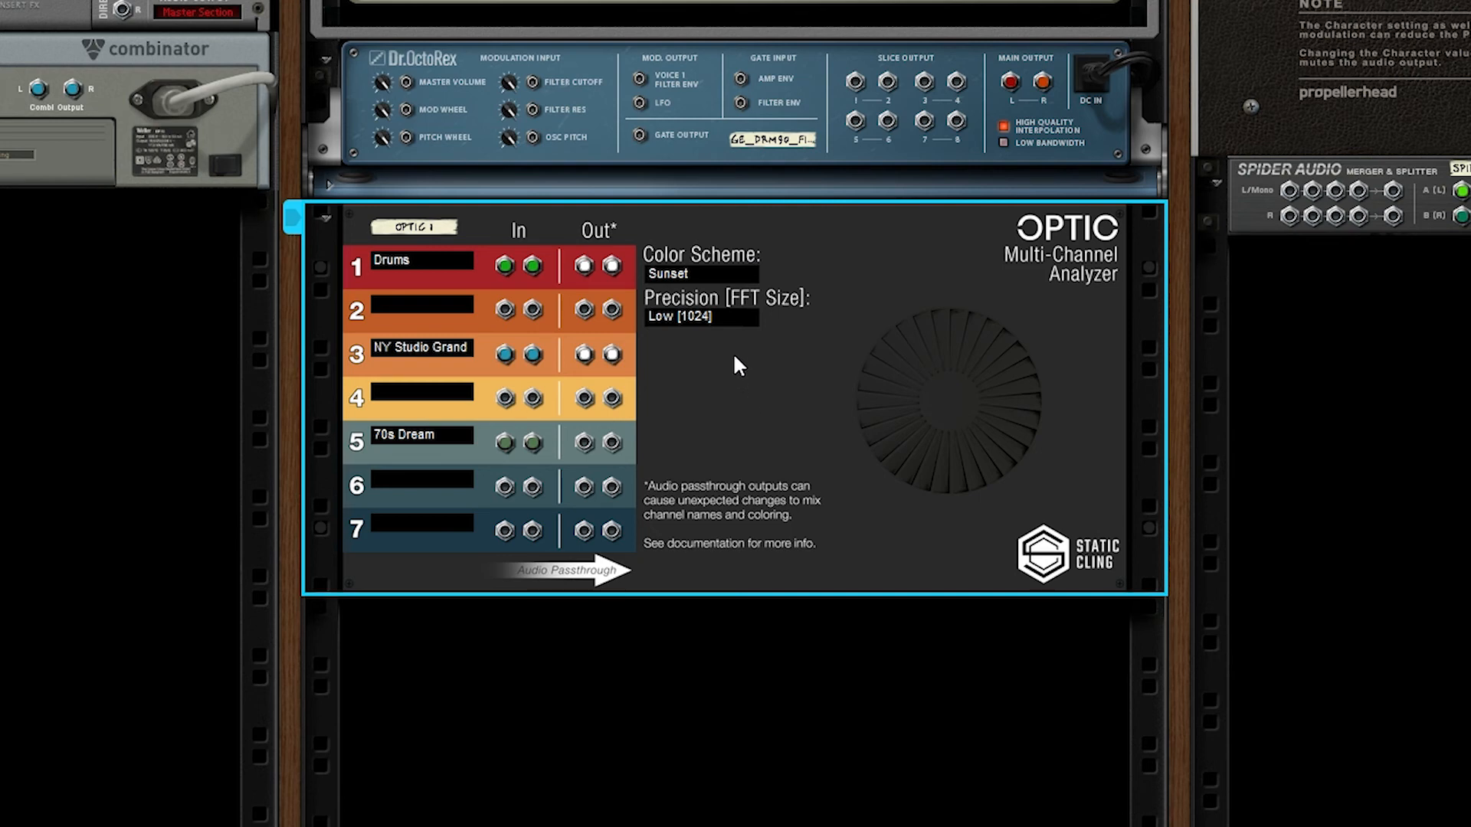
mouse_move(680, 328)
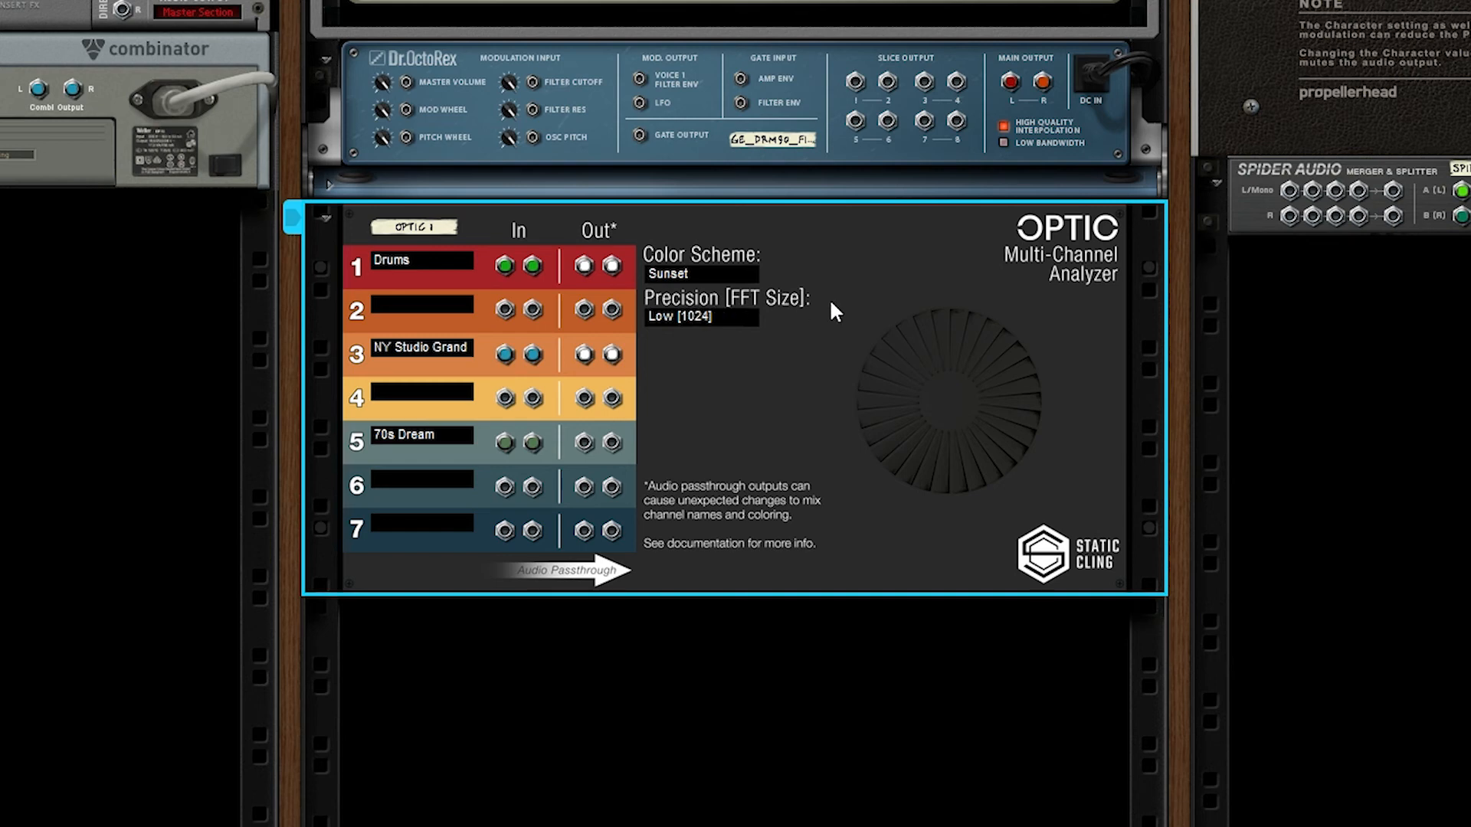
mouse_move(777, 358)
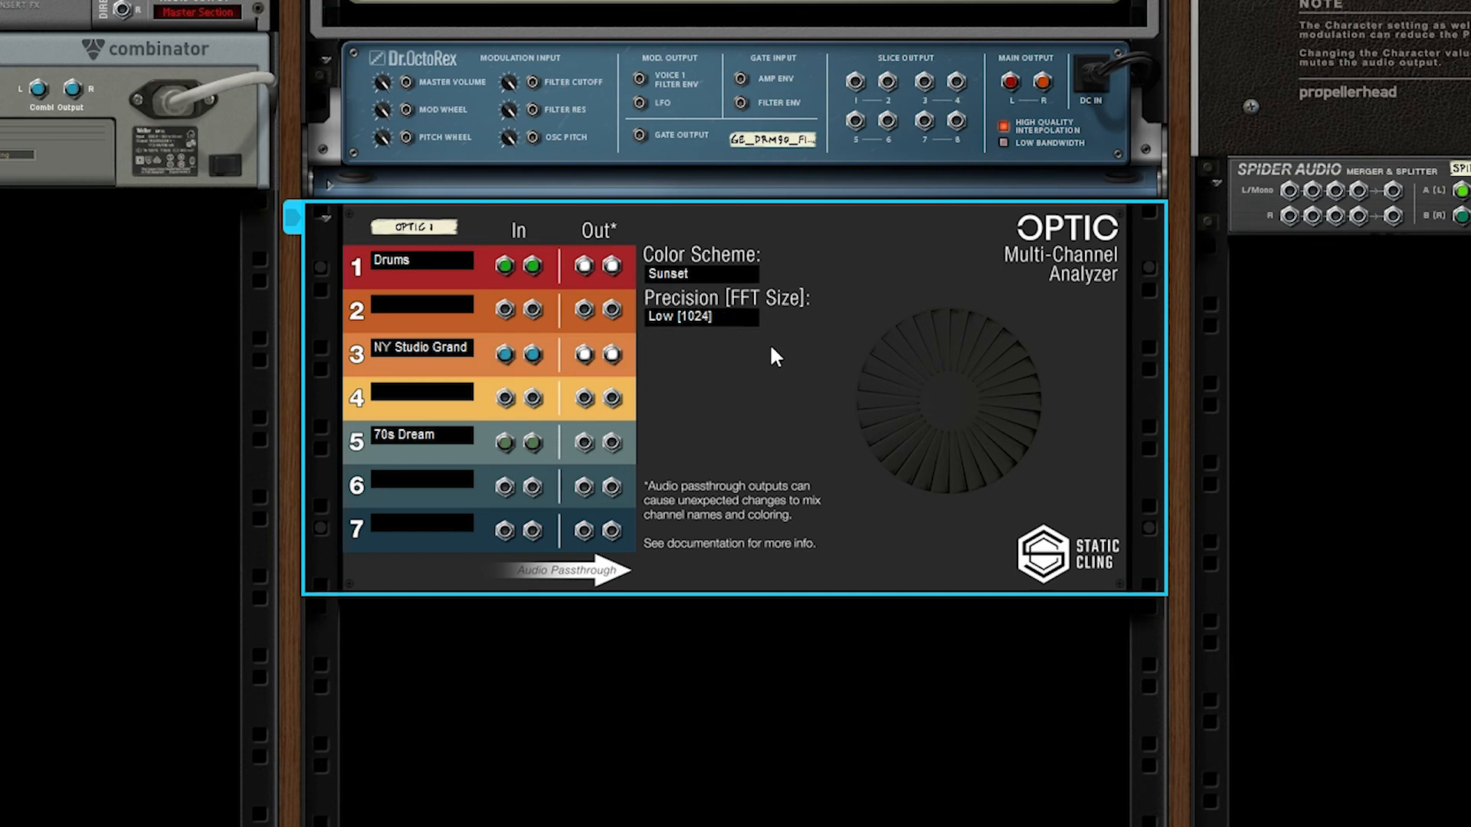
mouse_move(736, 335)
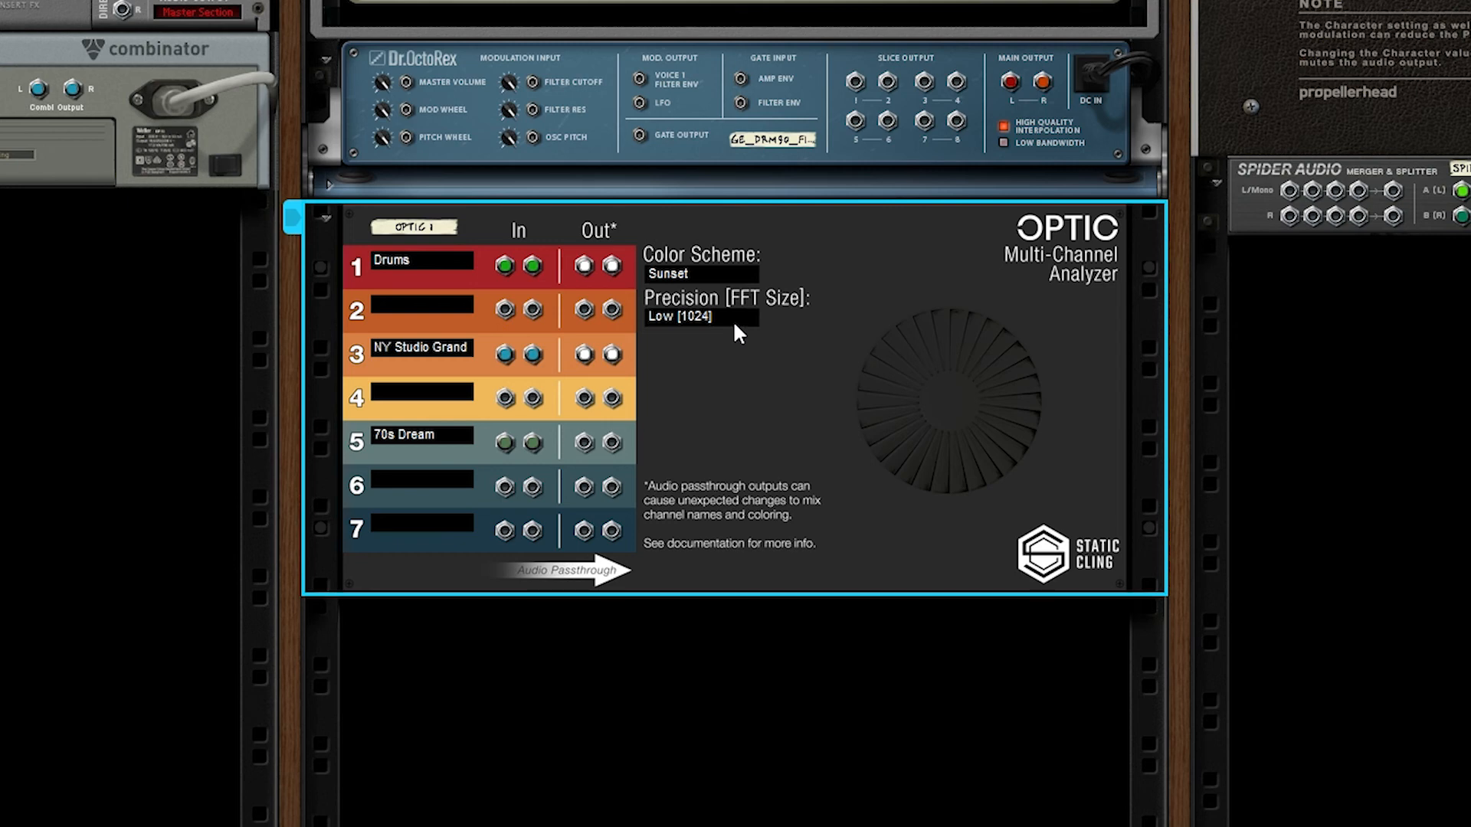
mouse_move(740, 326)
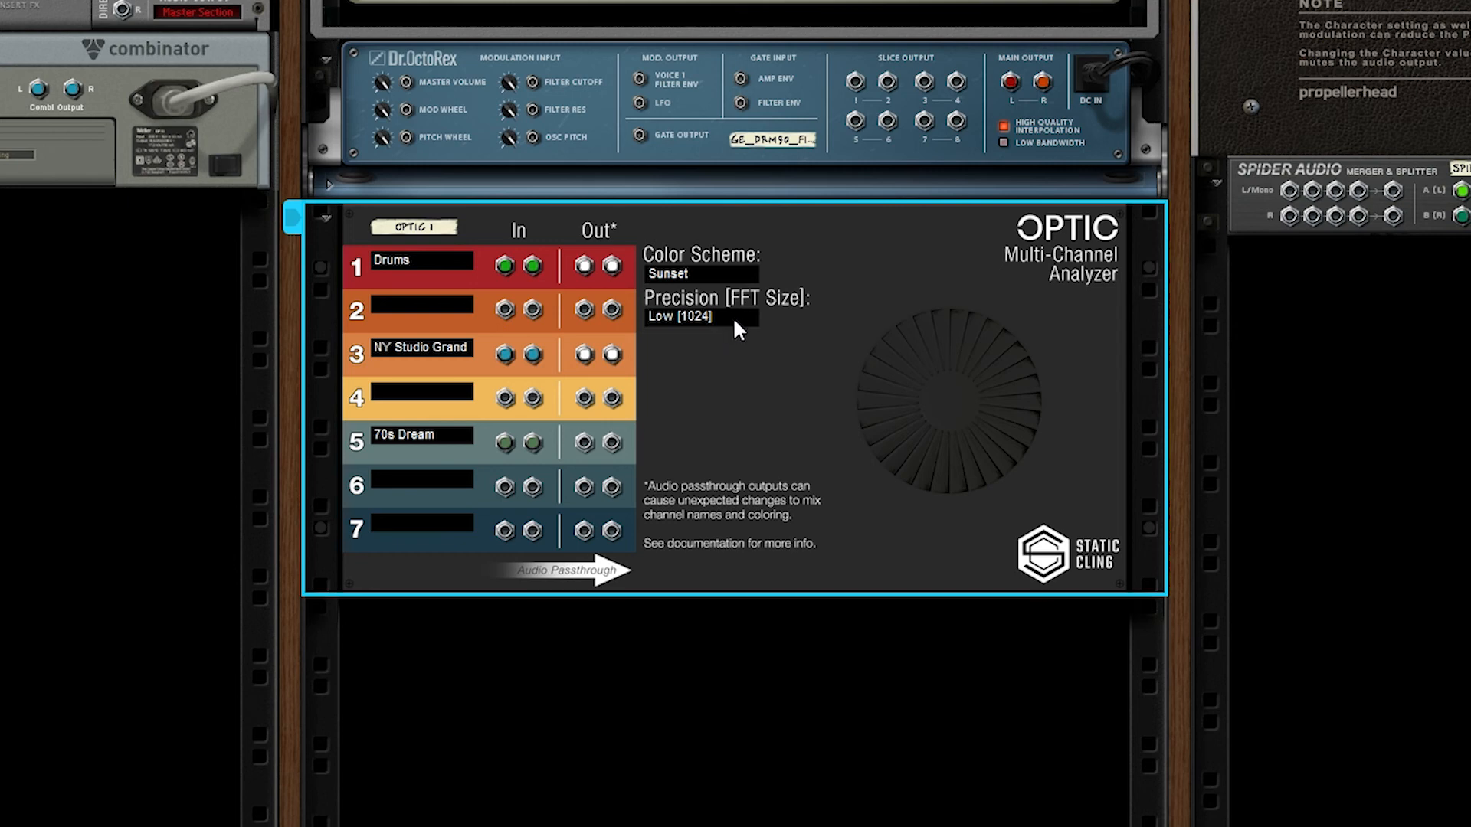
mouse_move(730, 344)
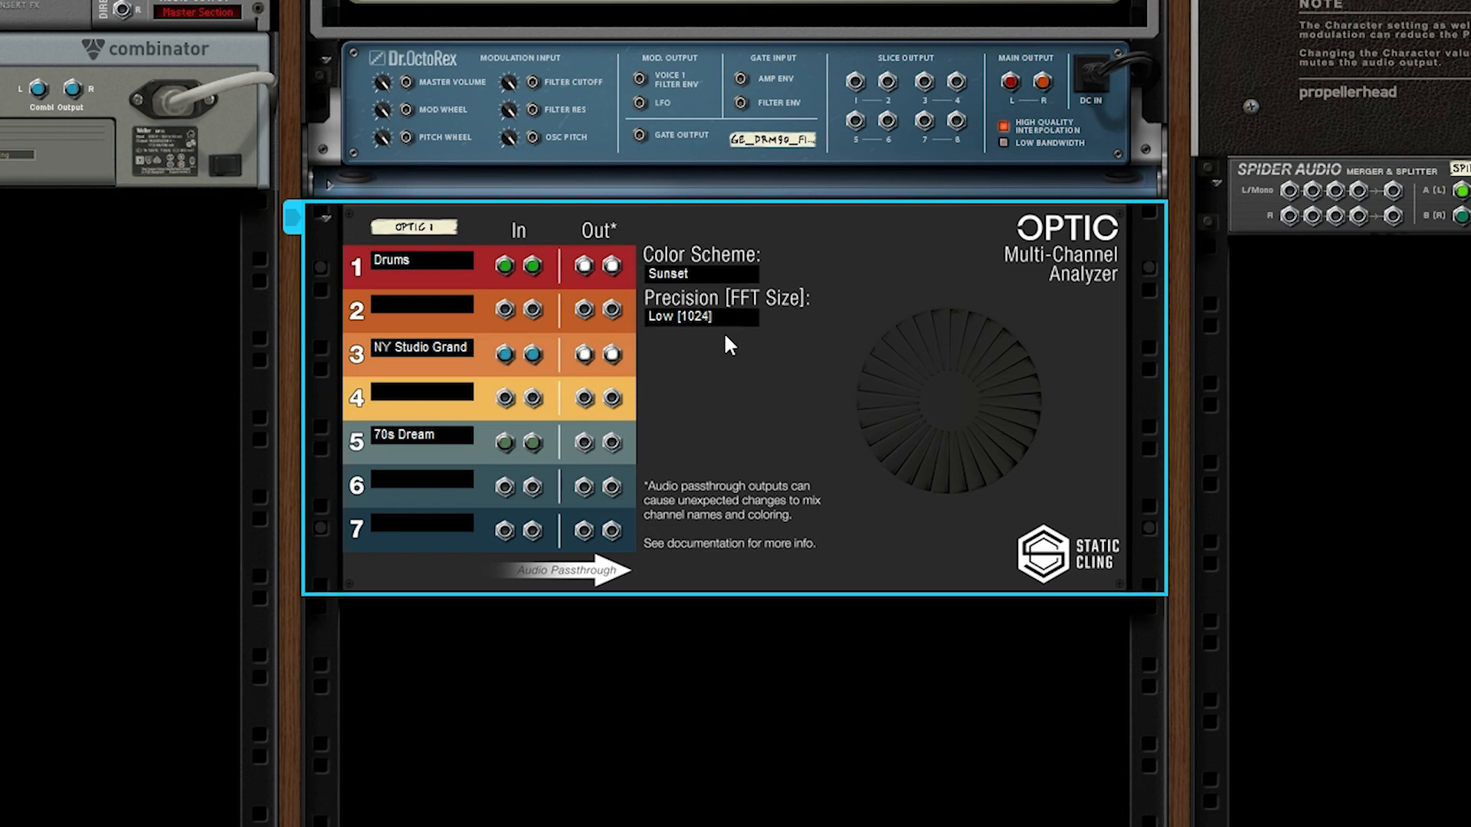
left_click(701, 317)
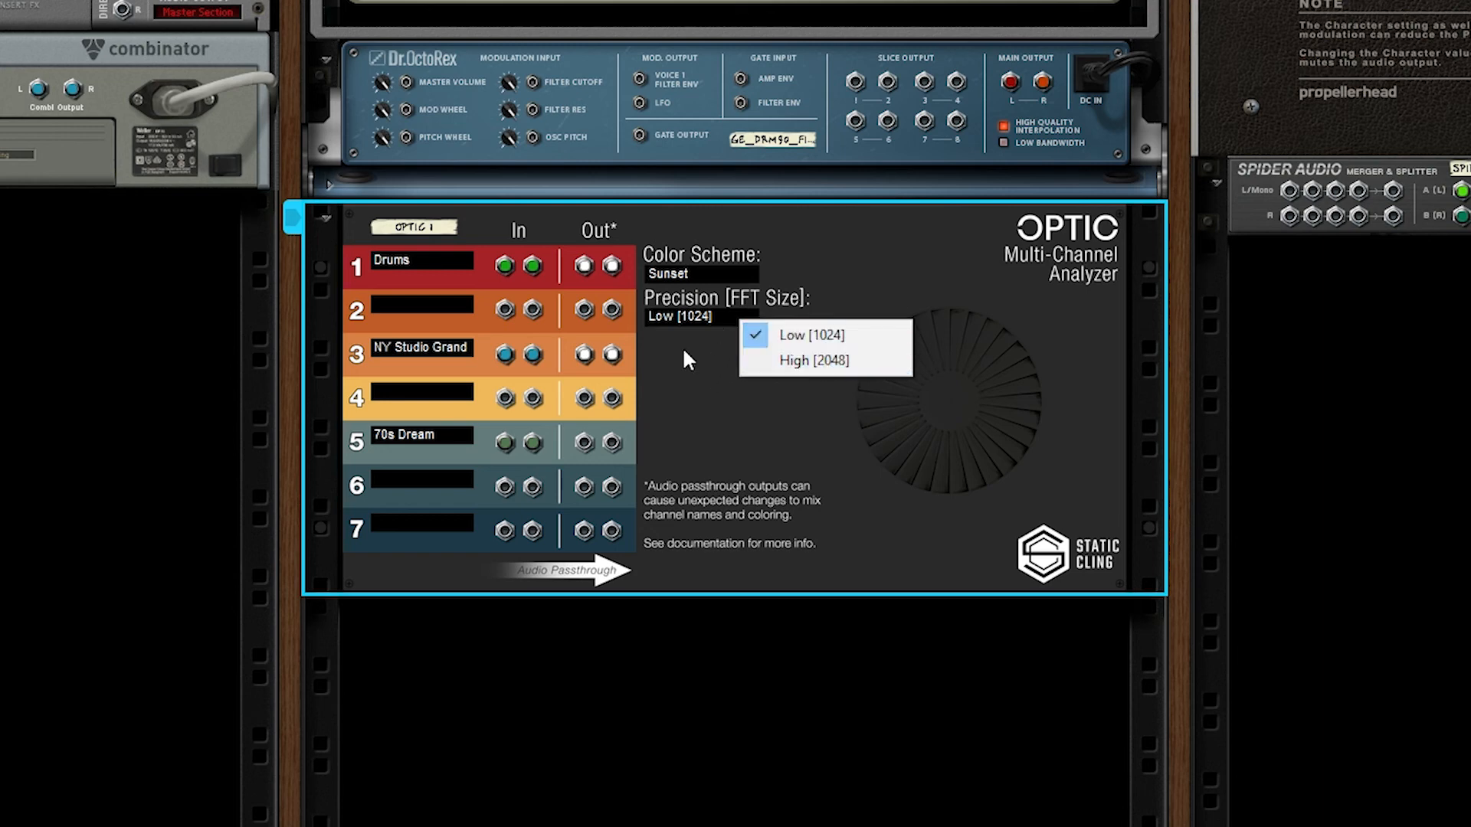
left_click(810, 335)
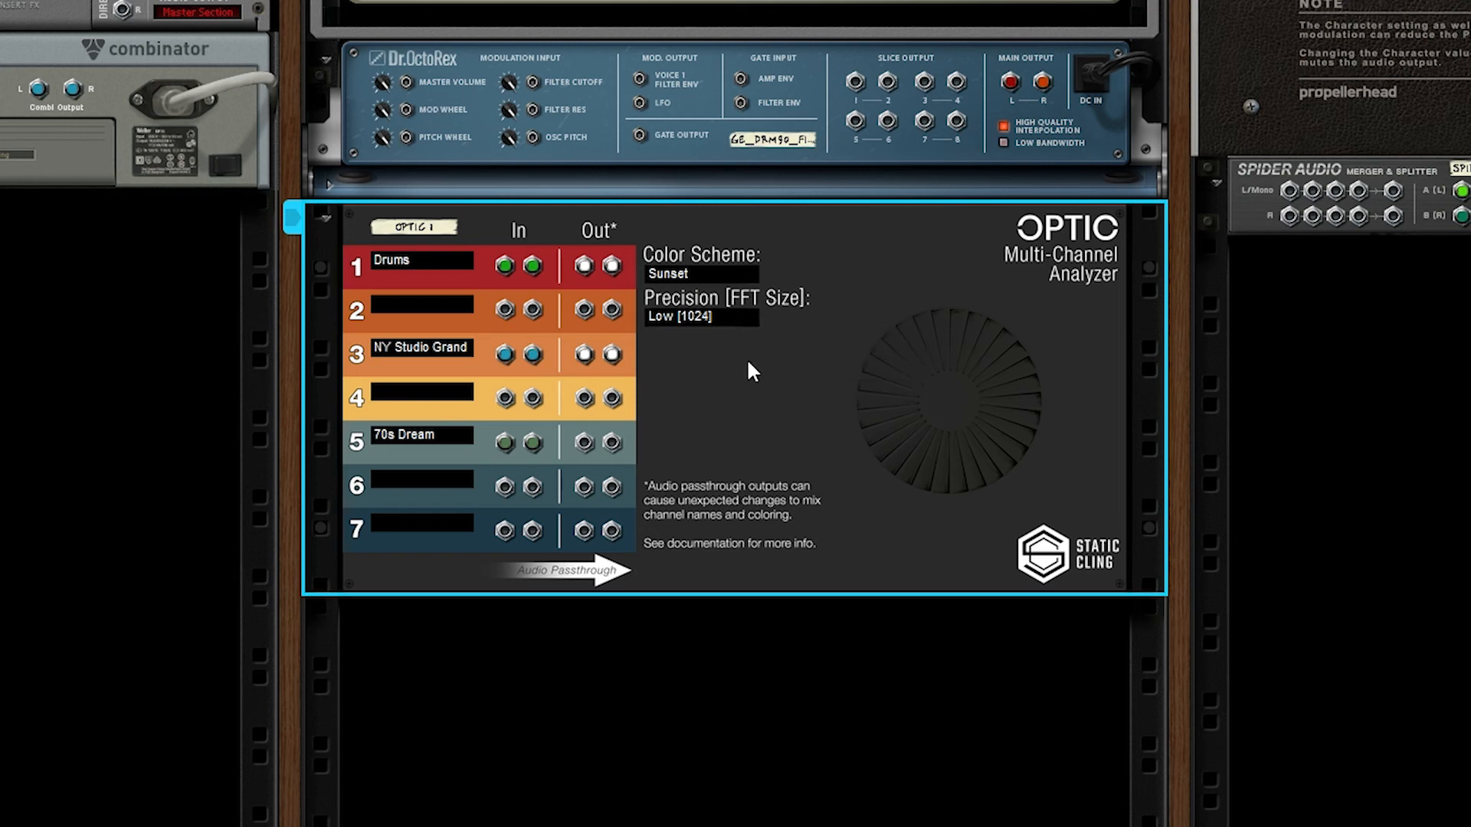
mouse_move(753, 385)
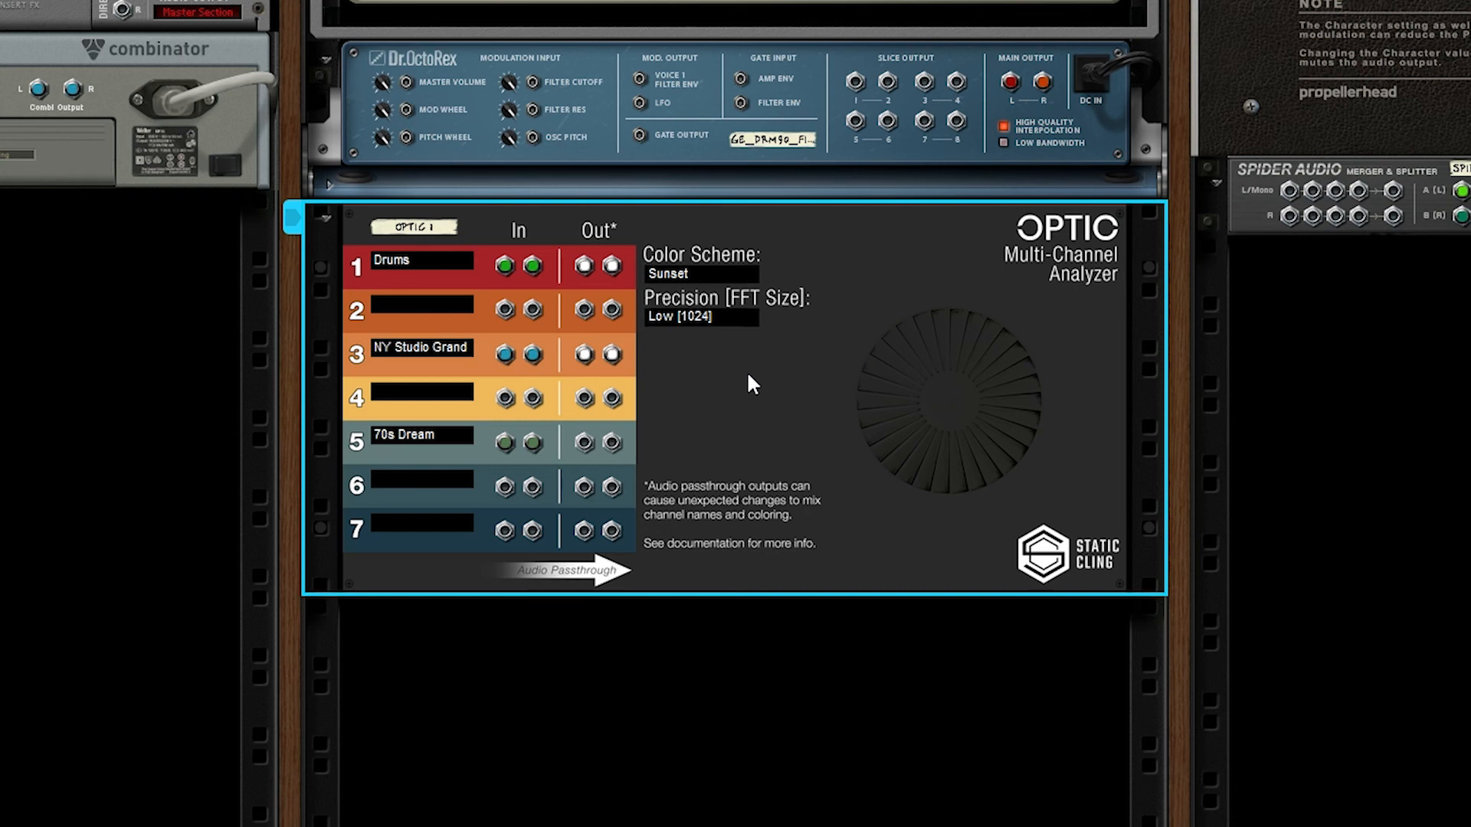
mouse_move(697, 312)
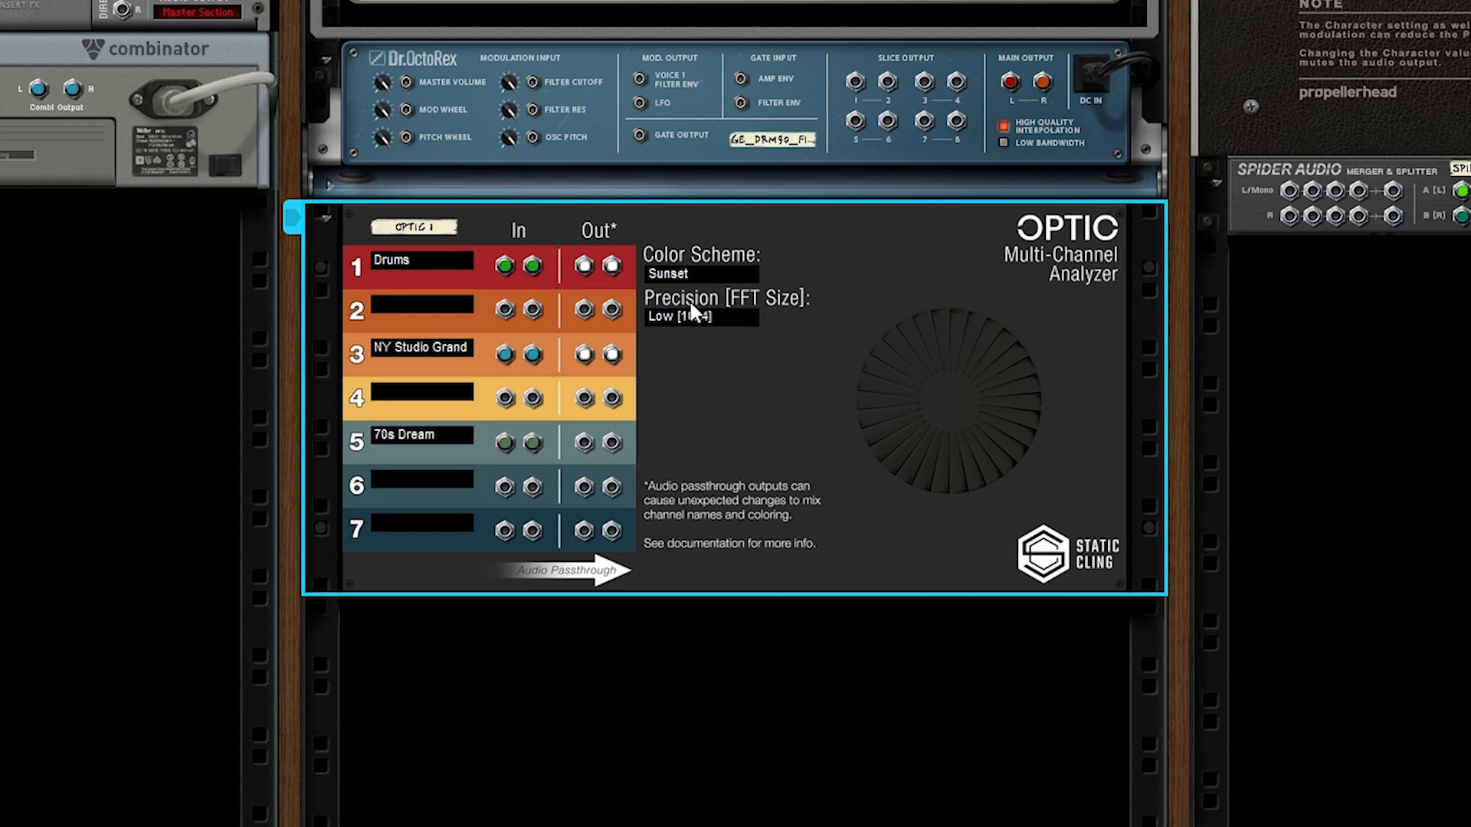
mouse_move(741, 326)
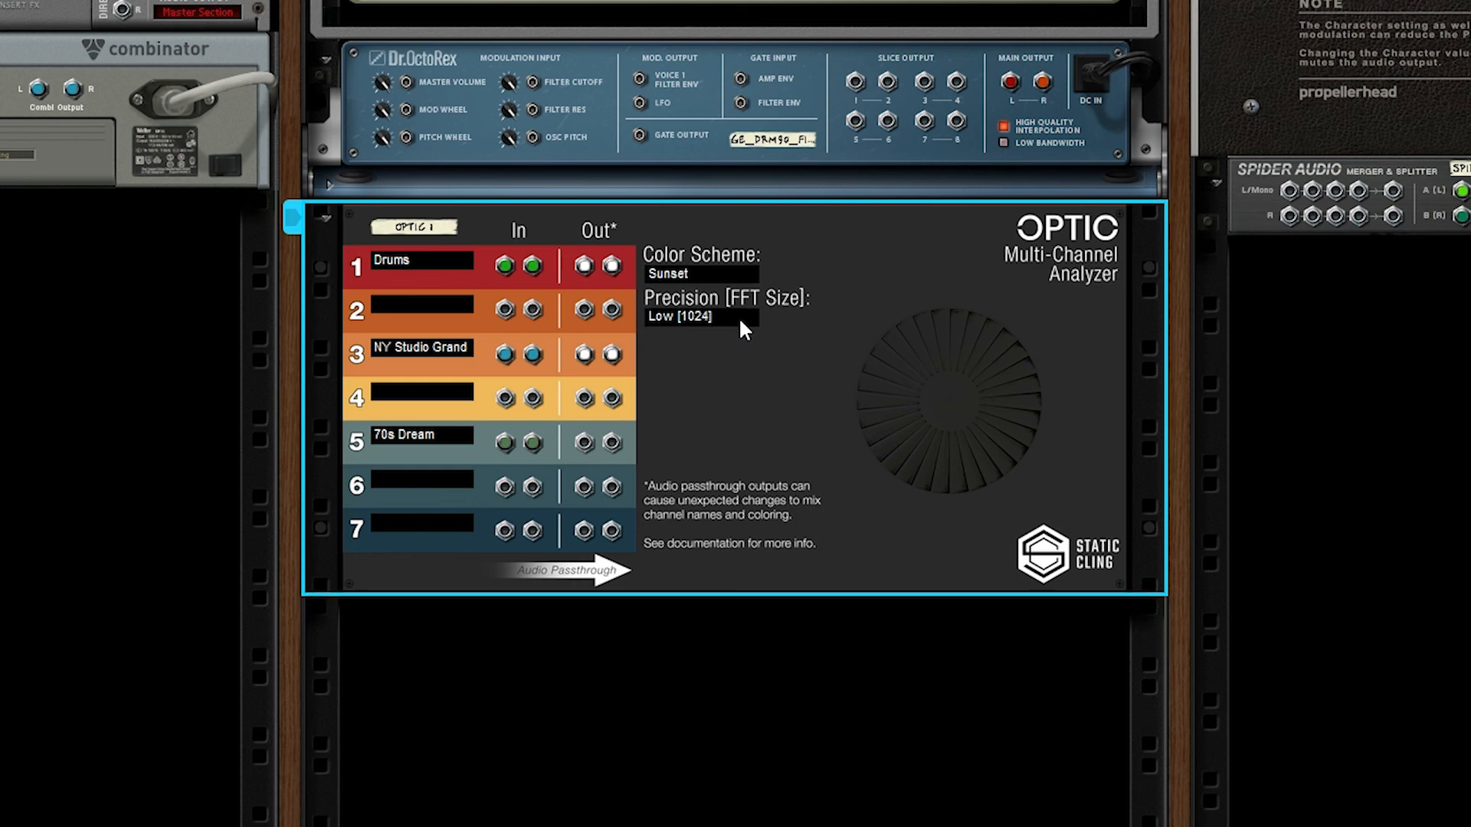
mouse_move(375, 272)
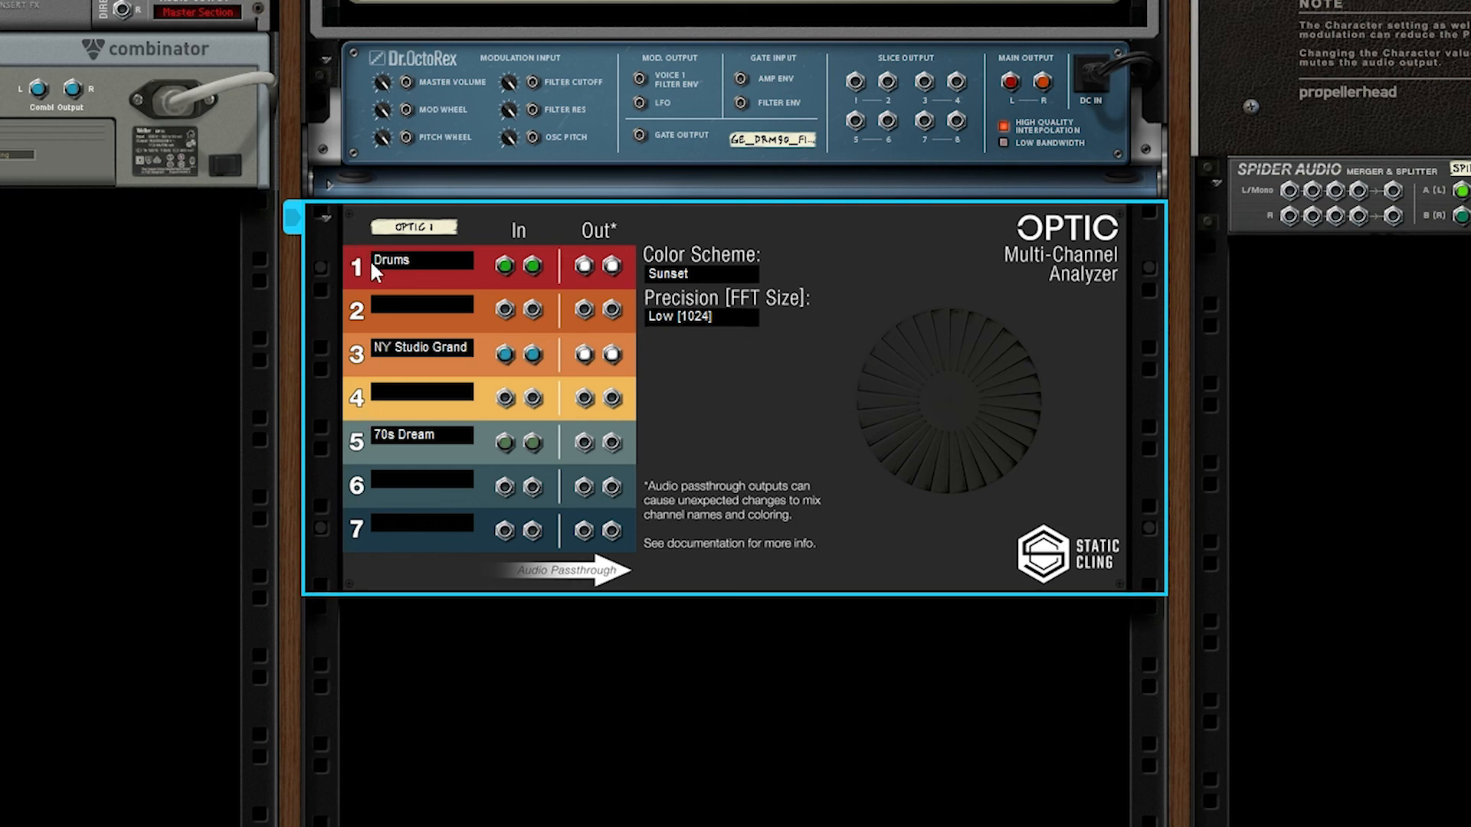
mouse_move(414, 534)
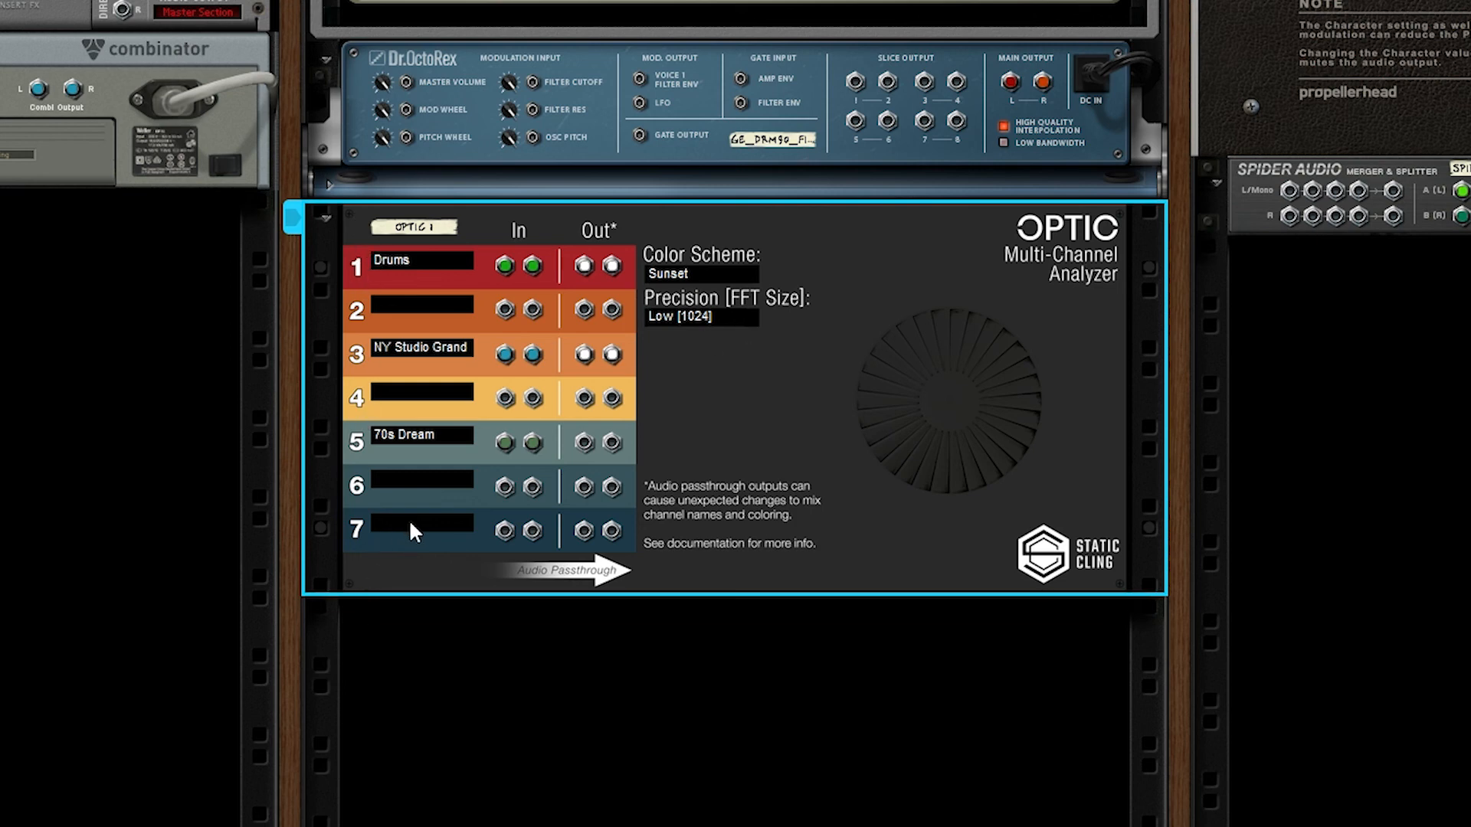
mouse_move(446, 314)
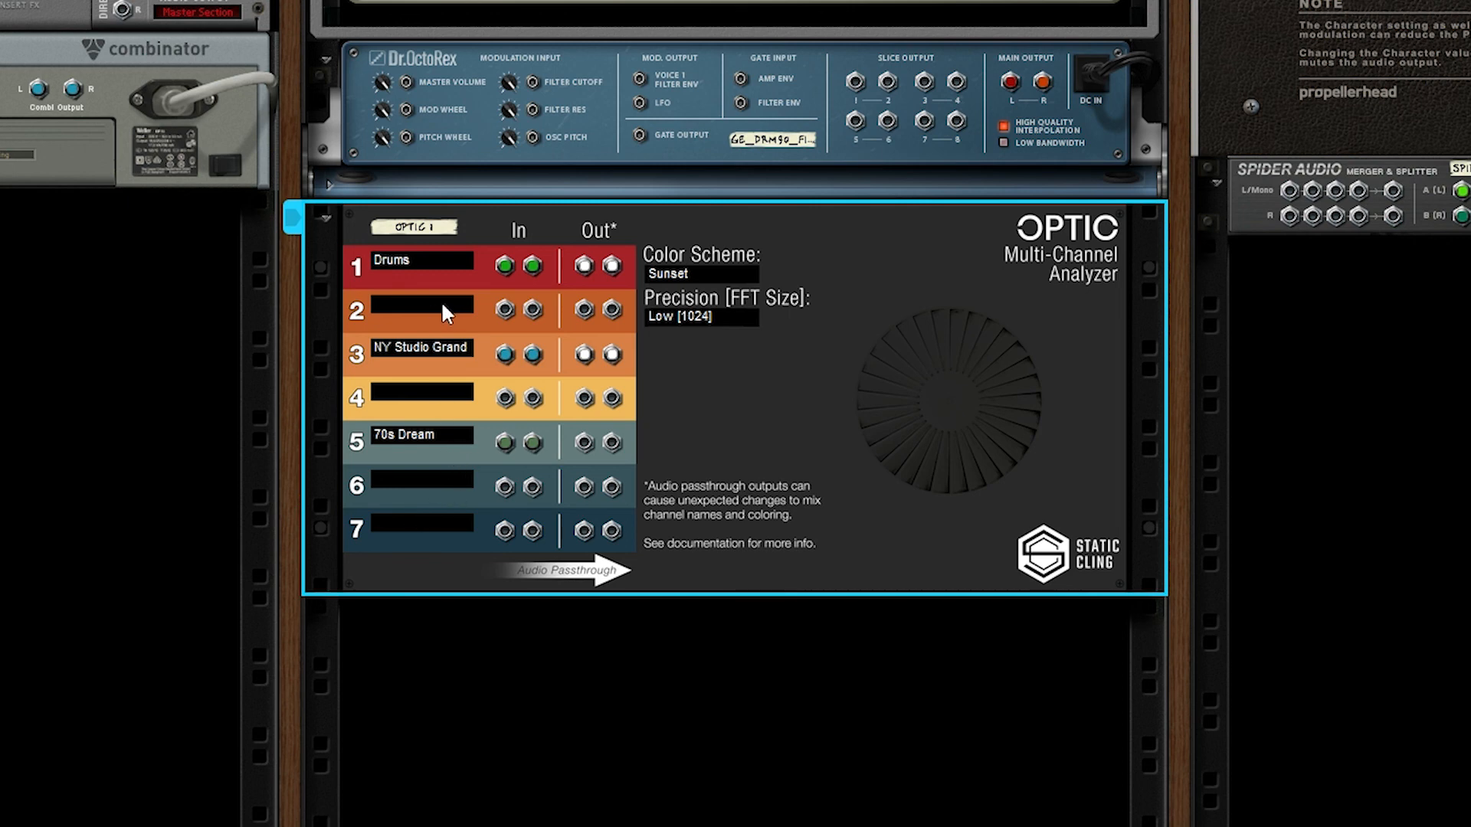
mouse_move(777, 367)
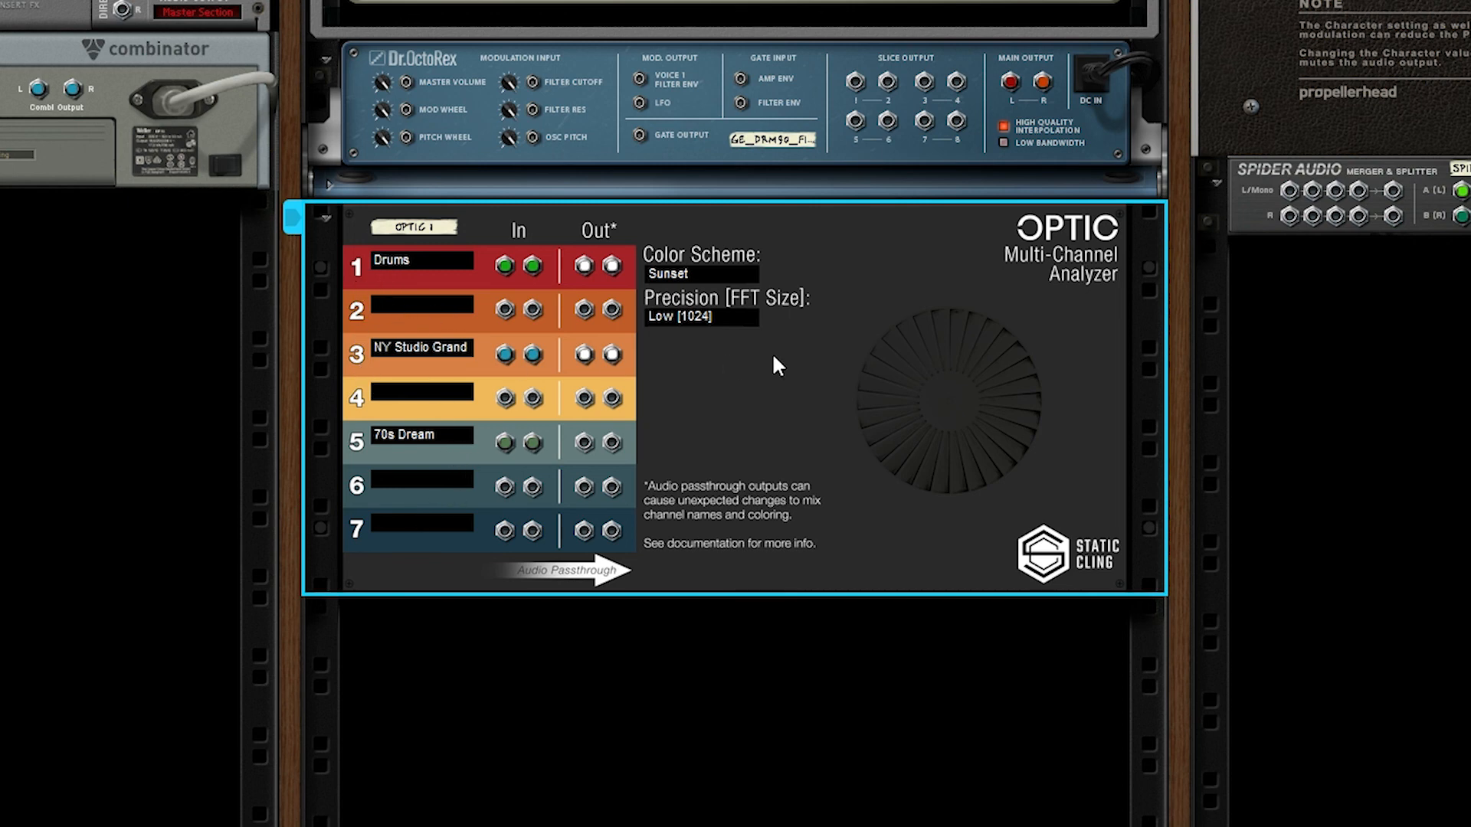
mouse_move(522, 571)
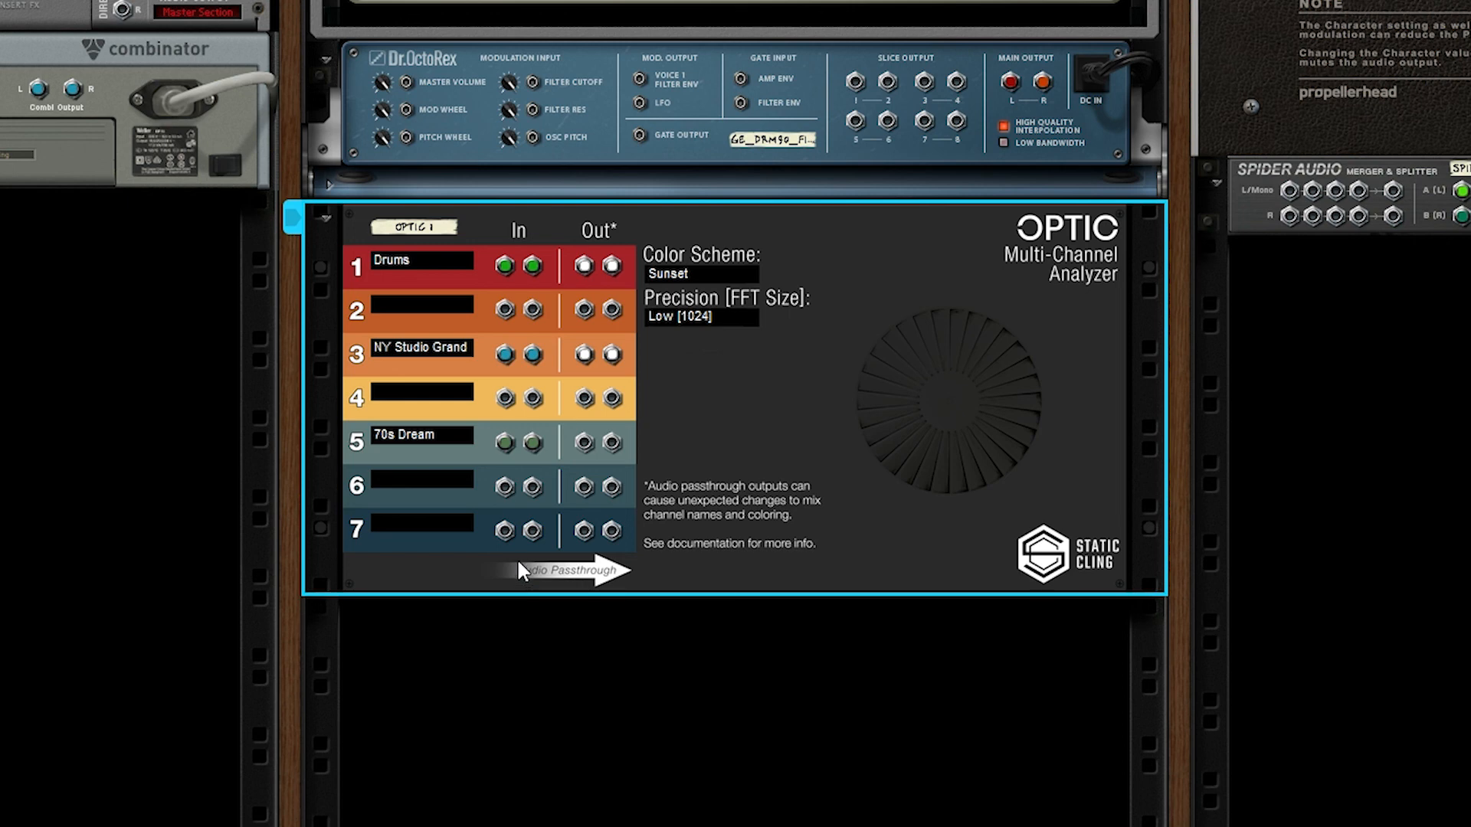
mouse_move(719, 354)
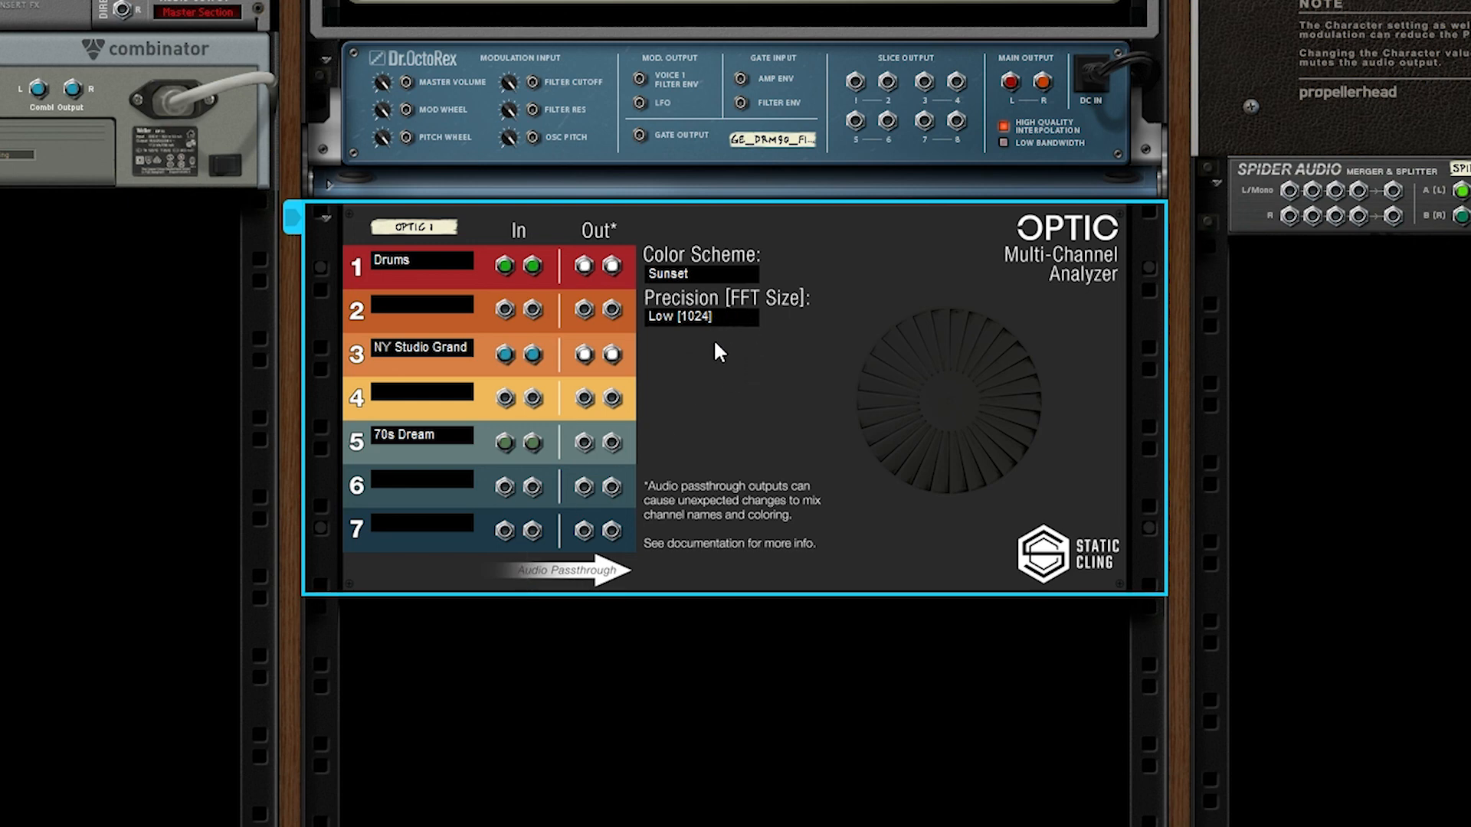
mouse_move(722, 378)
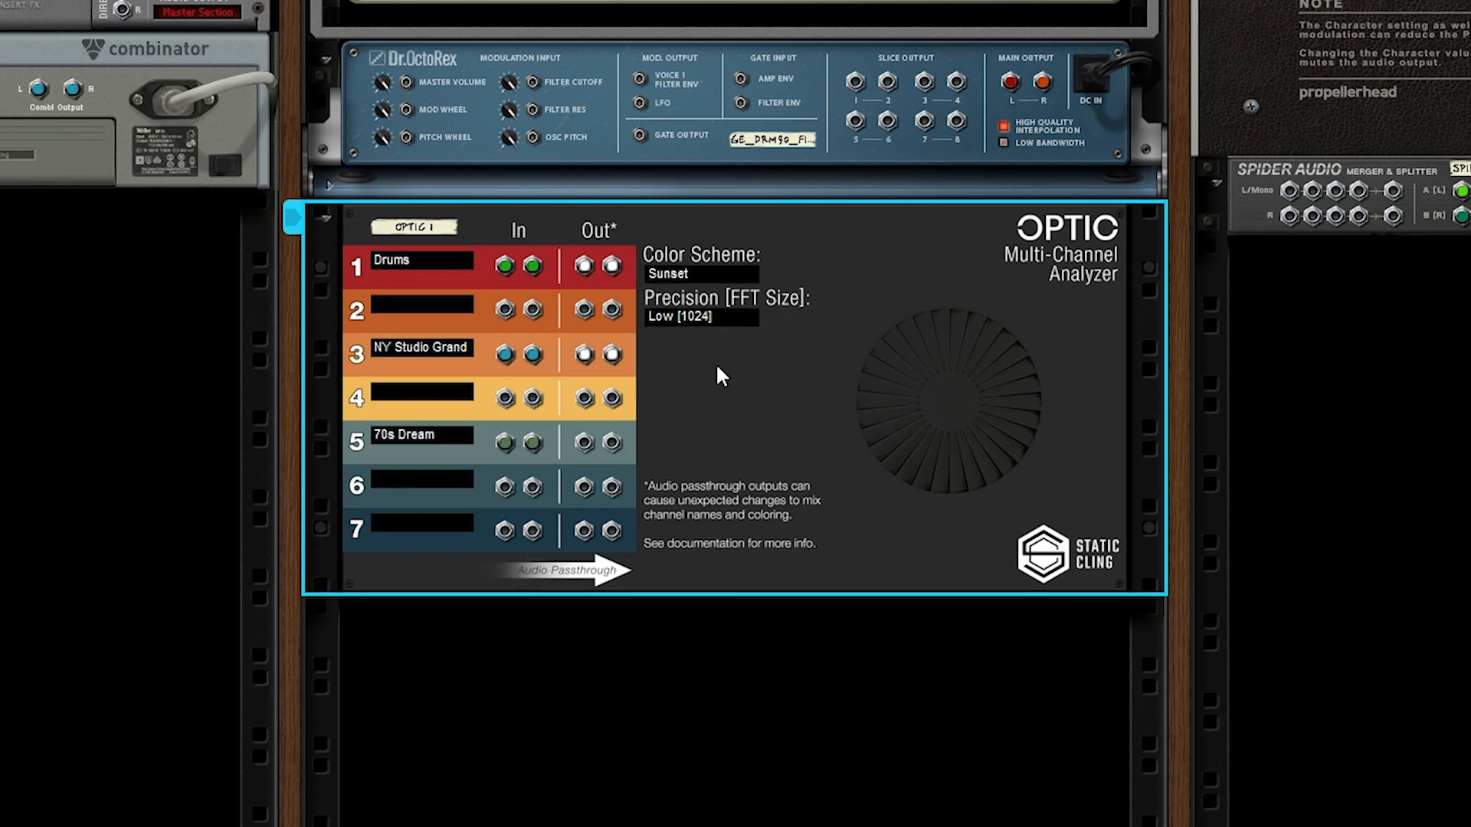
mouse_move(712, 380)
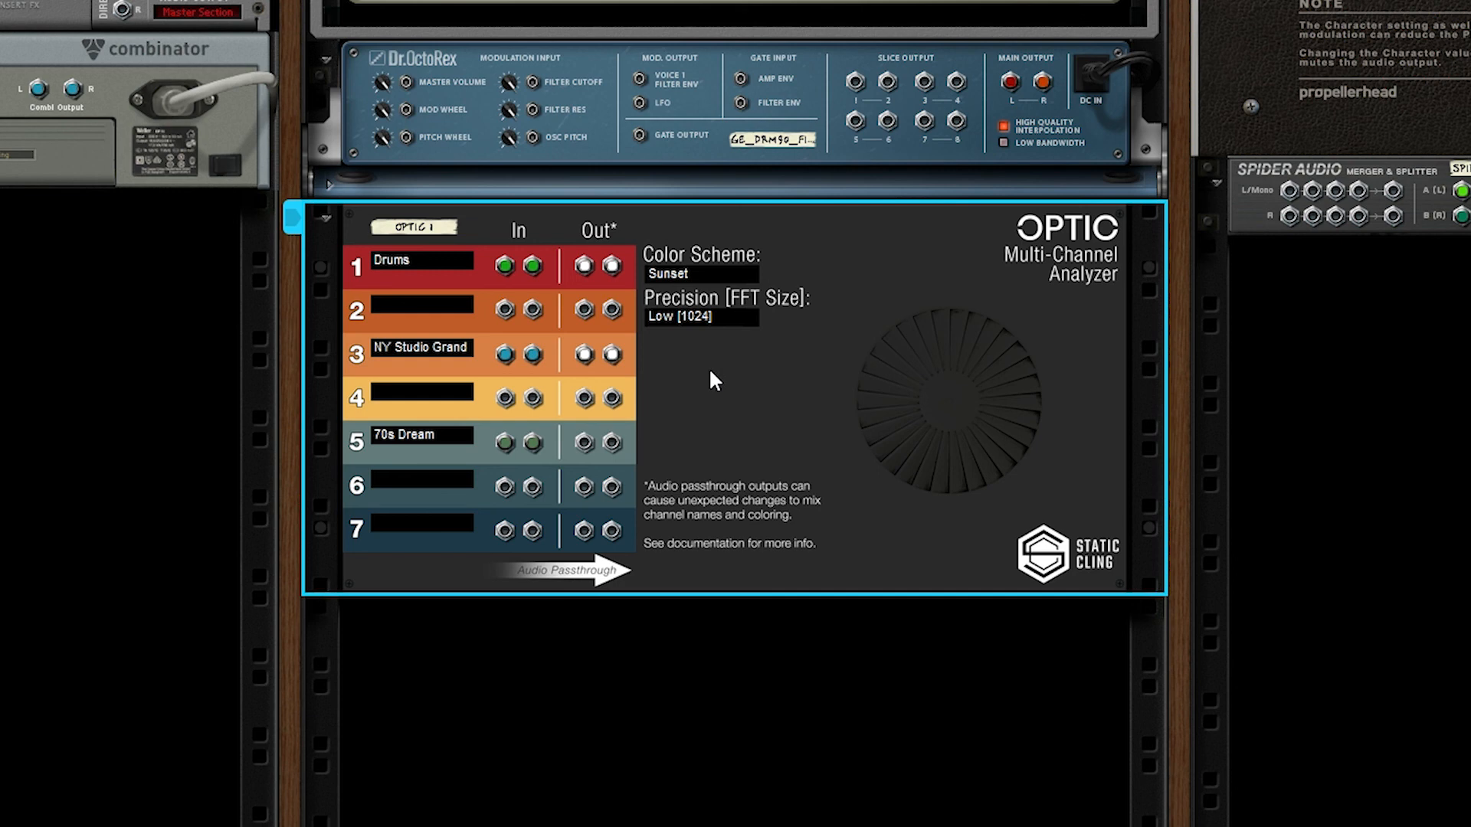
mouse_move(716, 372)
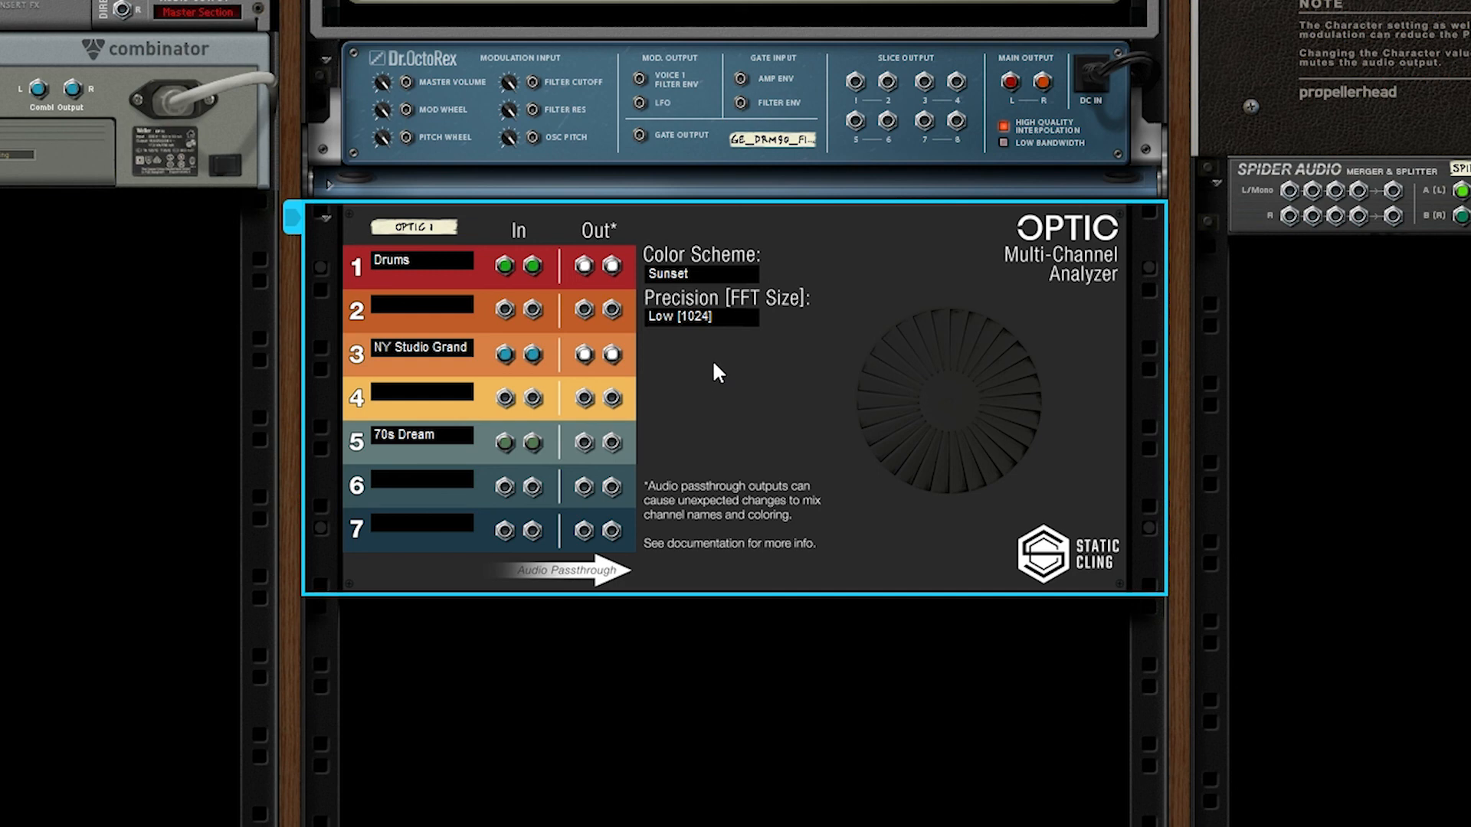
mouse_move(784, 392)
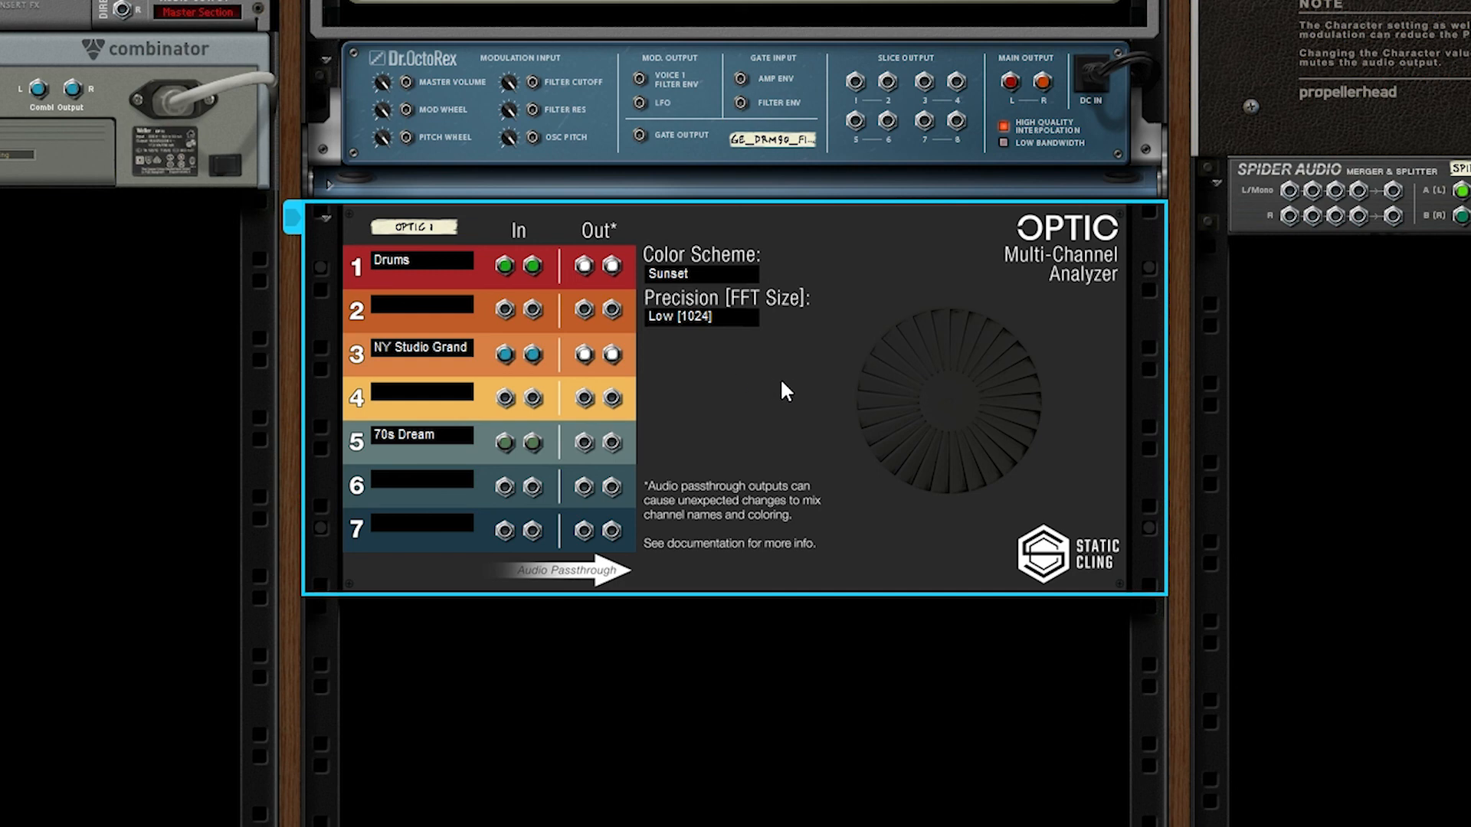